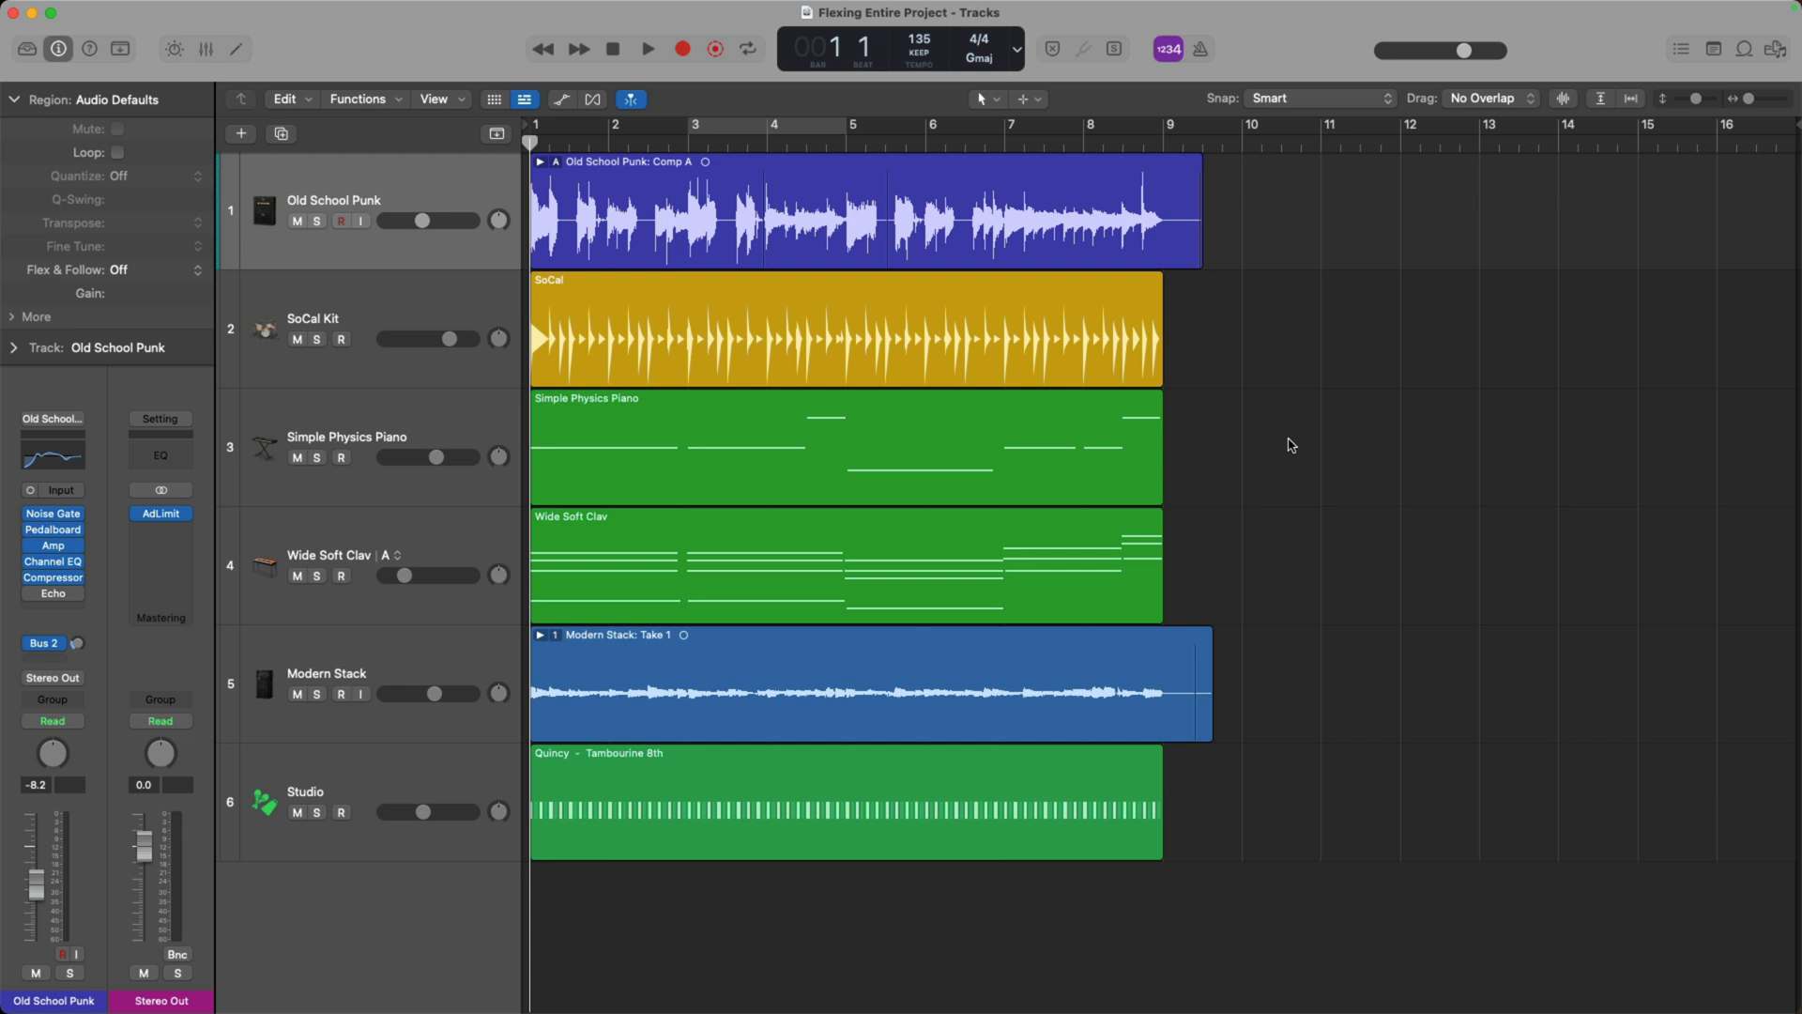
Play the project back at the slowed 119 bpm tempo and stop it
left_click(646, 49)
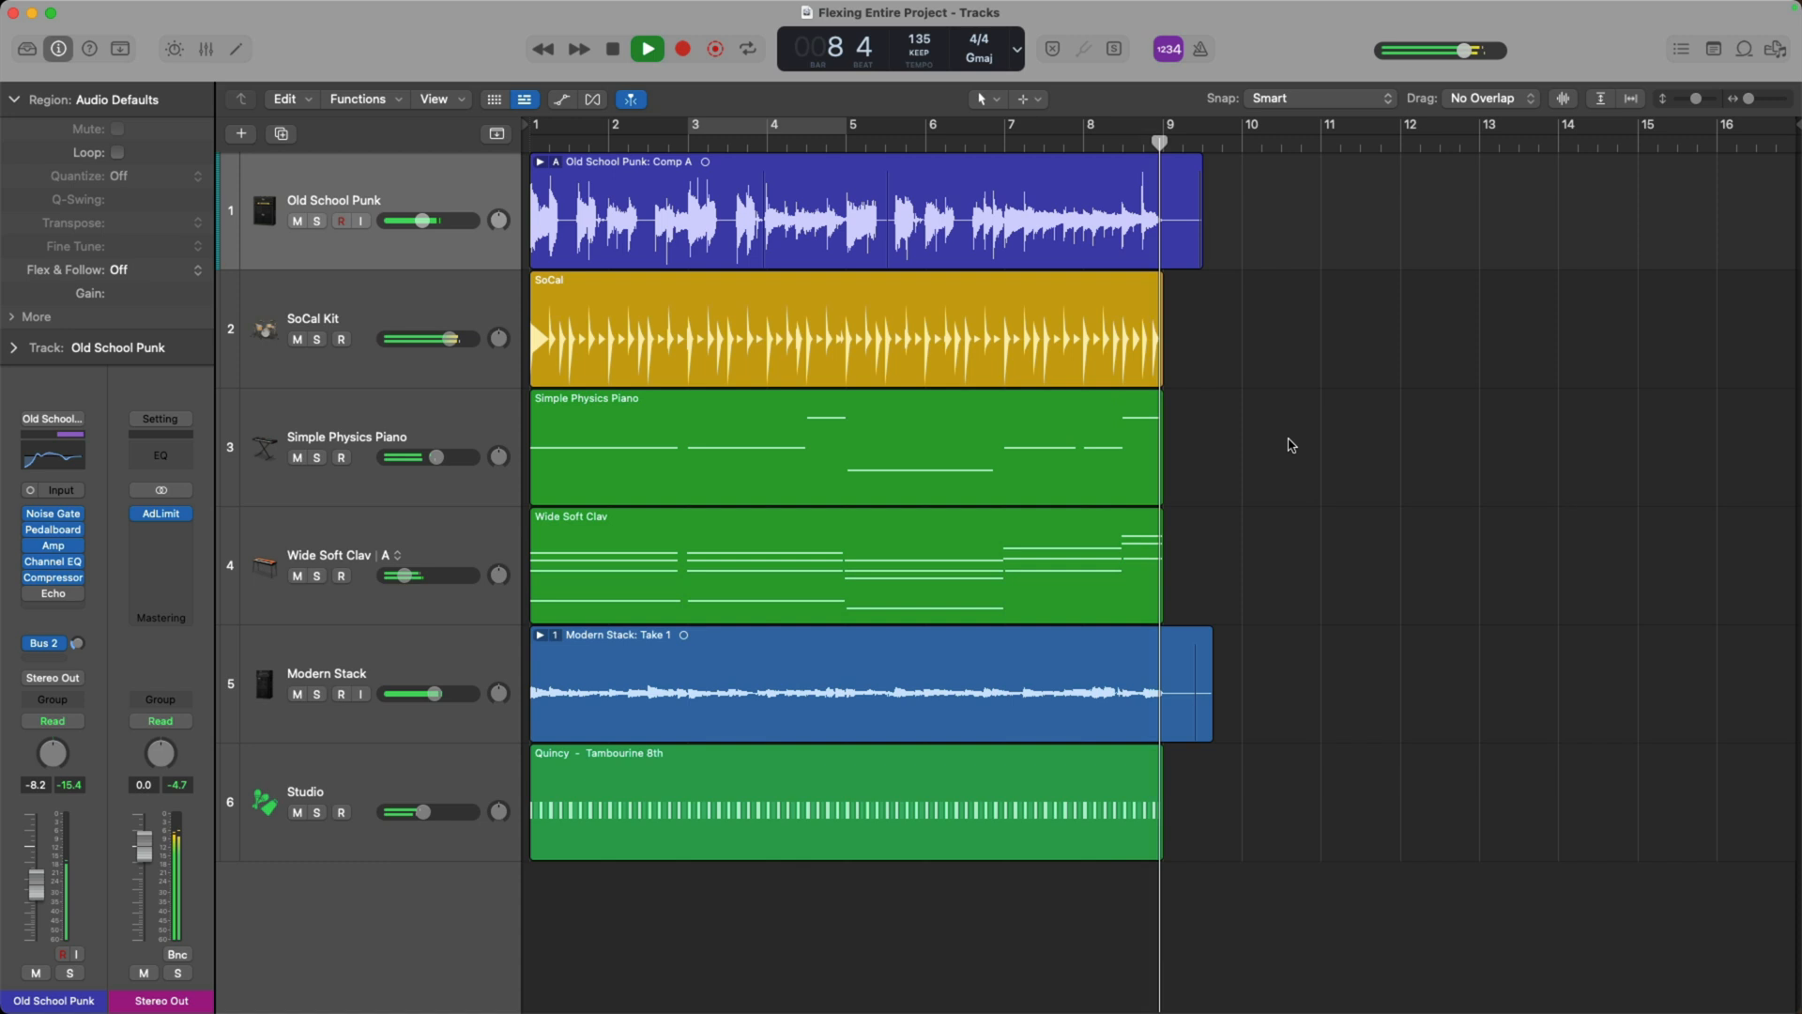
left_click(646, 49)
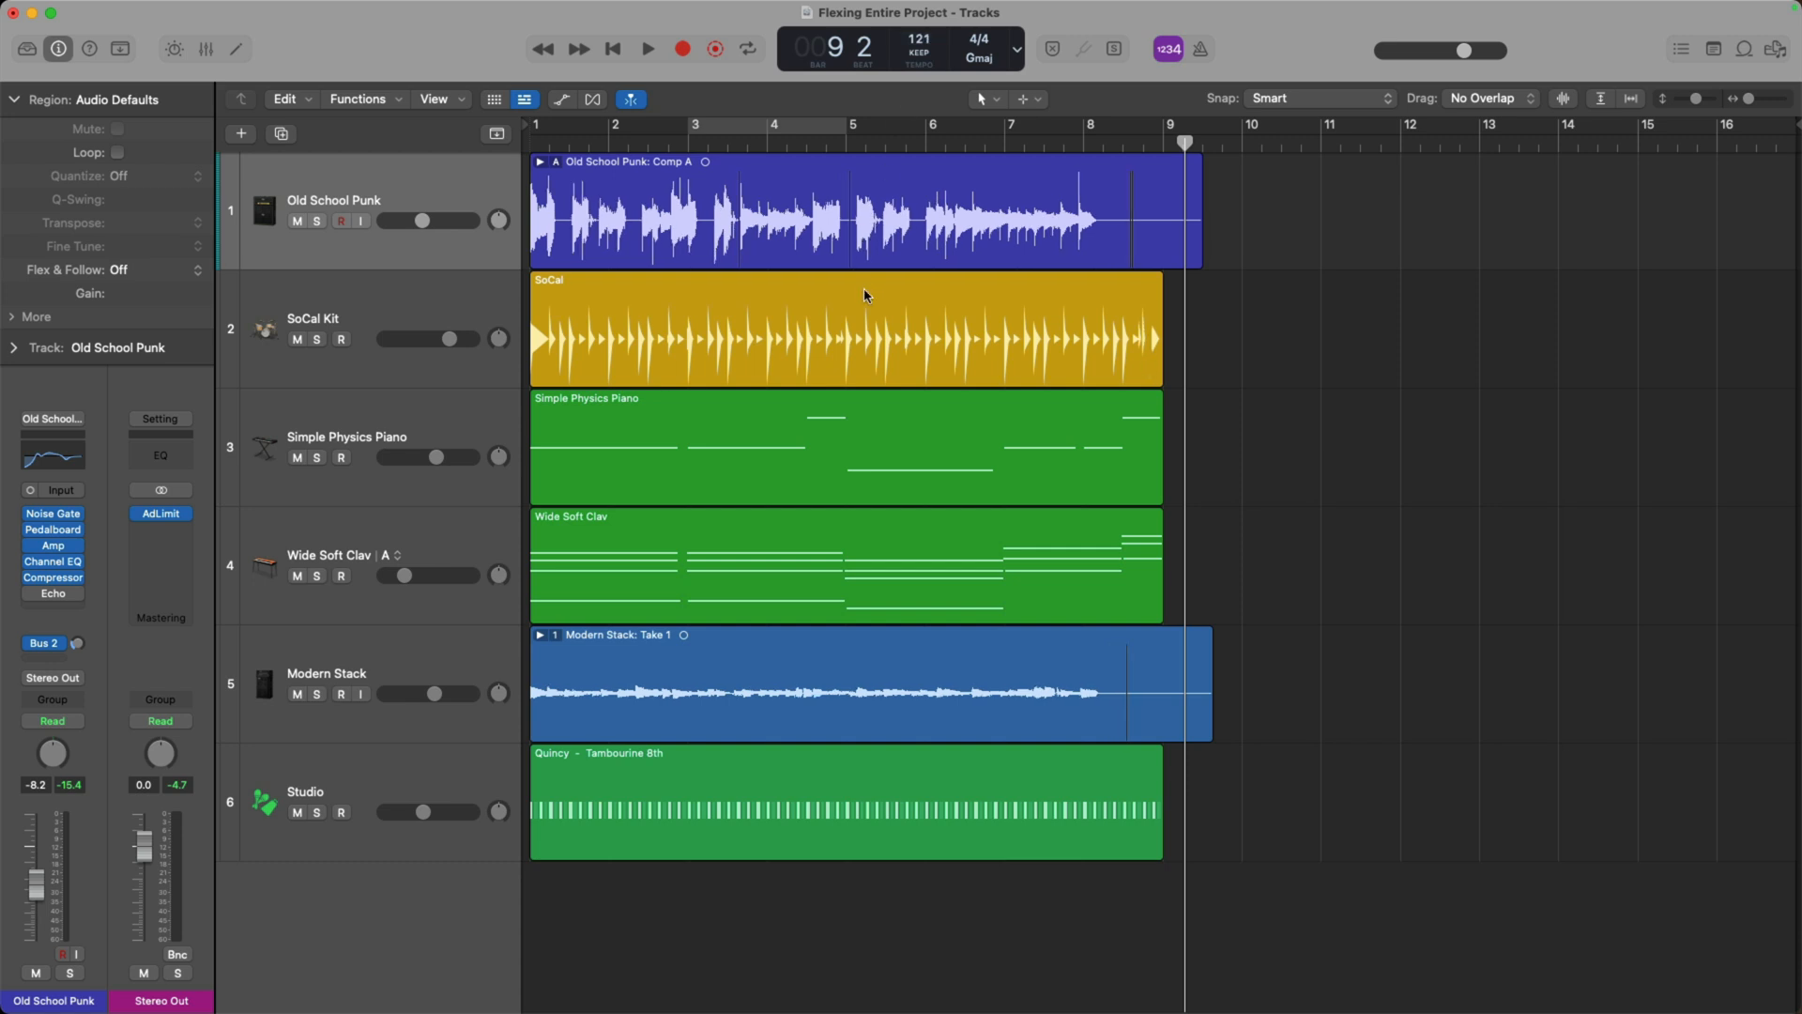
mouse_move(587, 334)
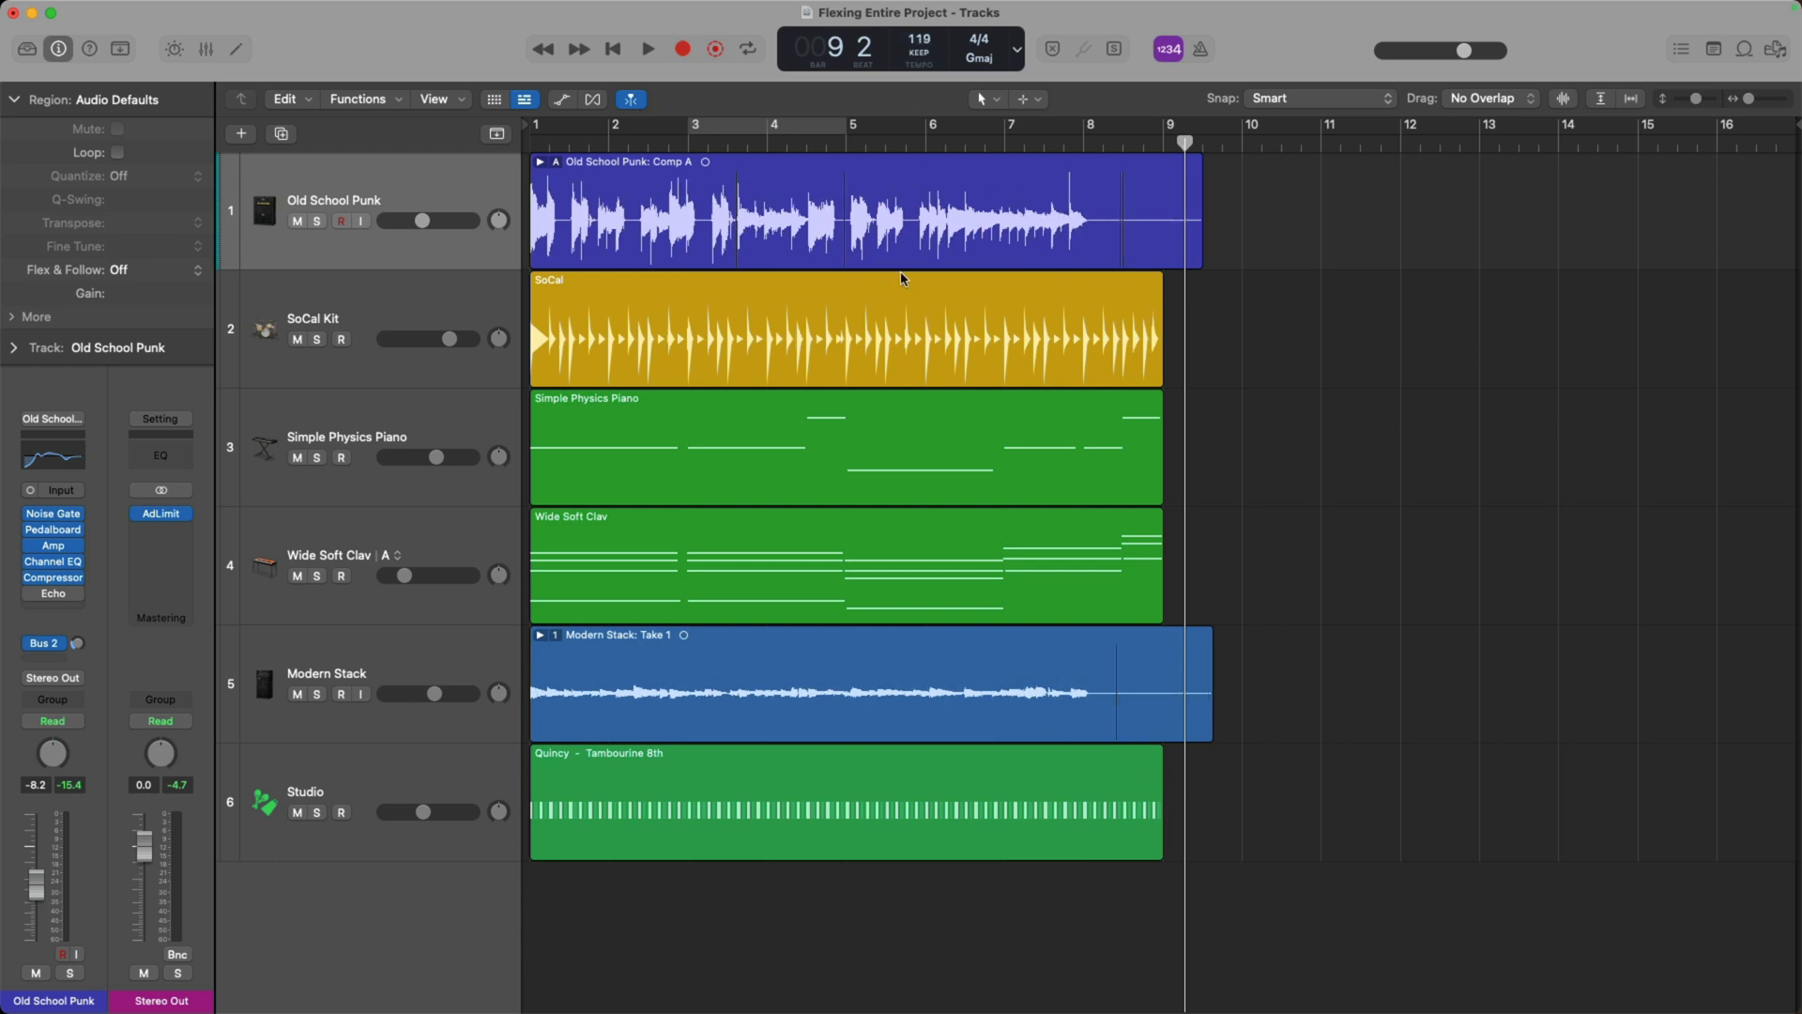
left_click(647, 49)
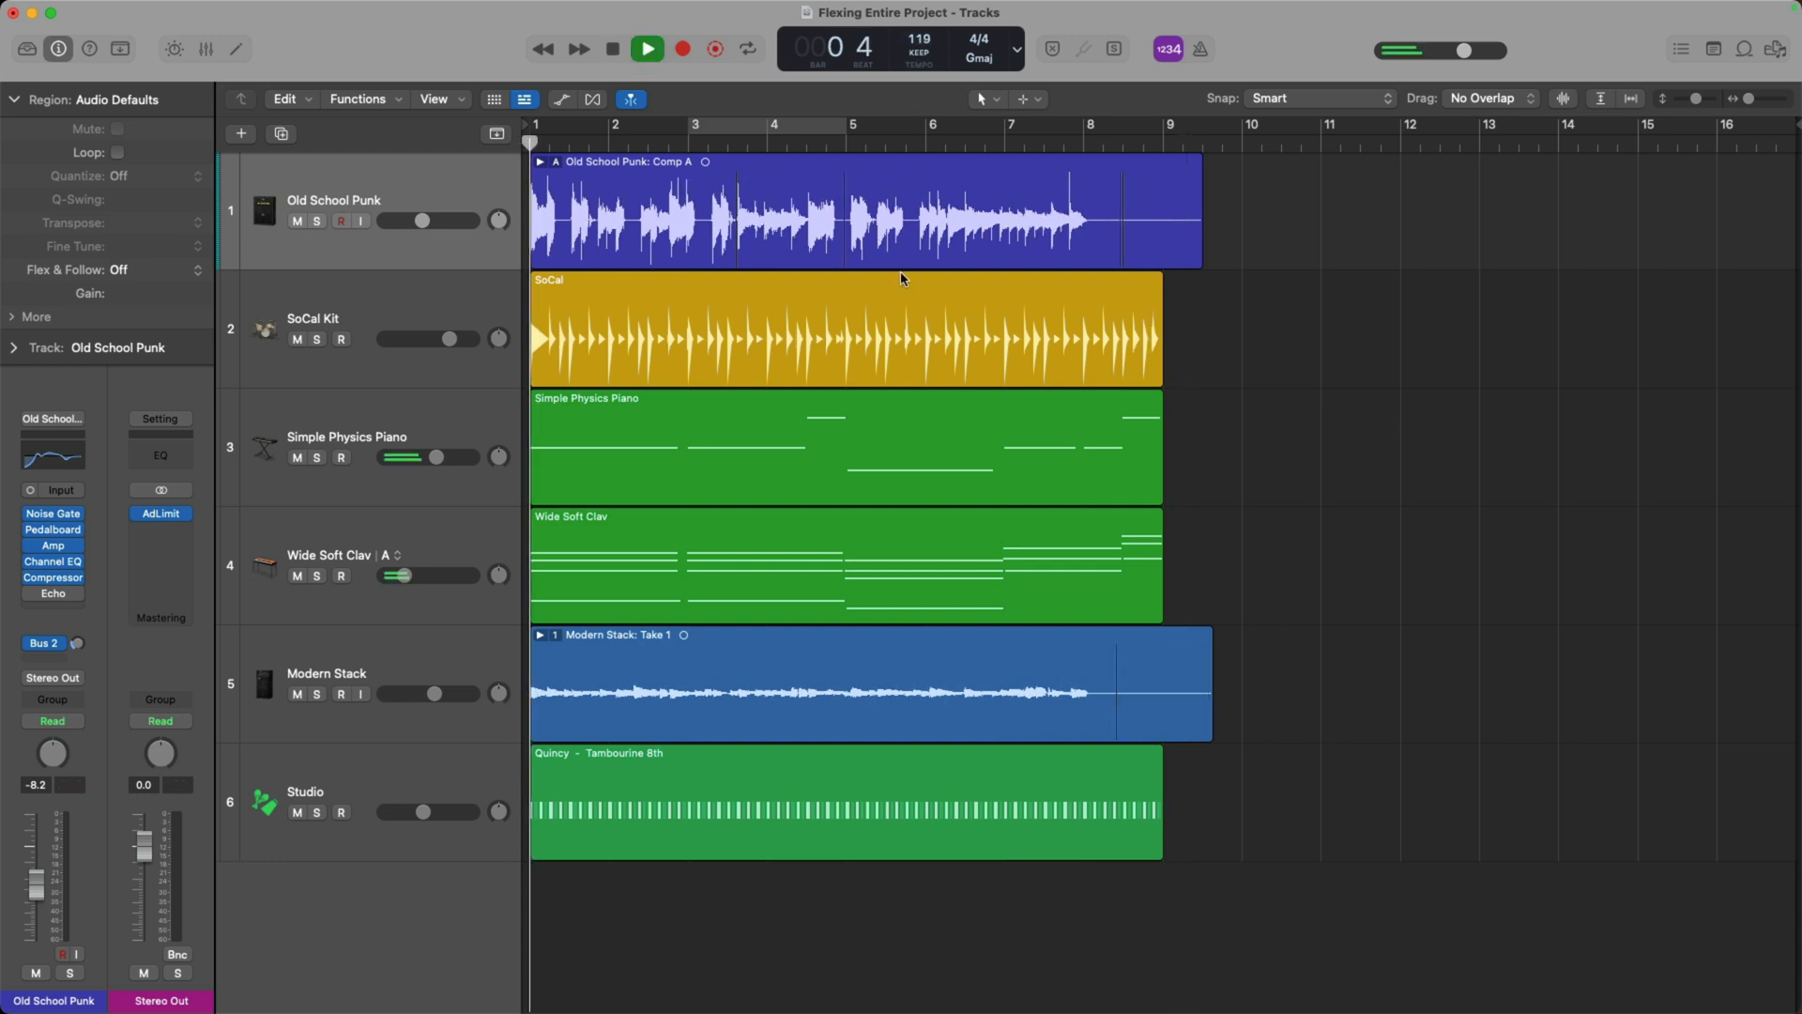
left_click(646, 49)
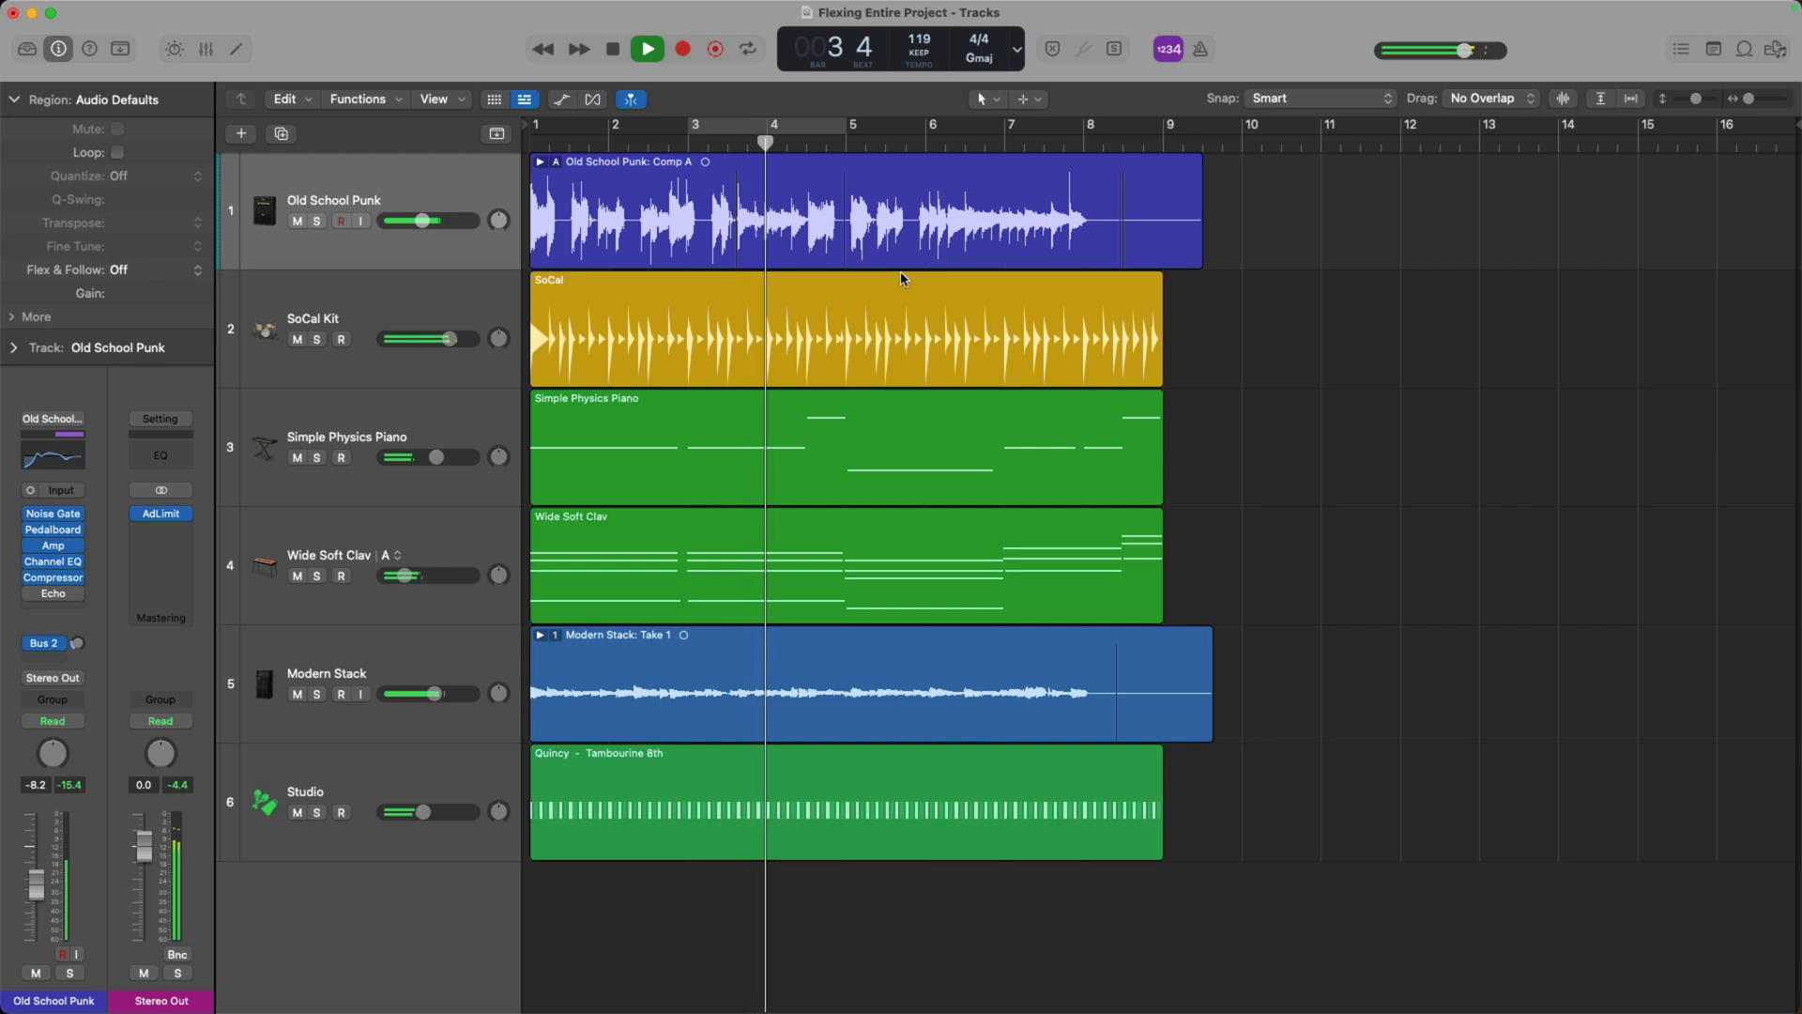
left_click(612, 48)
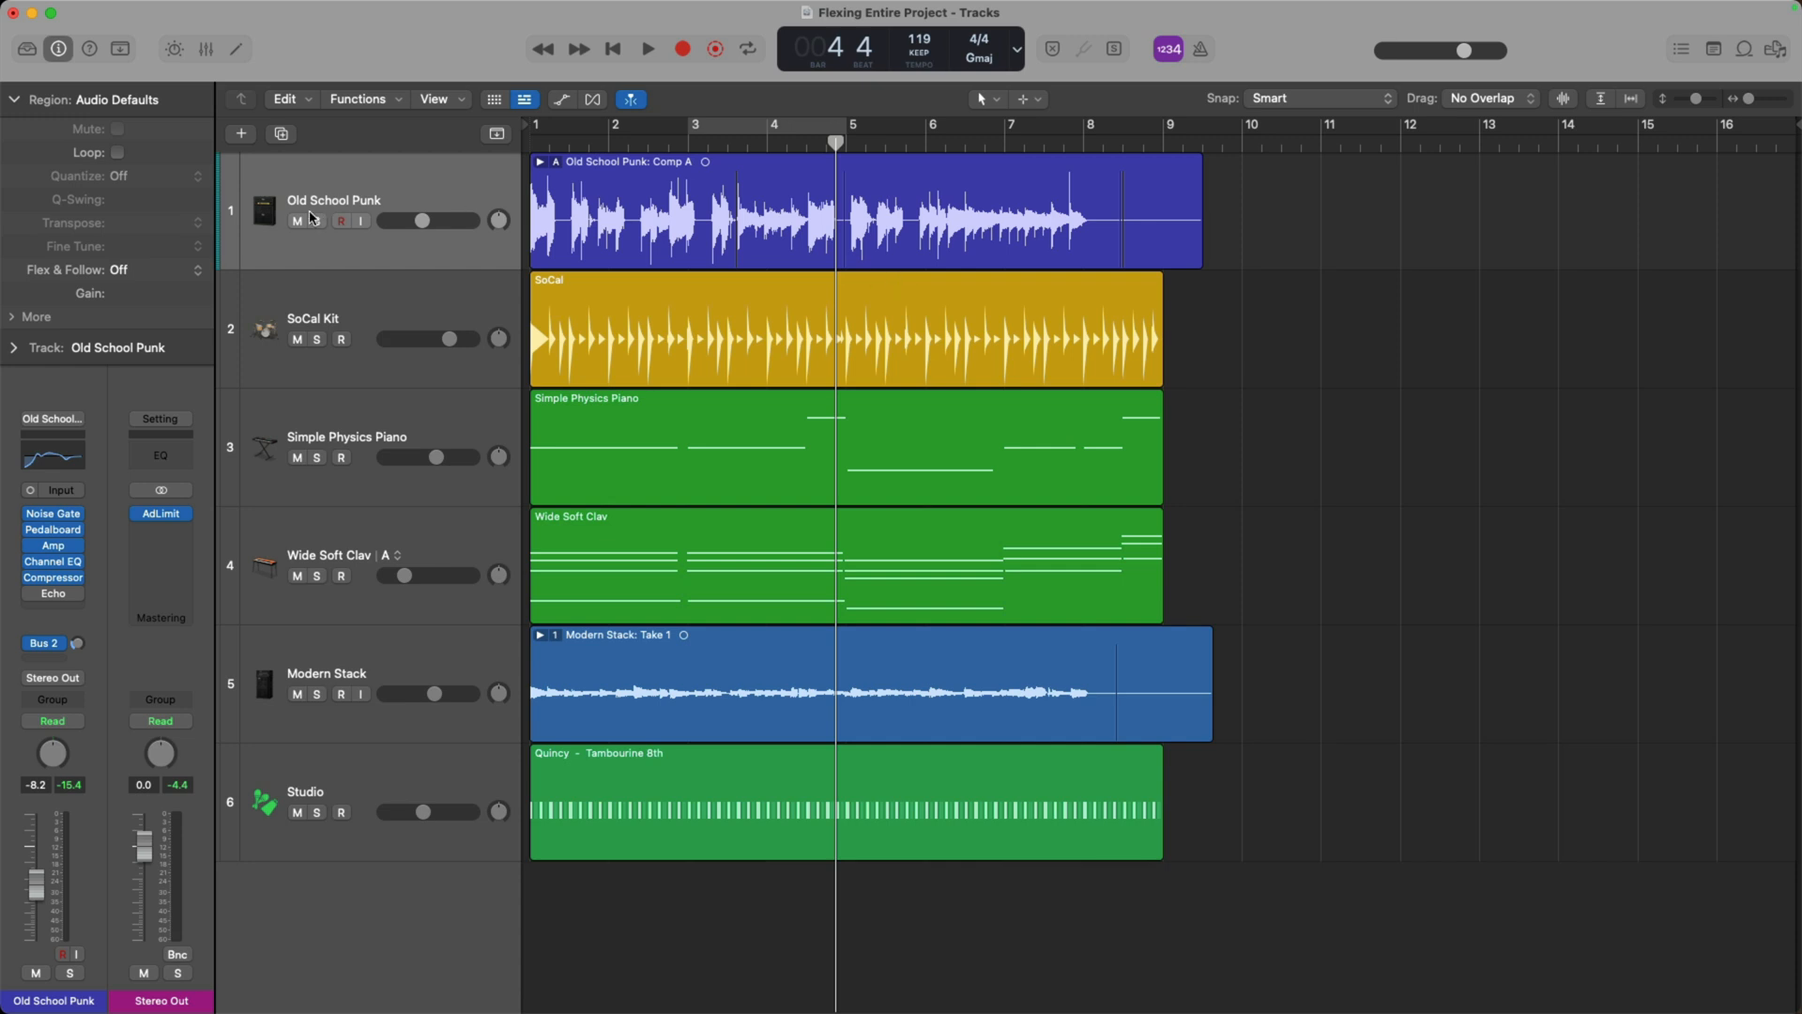
Mute the Old School Punk track, audition the project without it, then stop
left_click(295, 220)
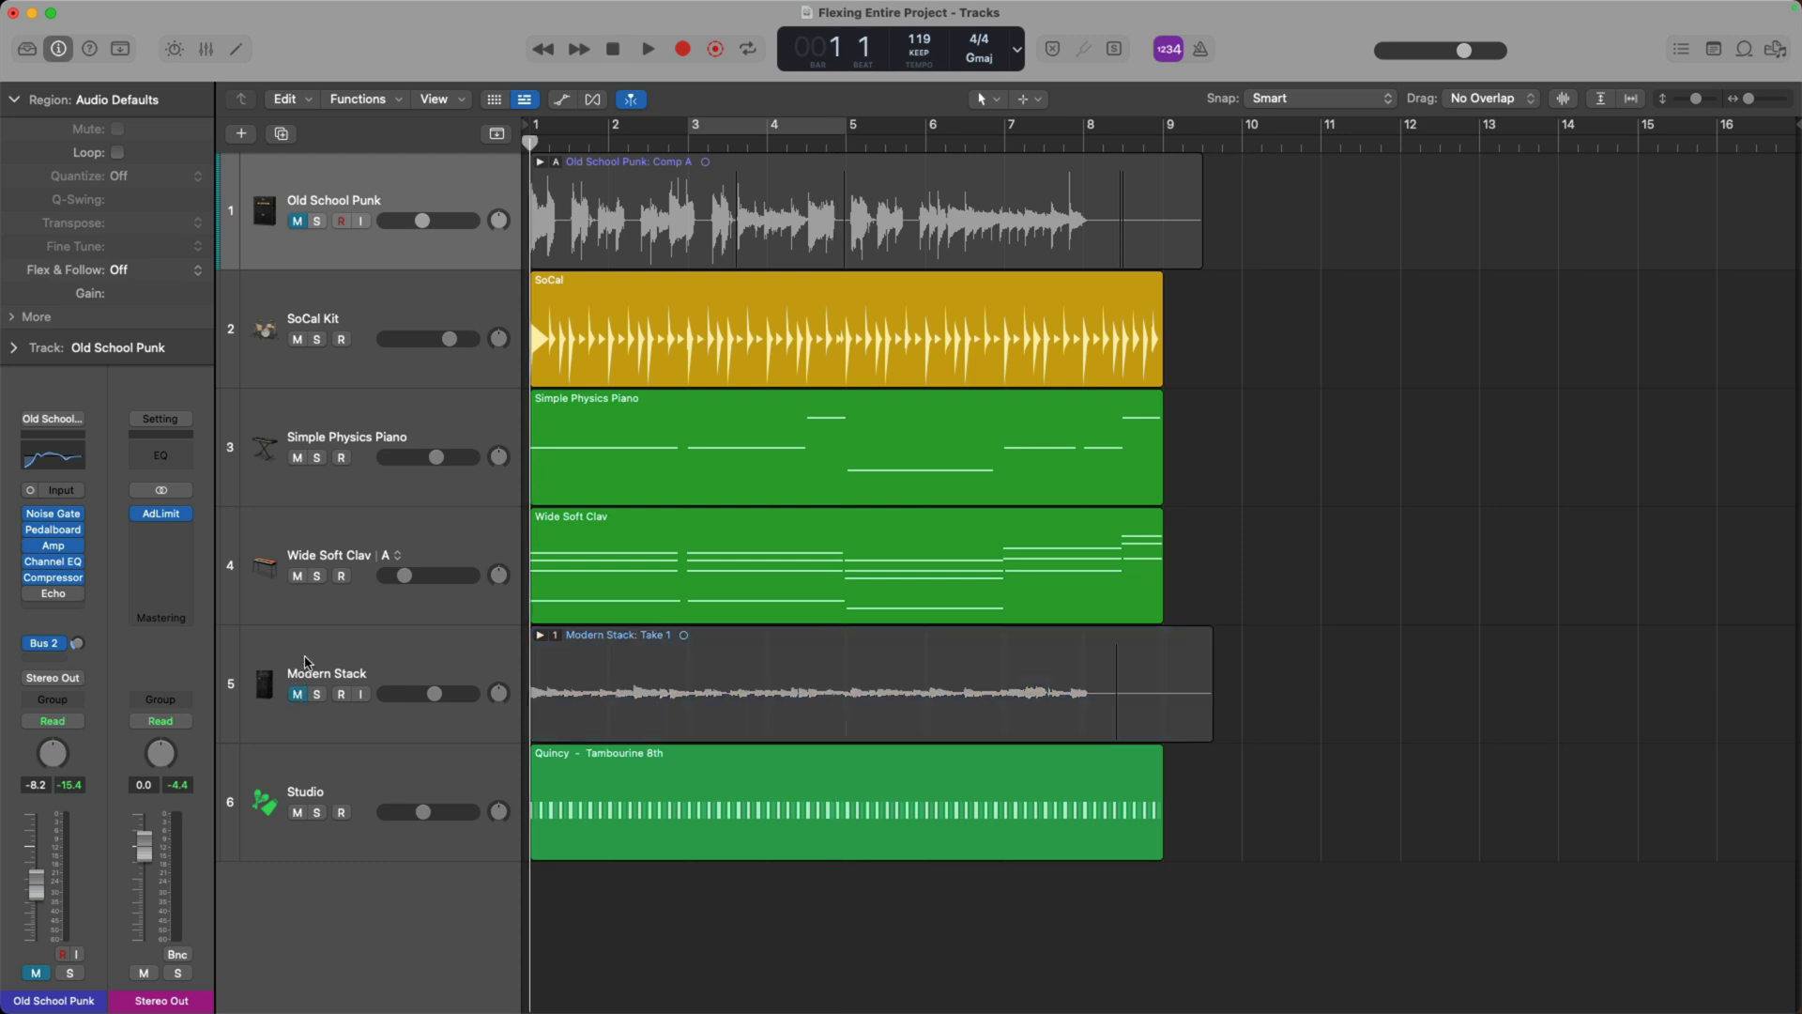
left_click(647, 49)
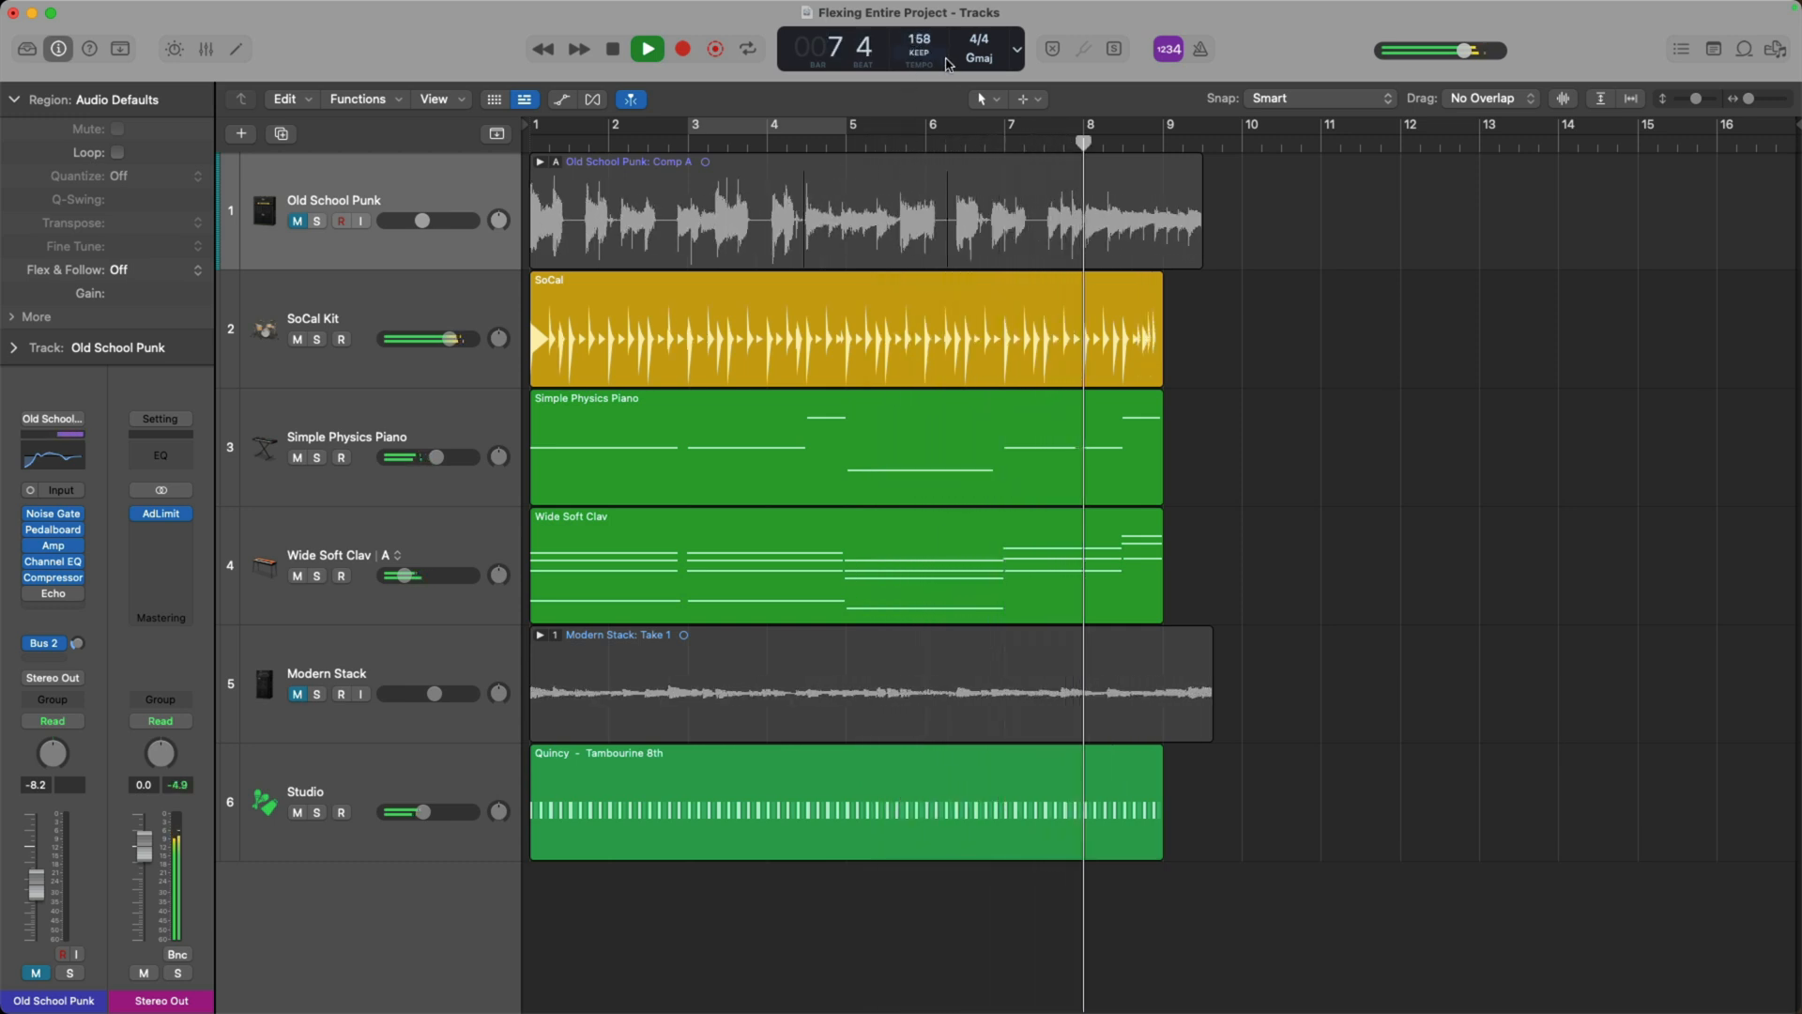
left_click(646, 49)
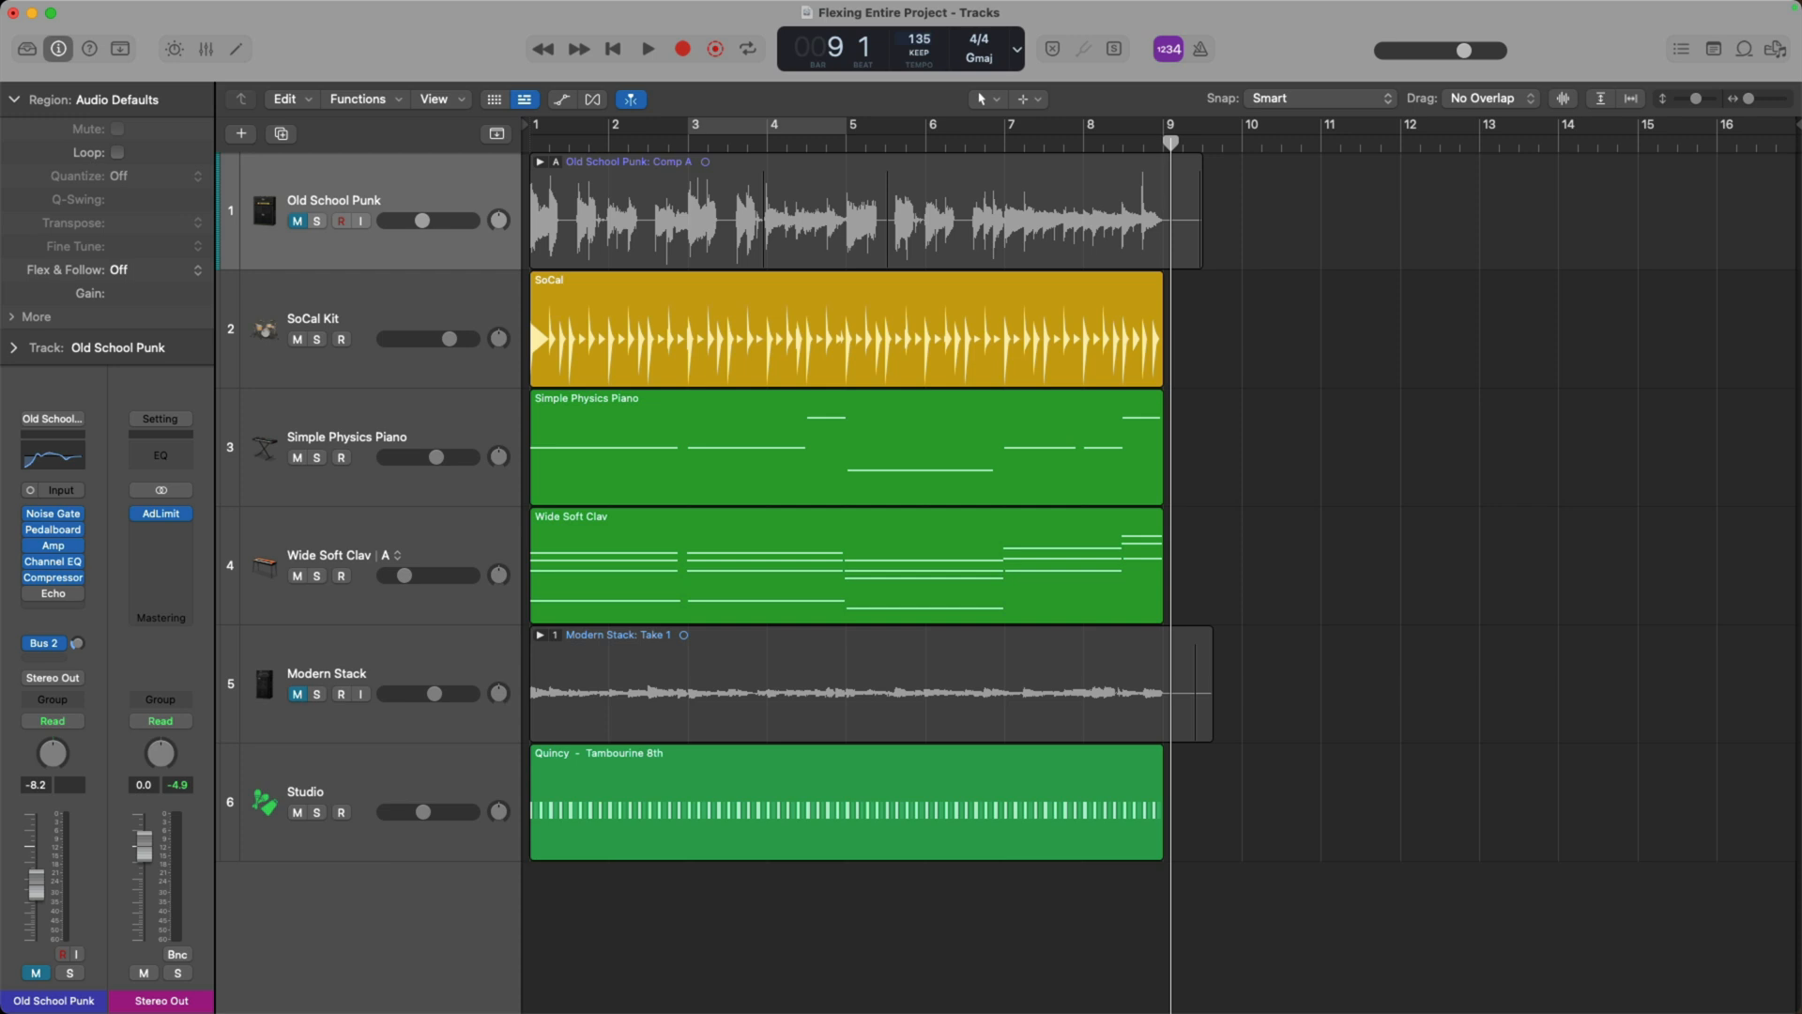
Unmute the audio tracks and reveal the per-track Flex settings
left_click(612, 49)
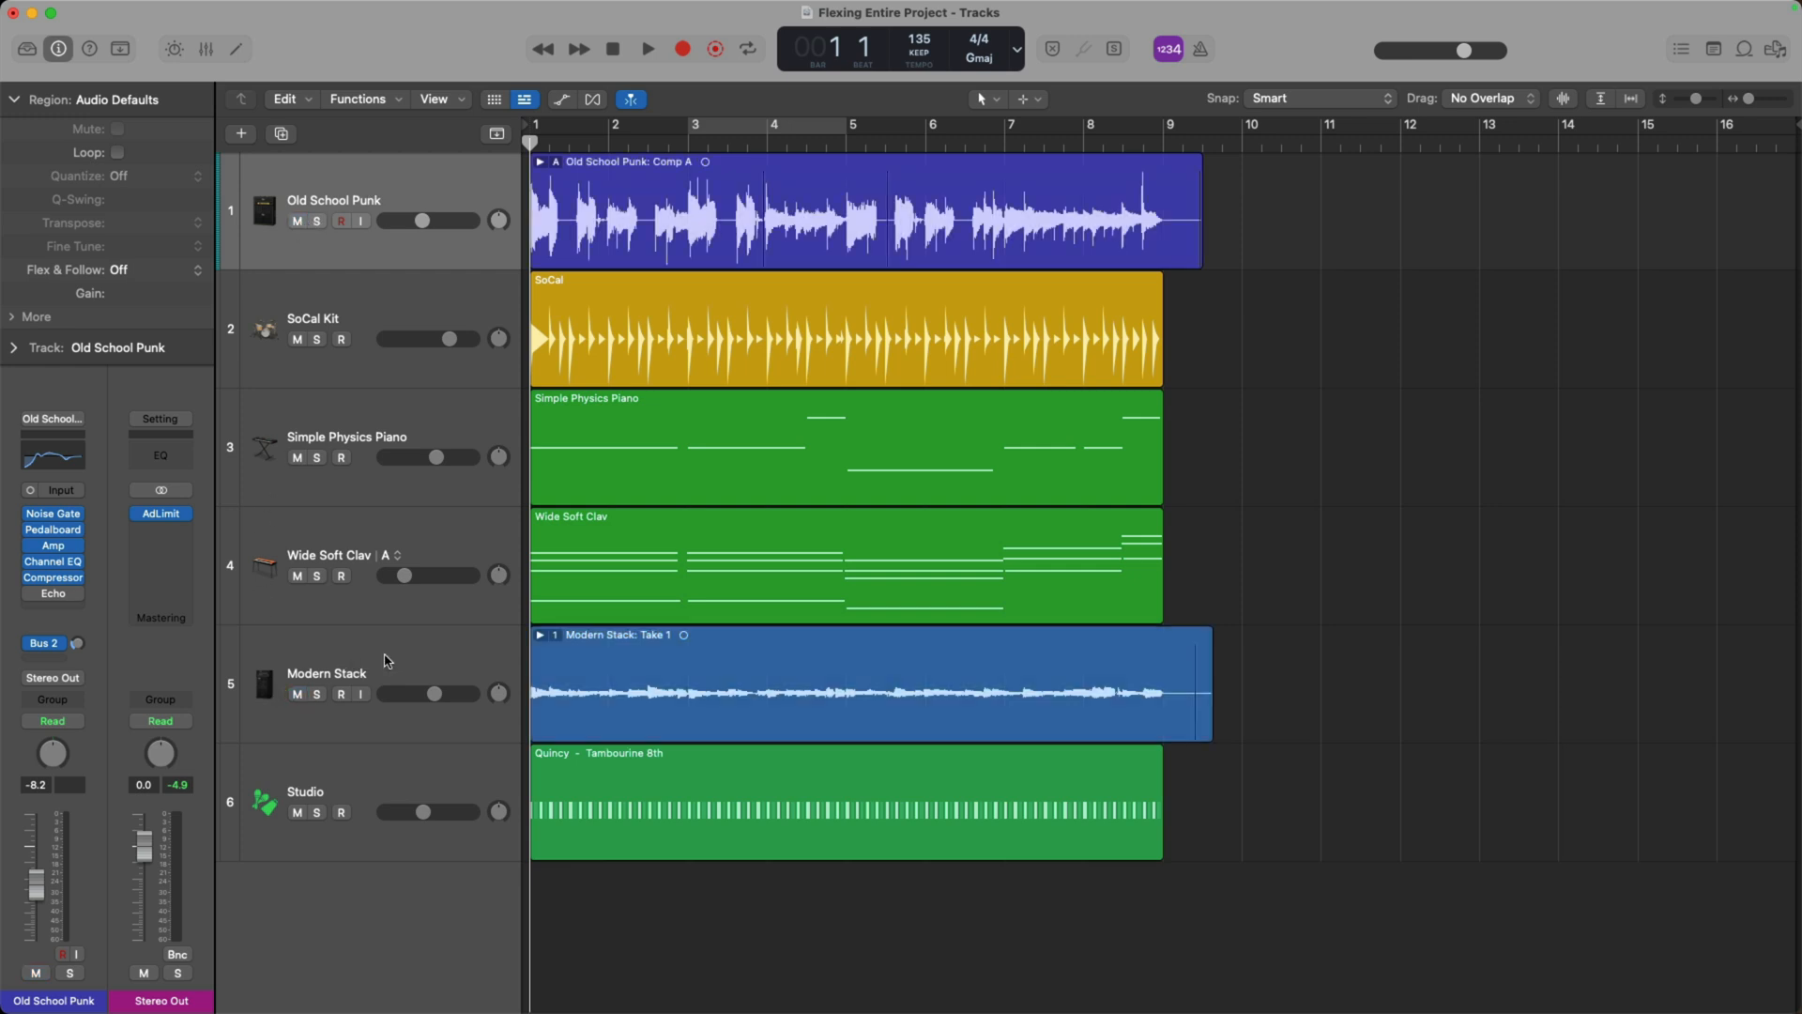
mouse_move(511, 454)
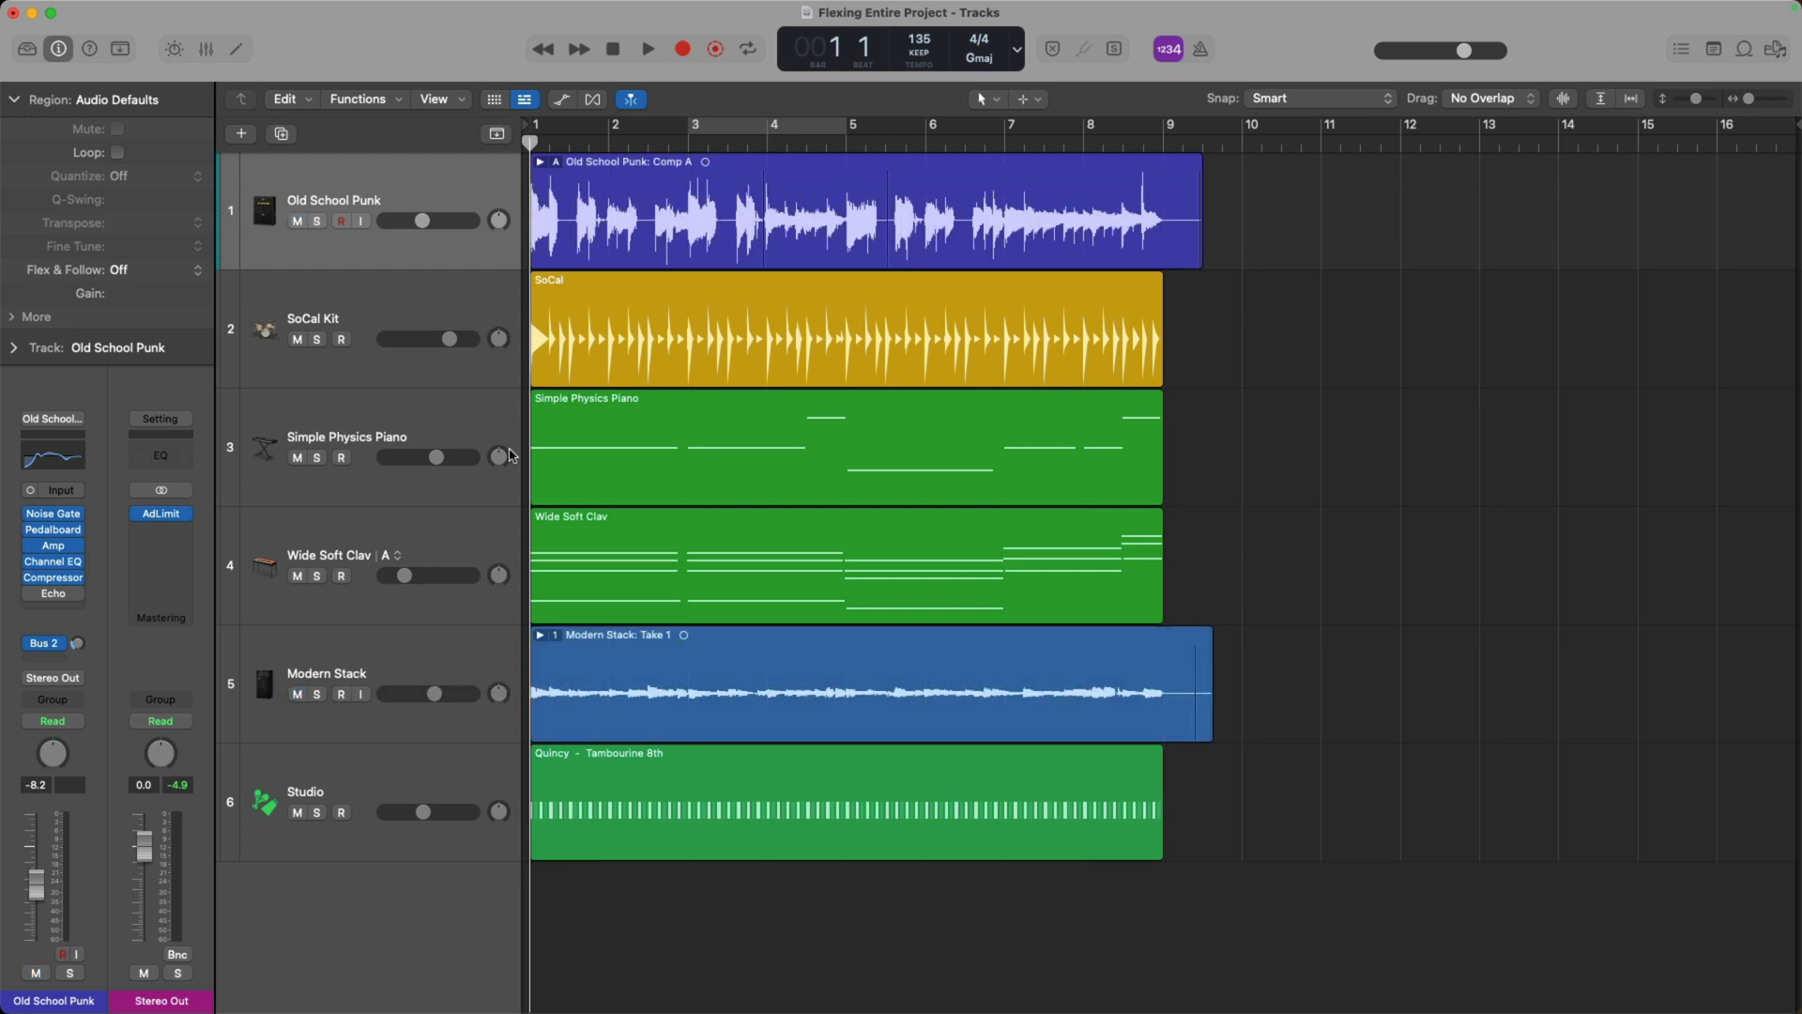
left_click(592, 99)
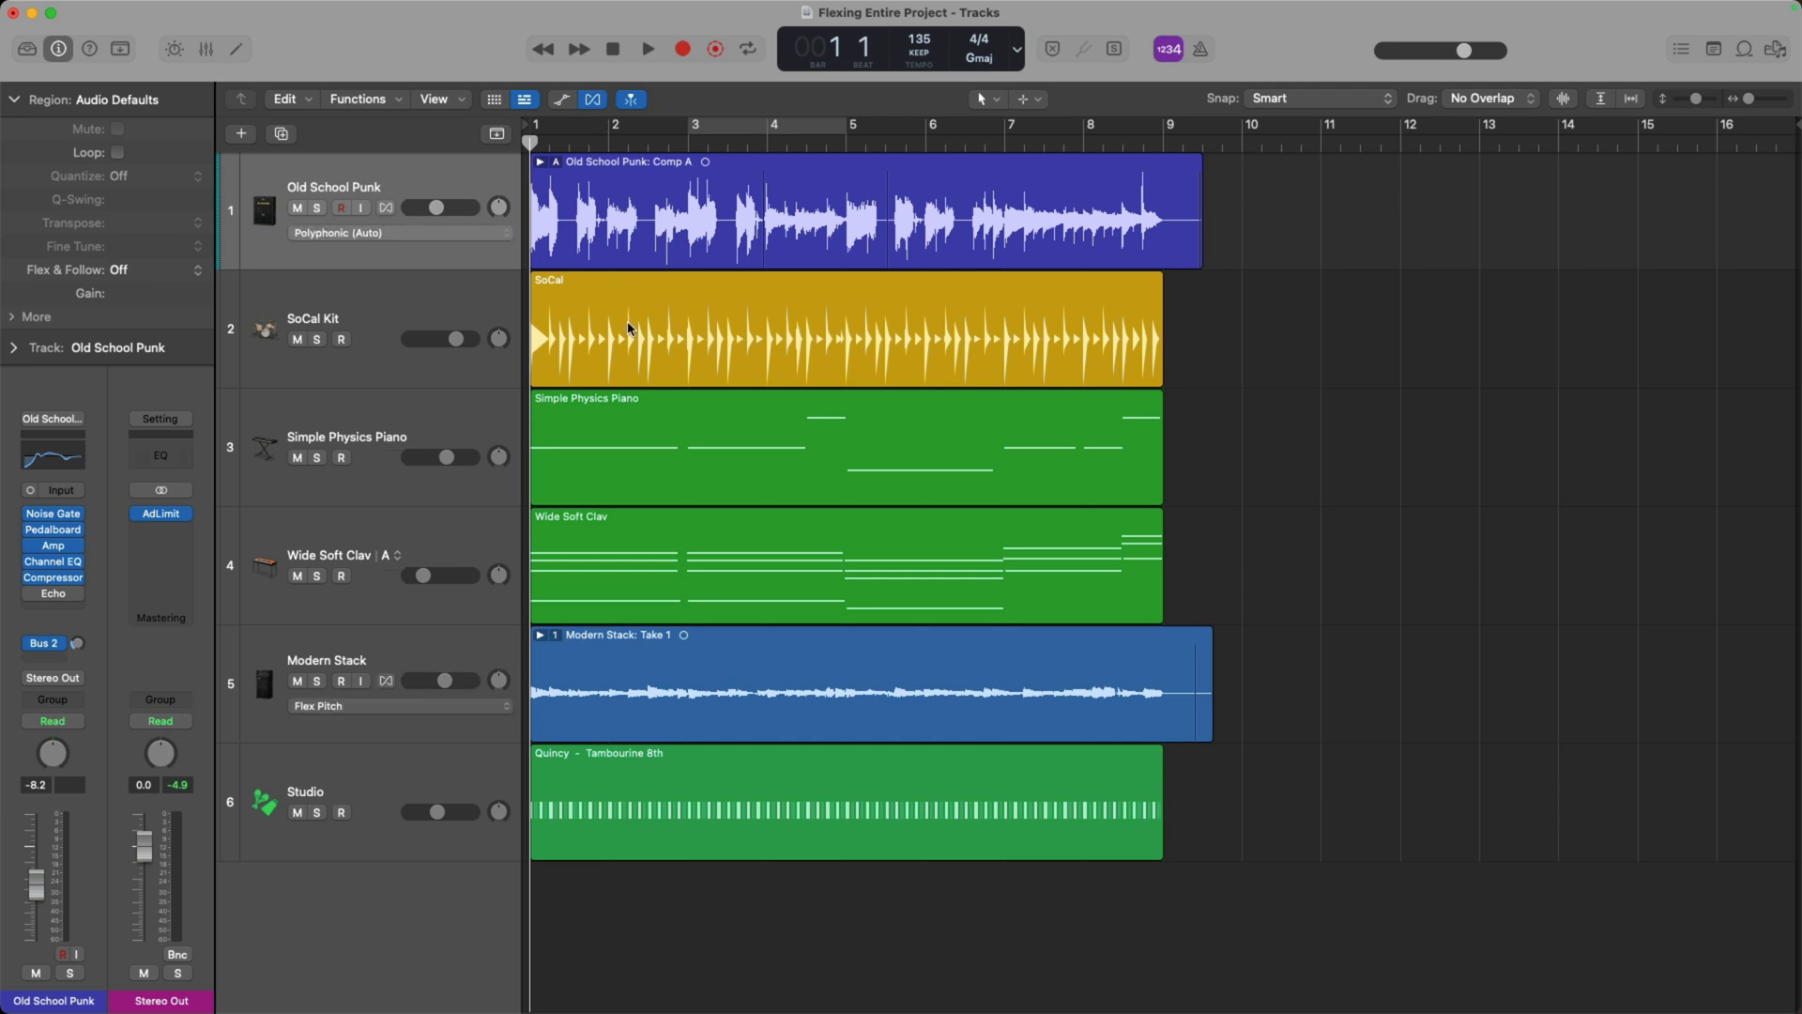
Keep Old School Punk on Flex Time – Automatic (Polyphonic) and set Modern Stack to Monophonic
left_click(385, 208)
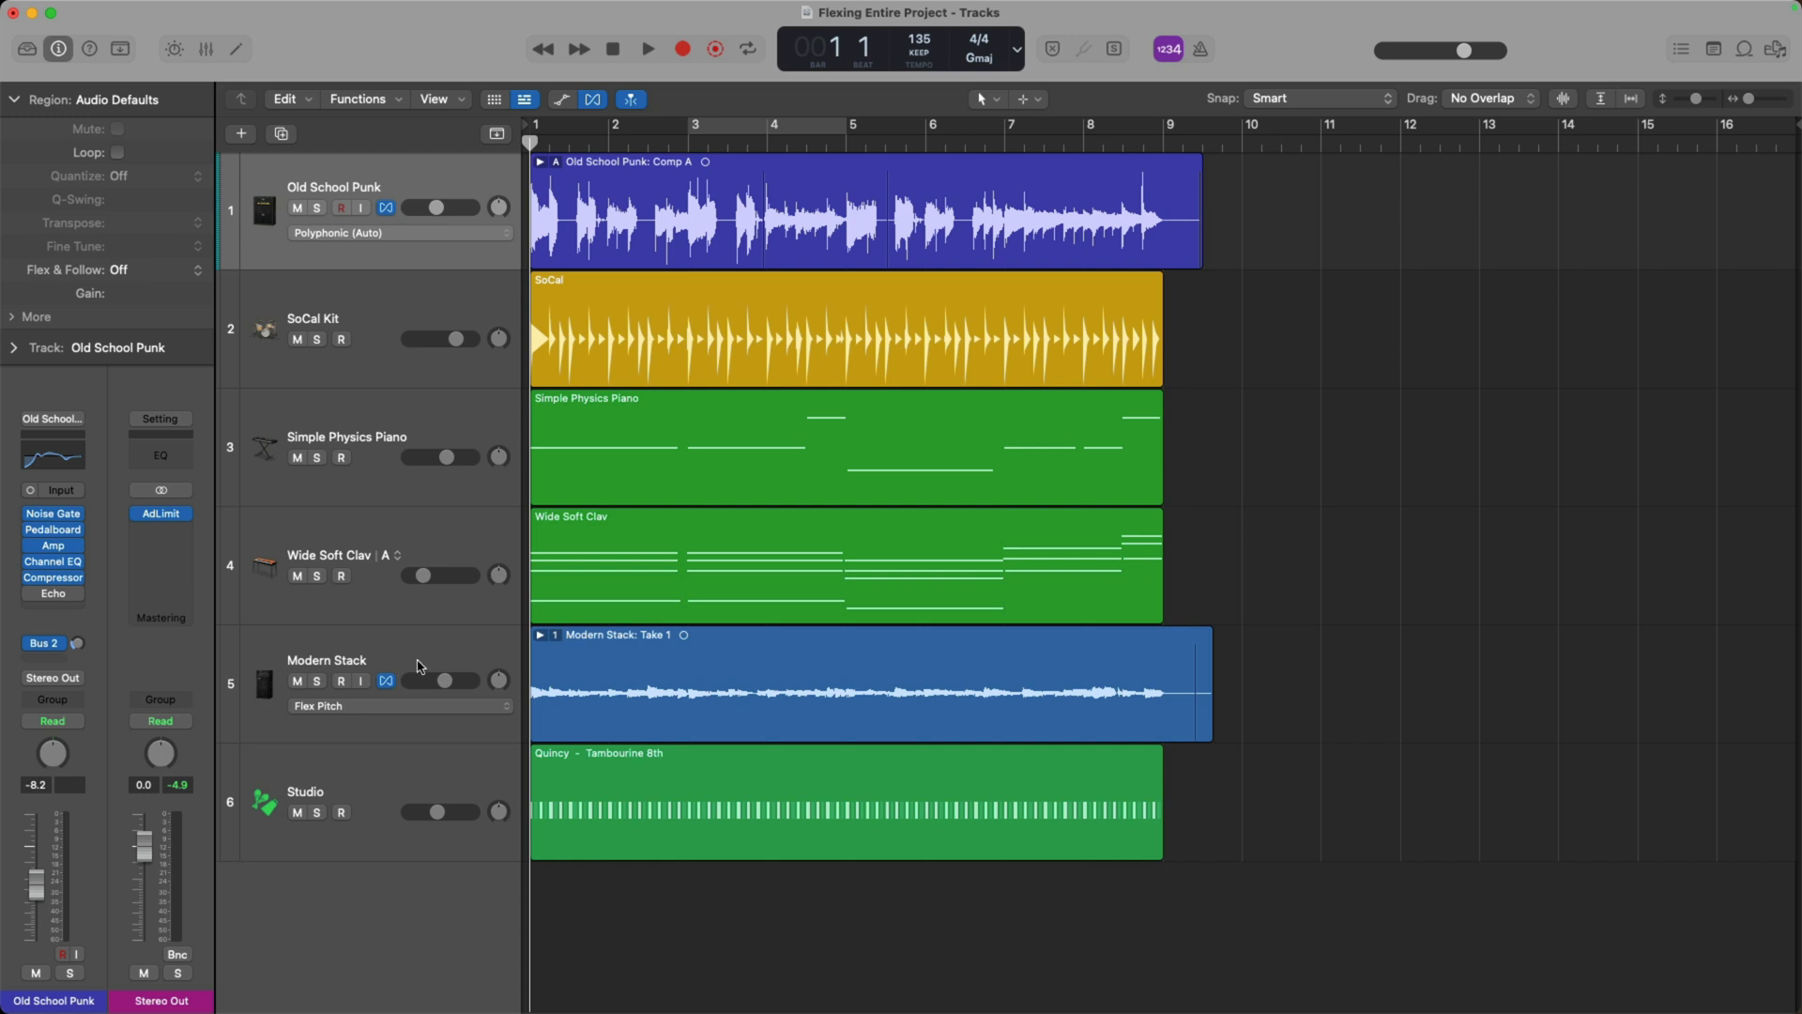
mouse_move(436, 652)
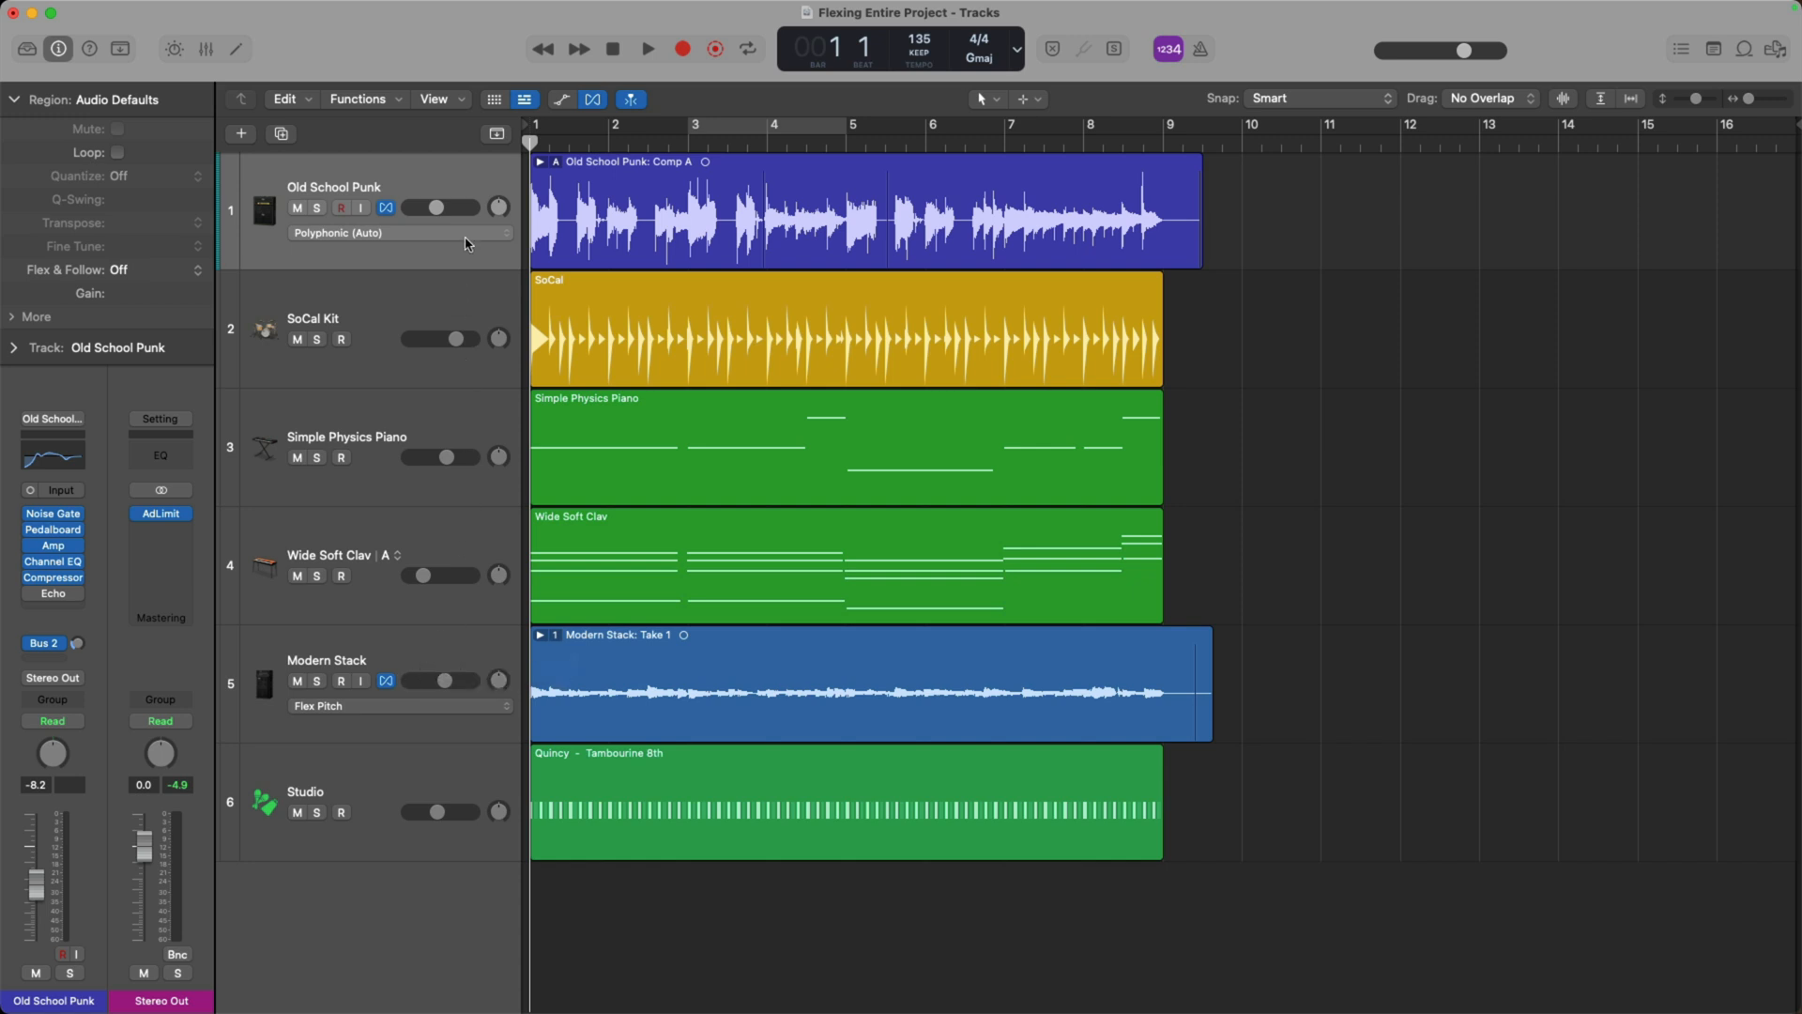
left_click(398, 233)
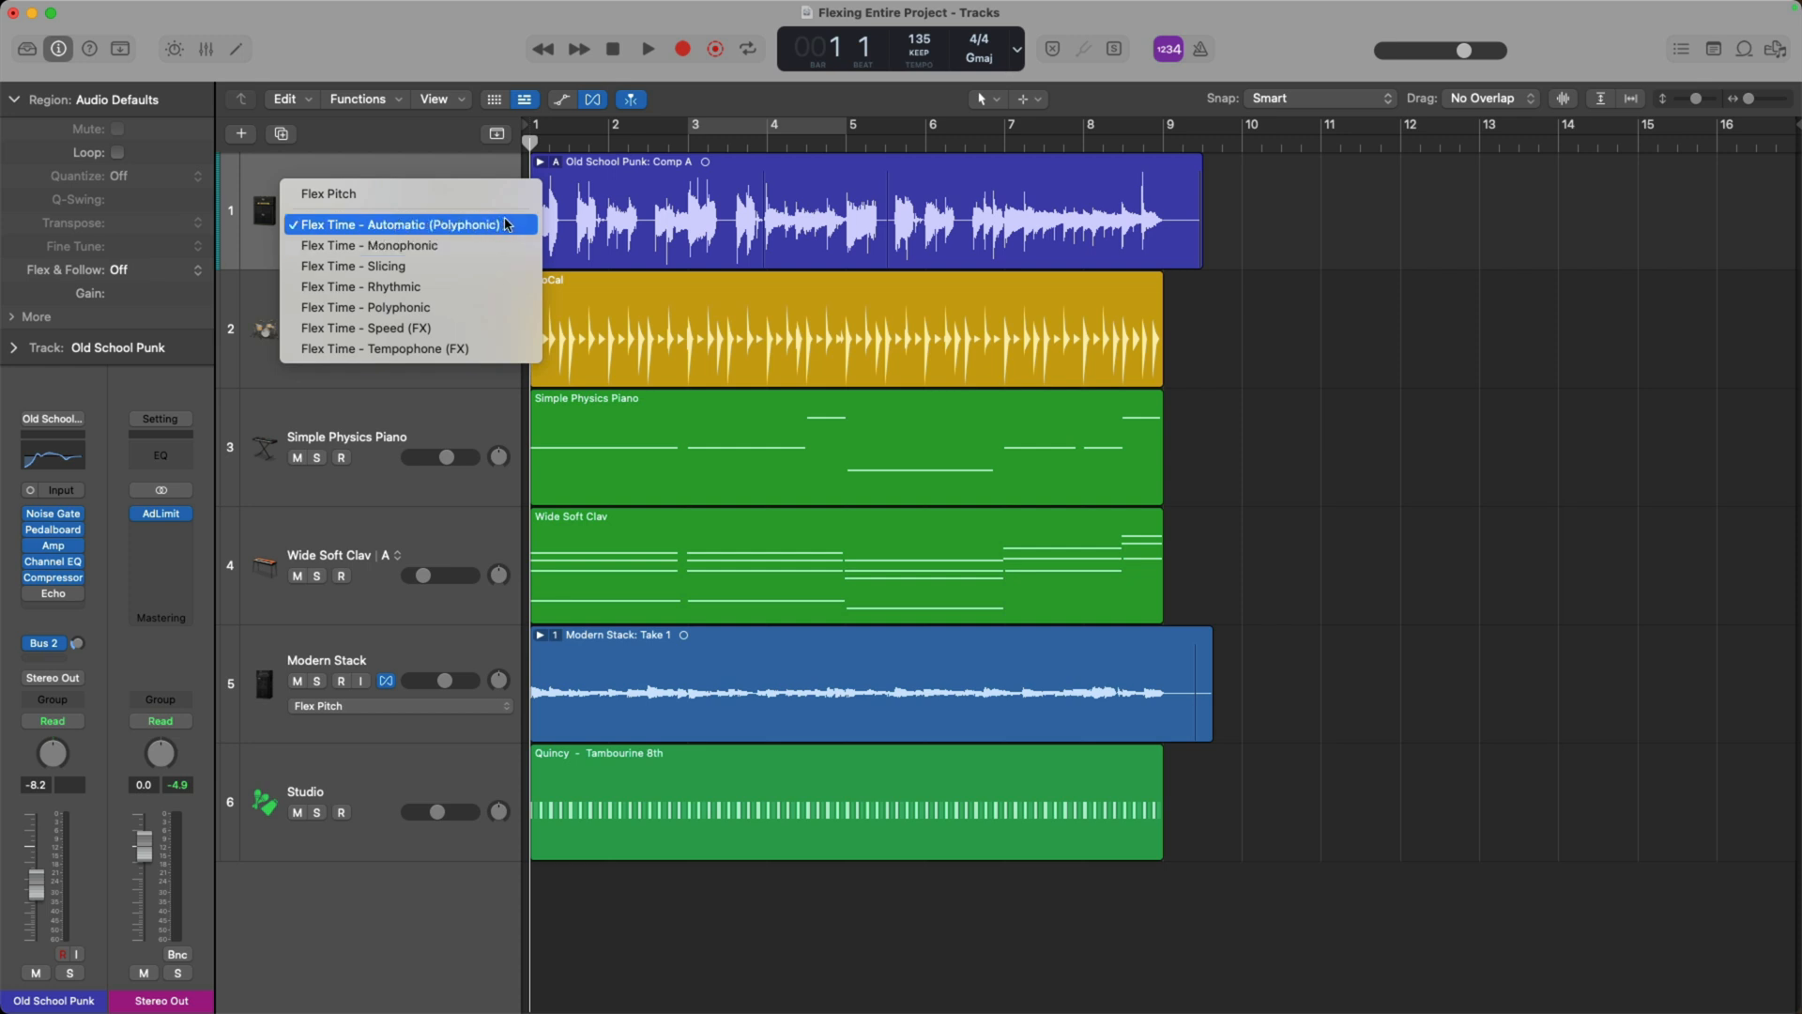
left_click(396, 224)
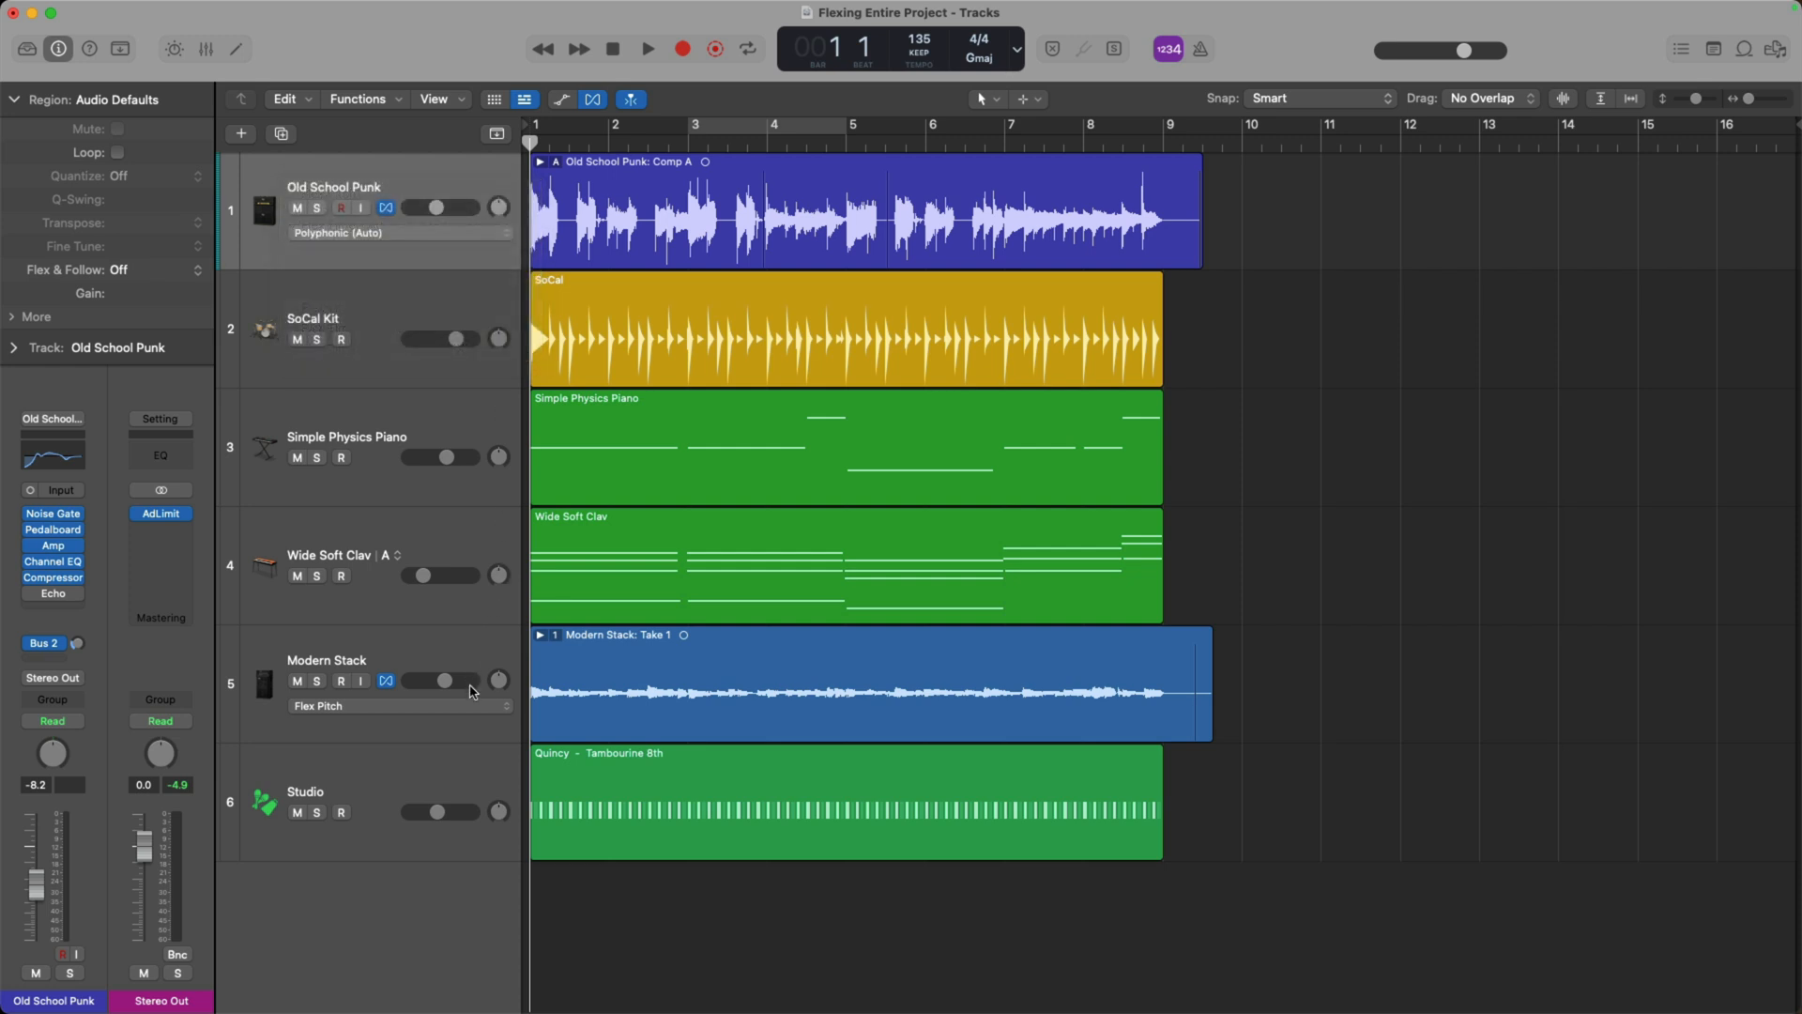
left_click(396, 706)
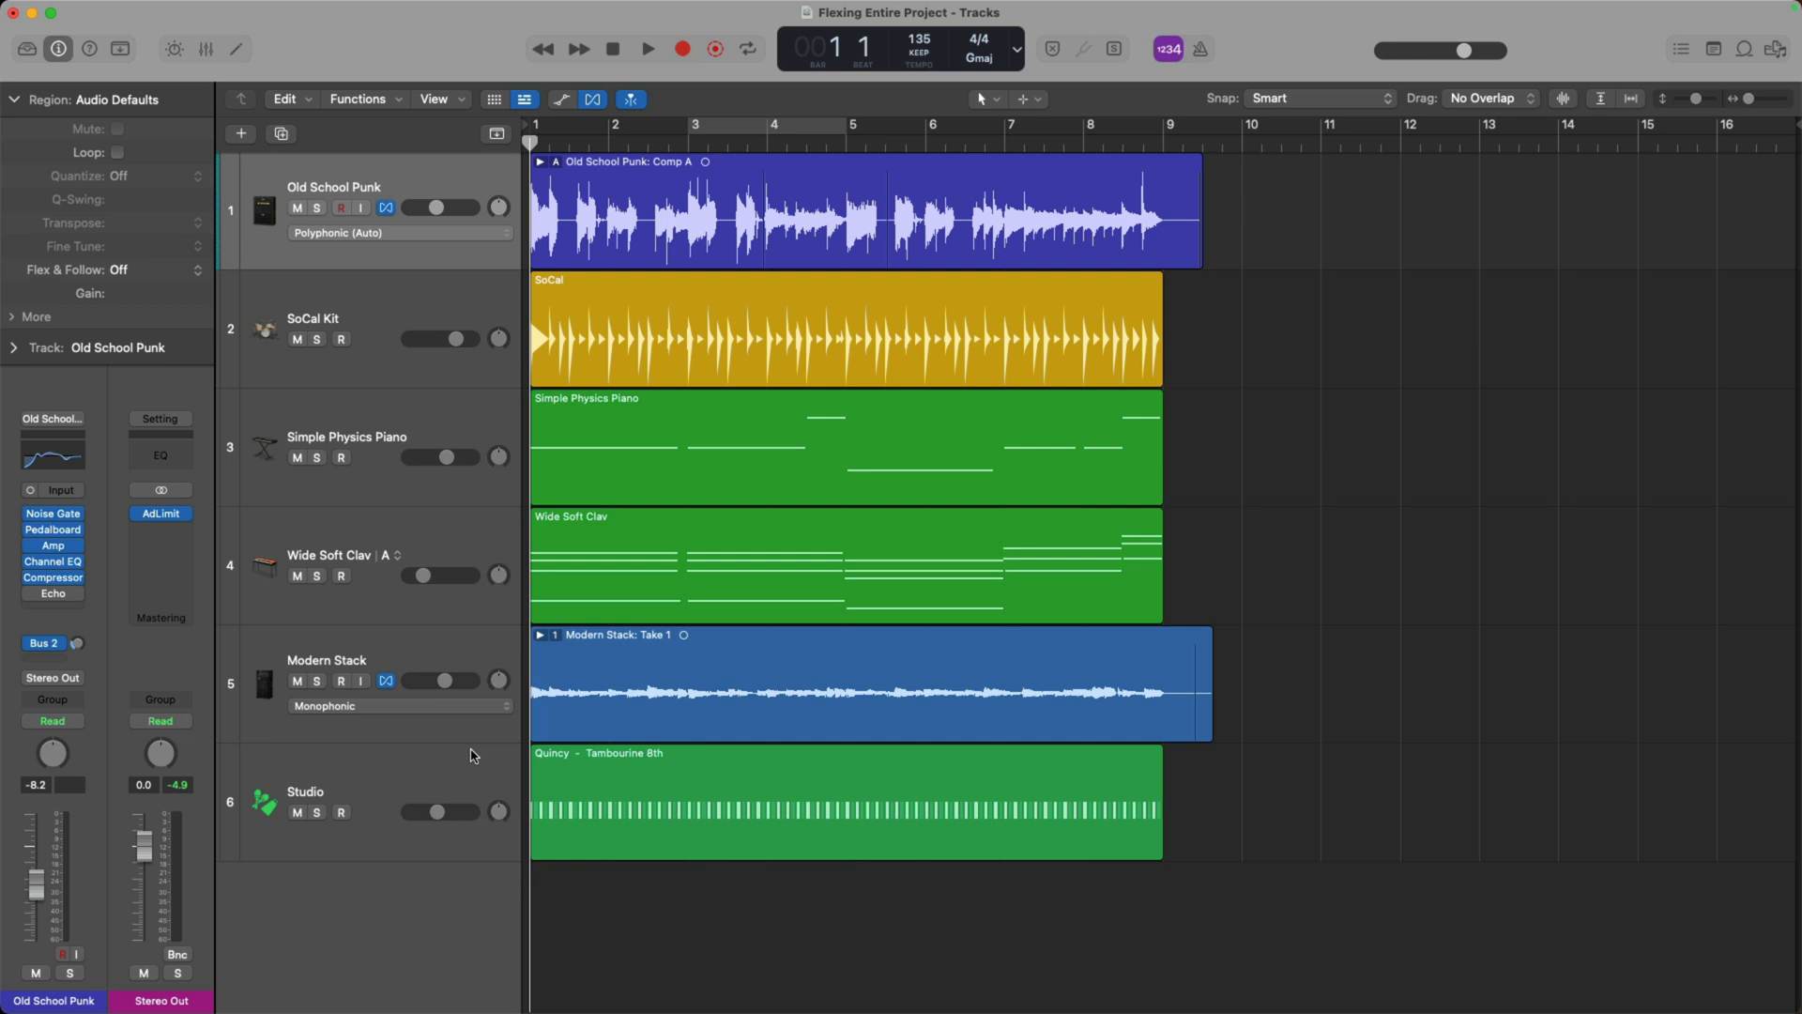
mouse_move(475, 661)
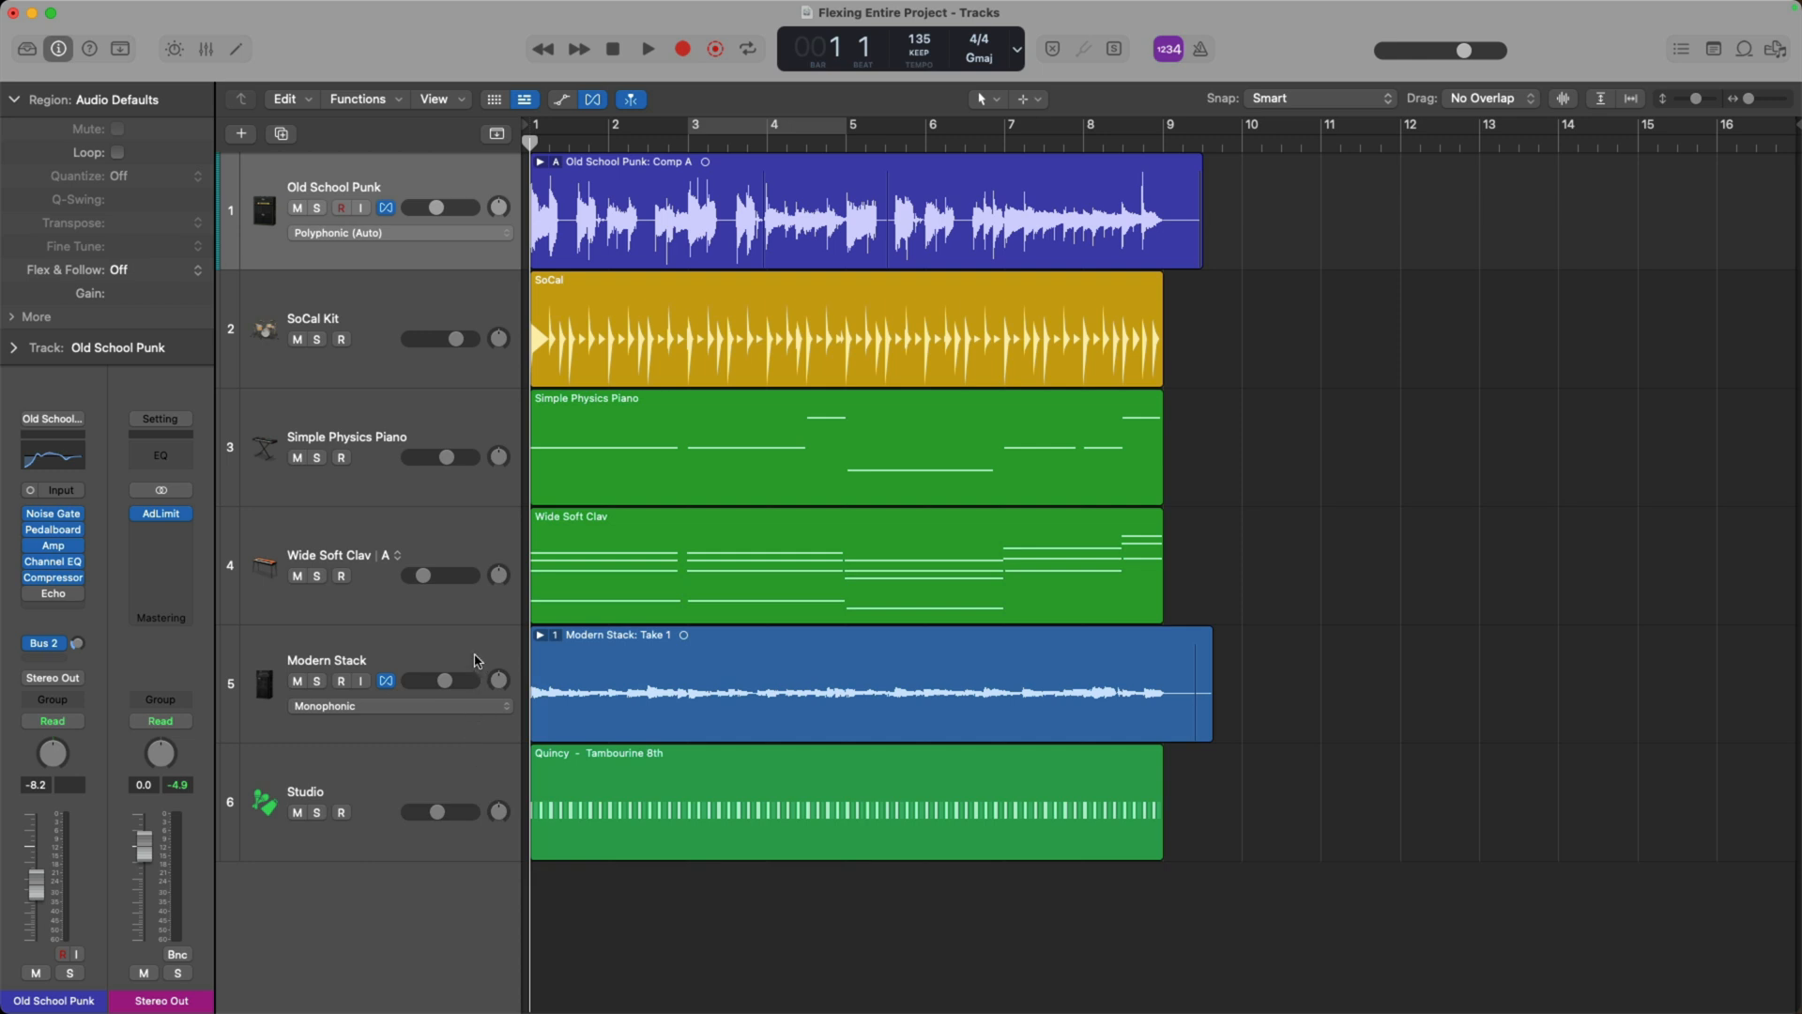
mouse_move(659, 631)
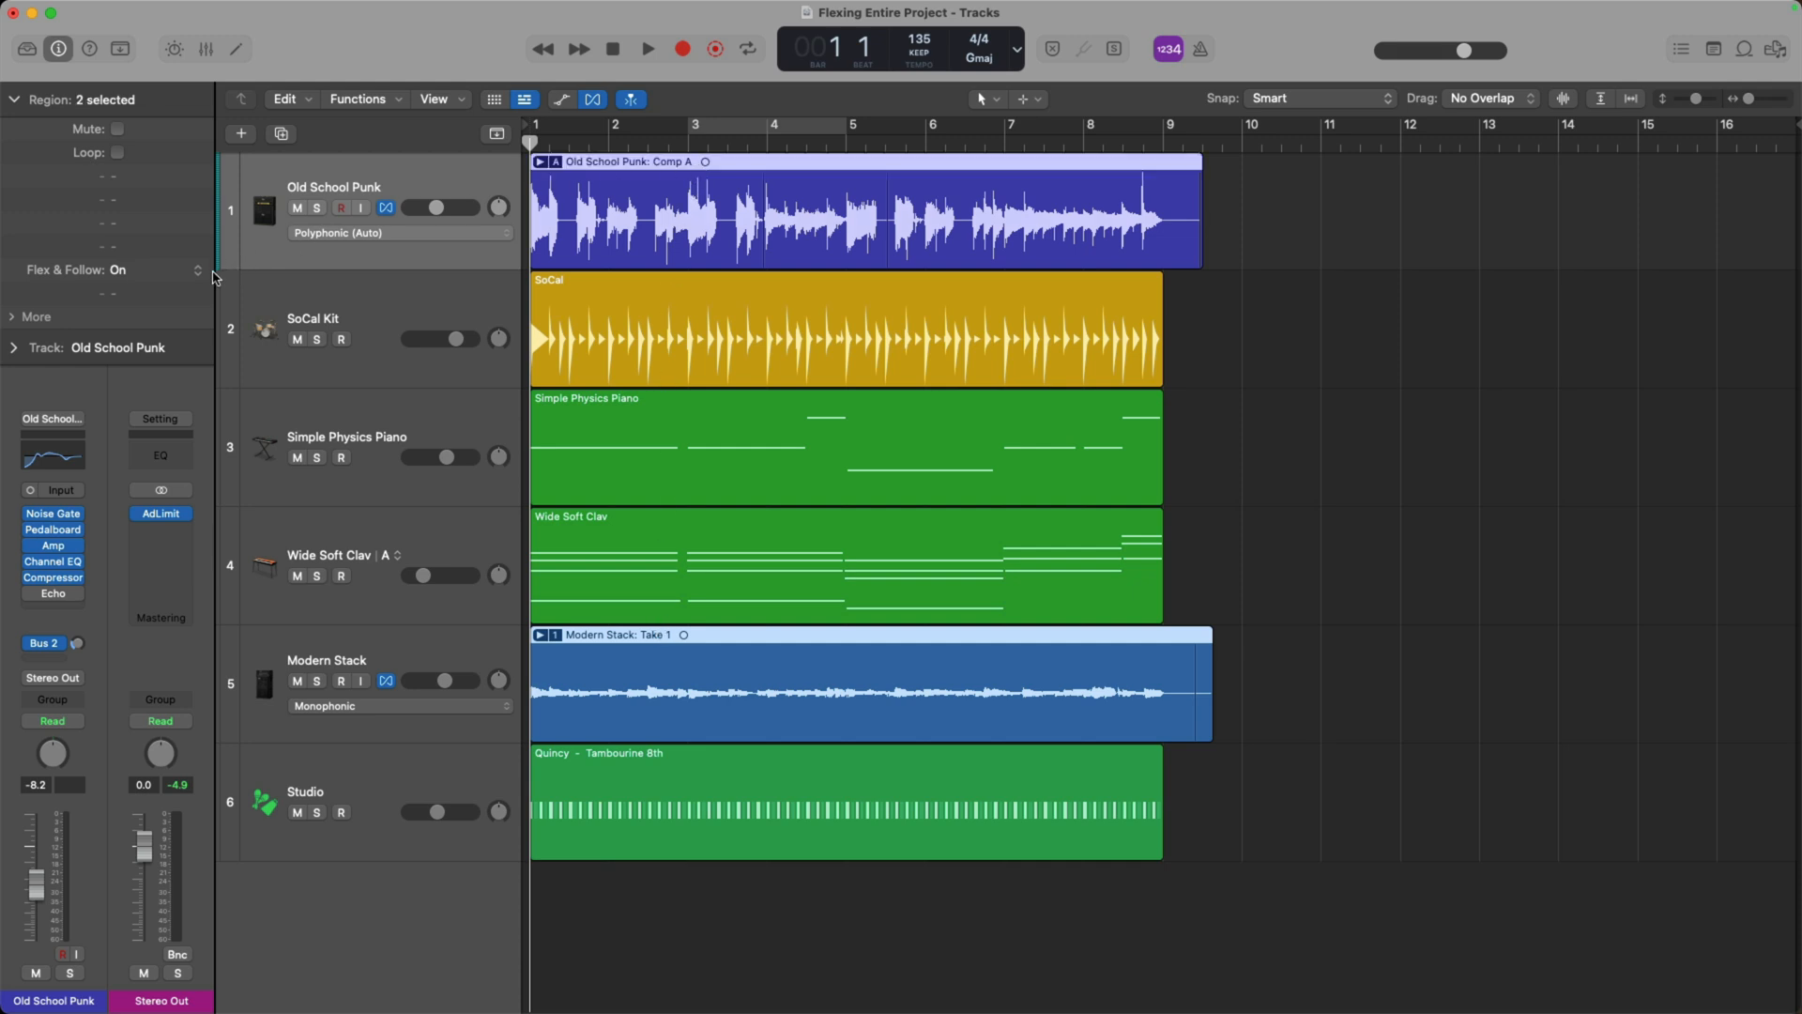
Turn Flex & Follow on for the original Old School Punk region in the Region inspector
left_click(195, 271)
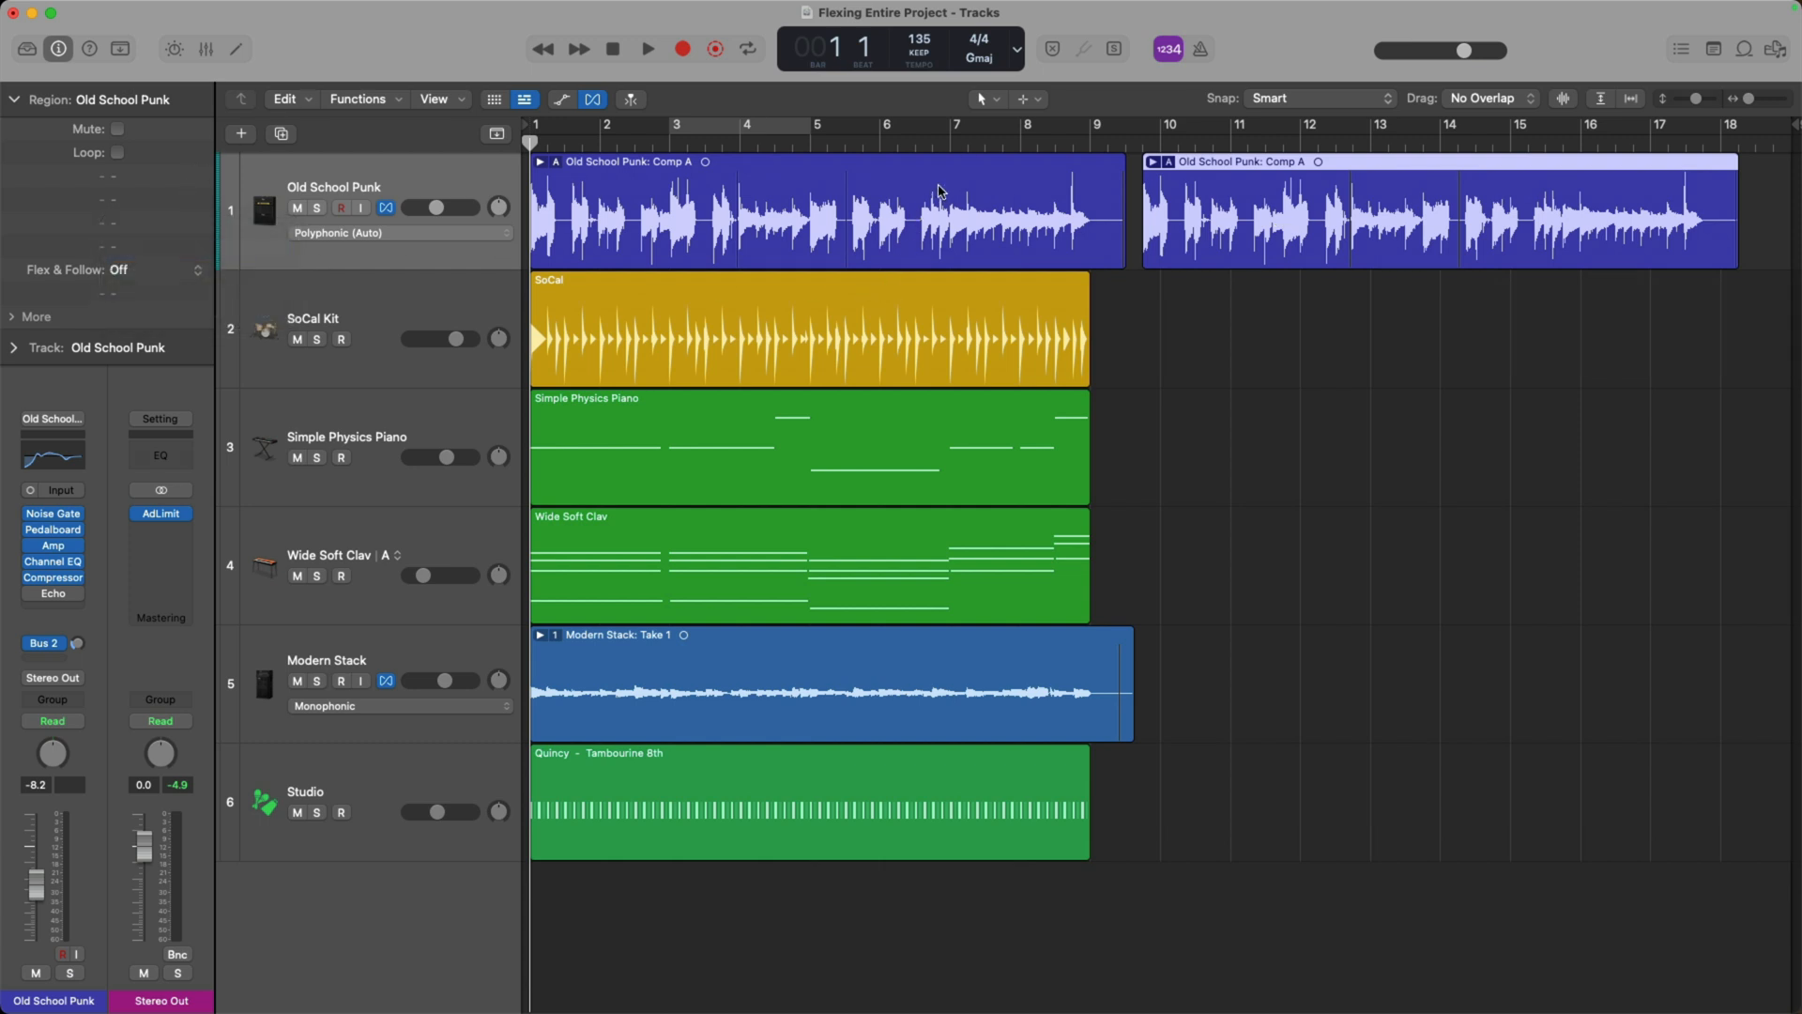
mouse_move(117, 283)
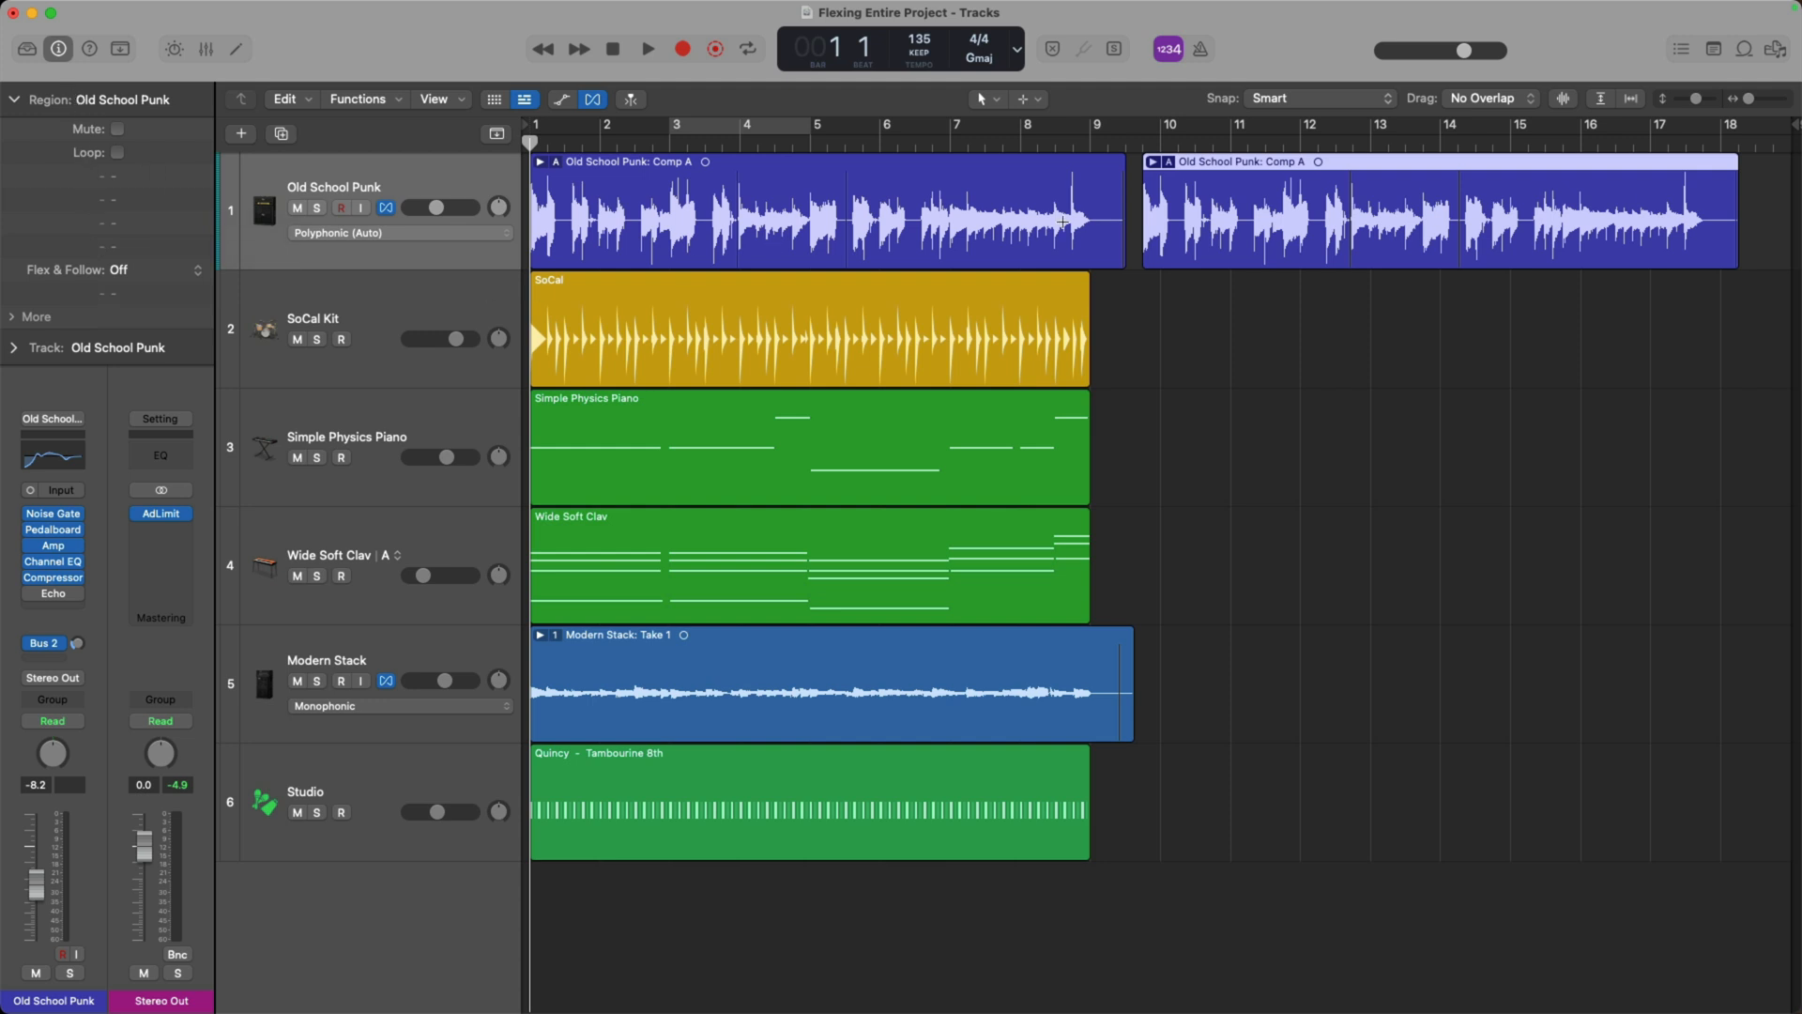
mouse_move(1082, 178)
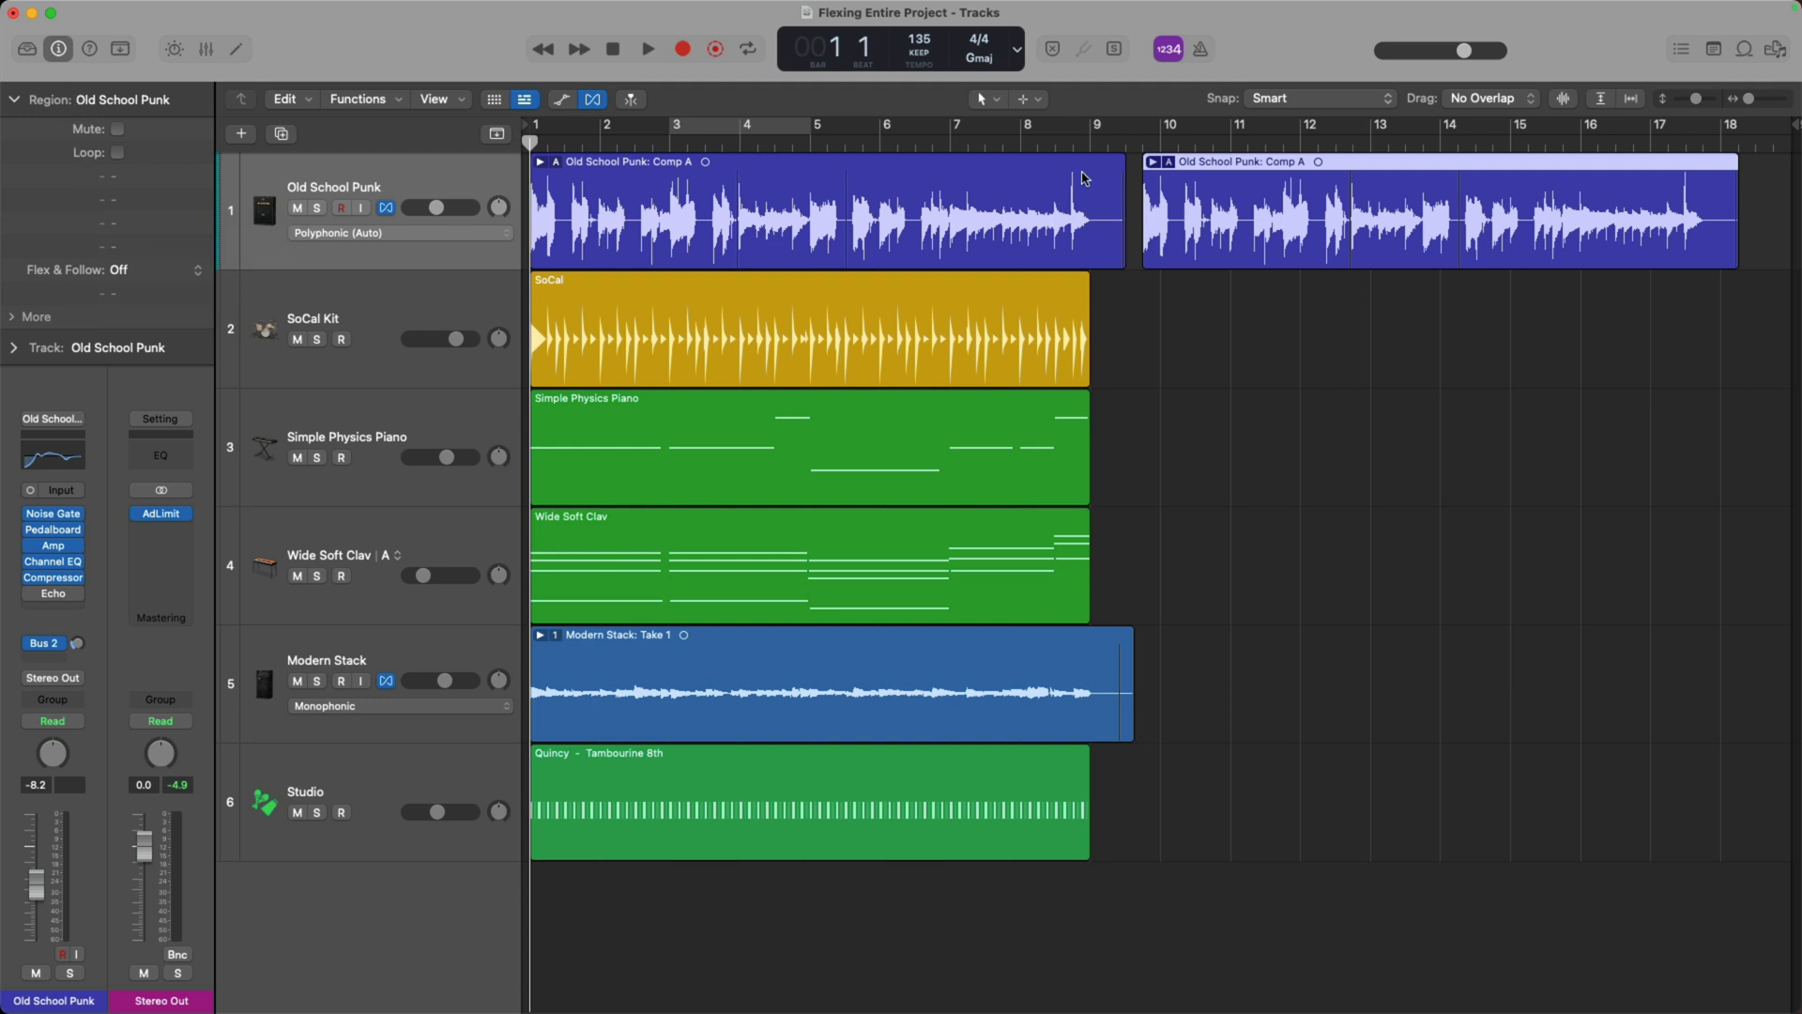
left_click(193, 269)
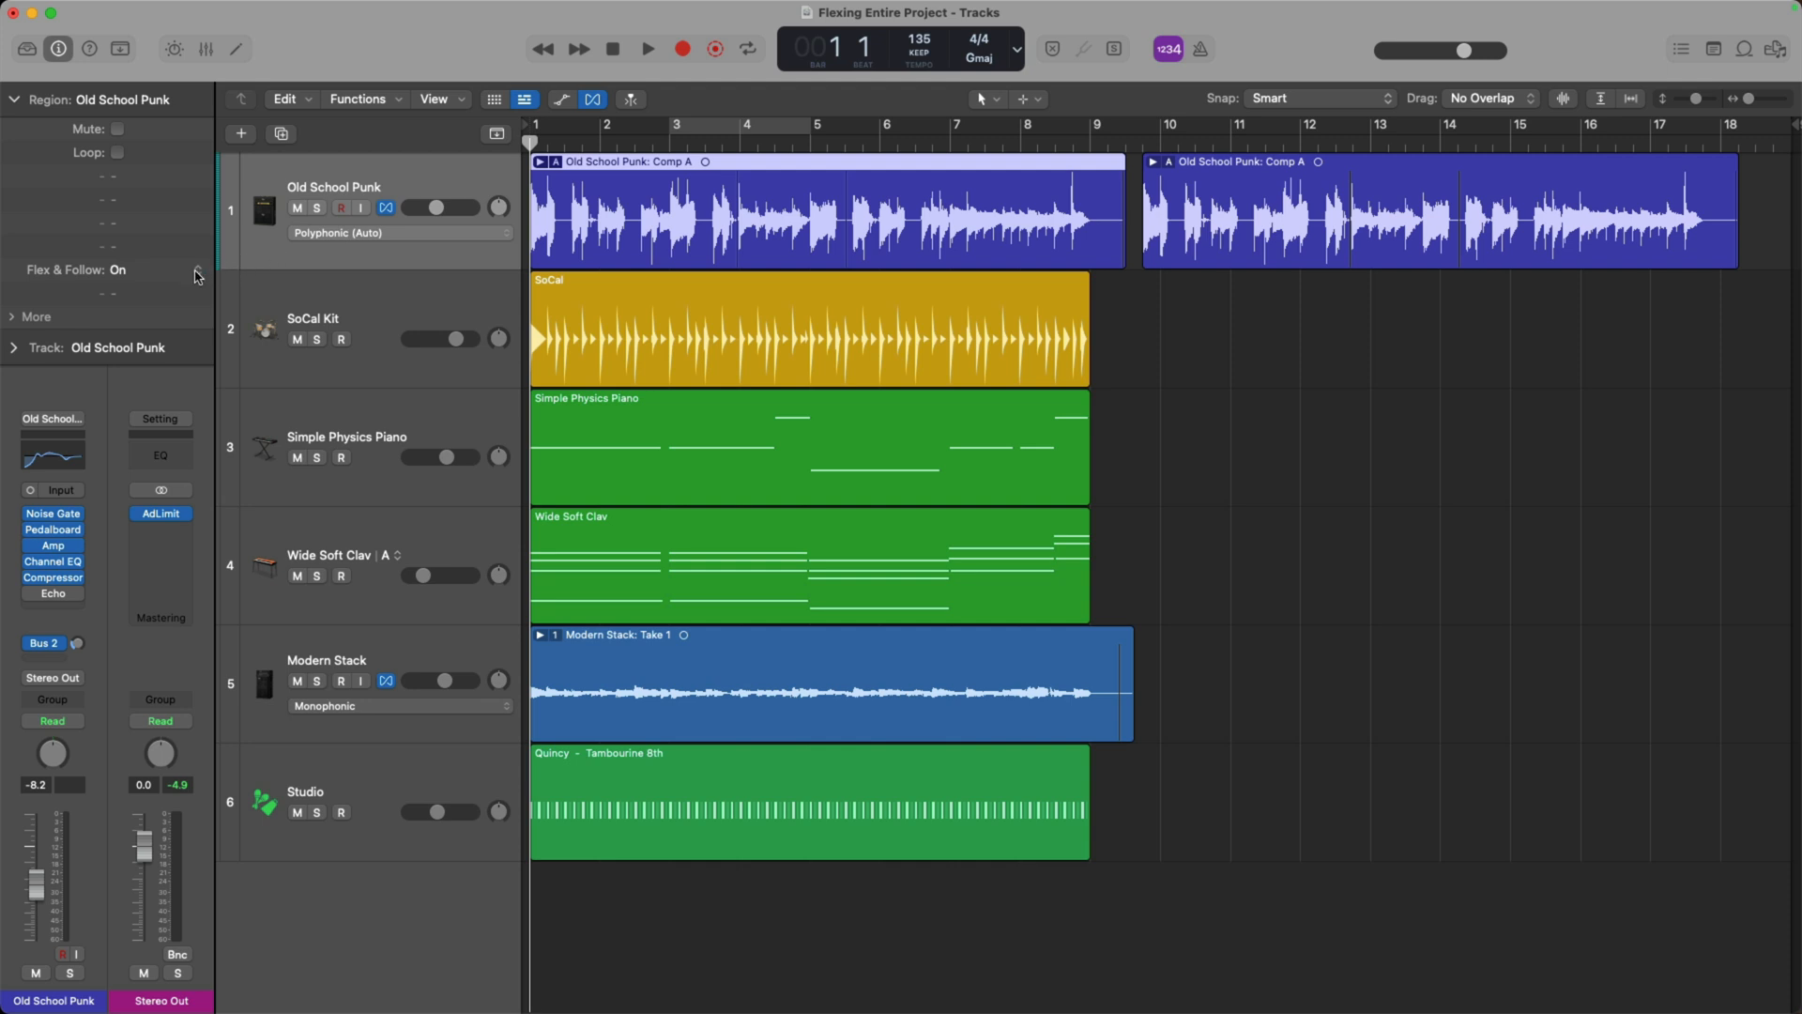
Scroll down to the Modern Stack take folder showing flex markers on Takes 1–5
left_click(537, 162)
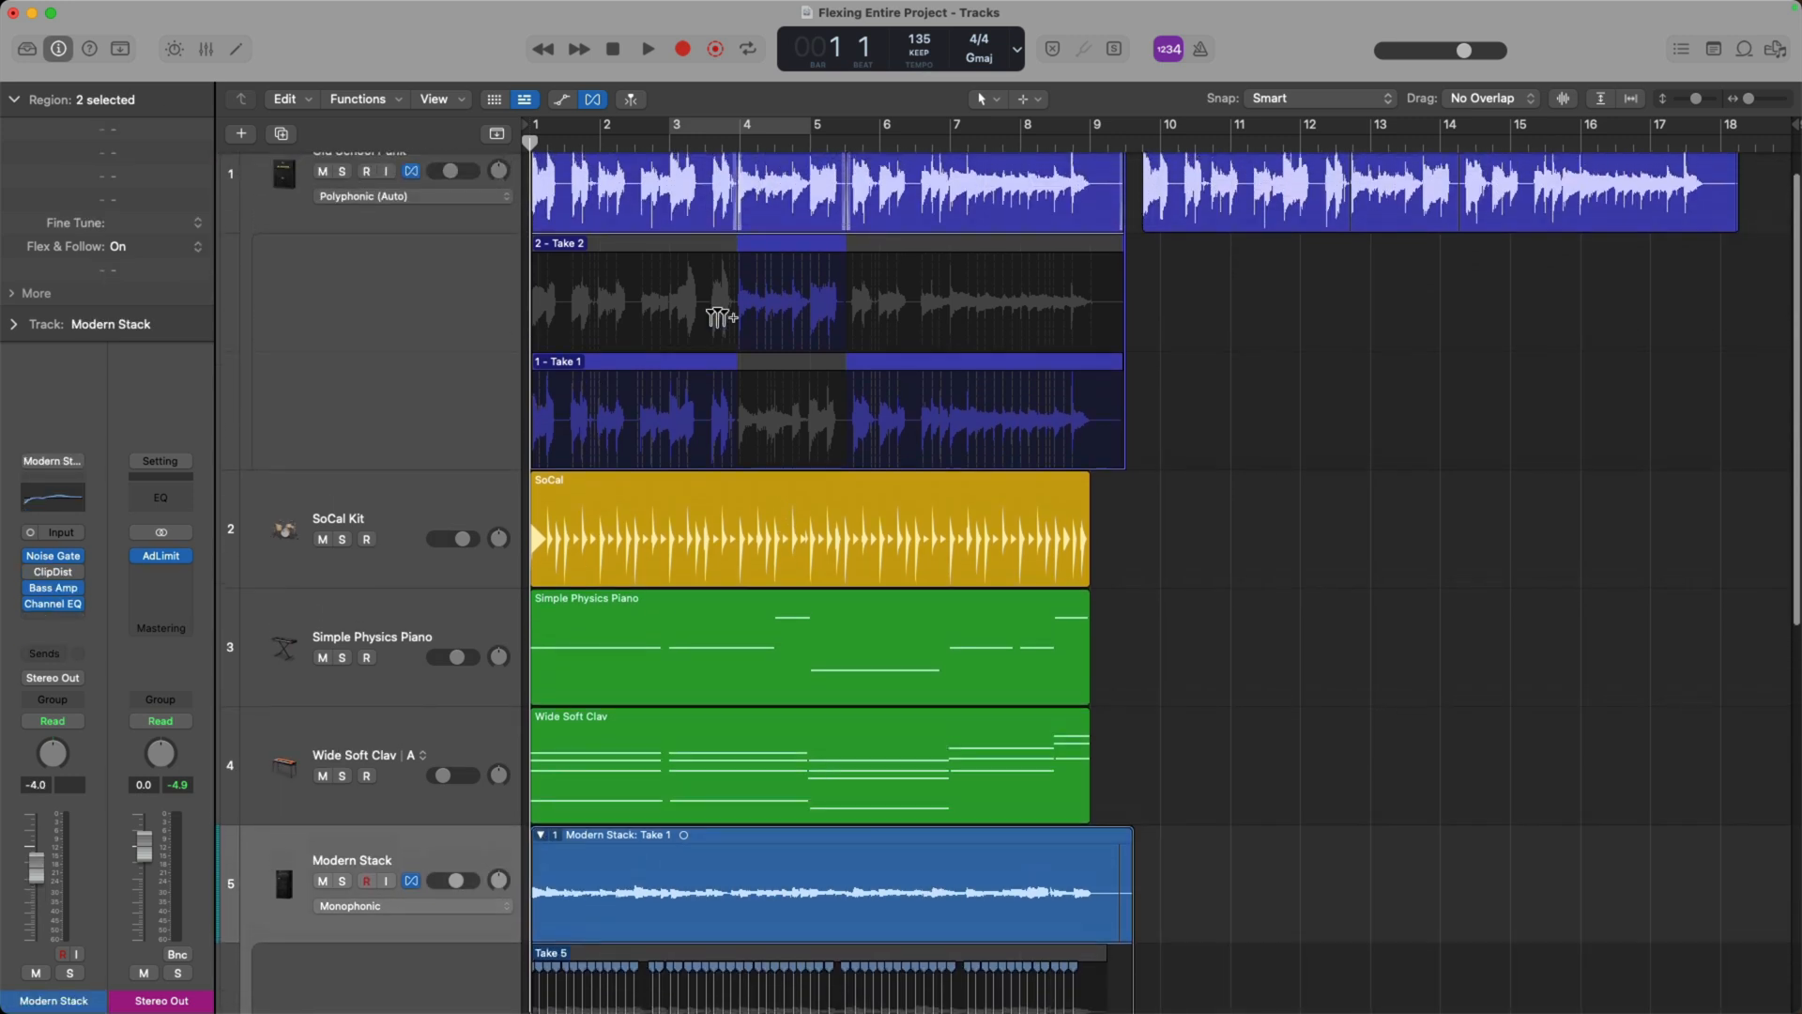
mouse_move(779, 293)
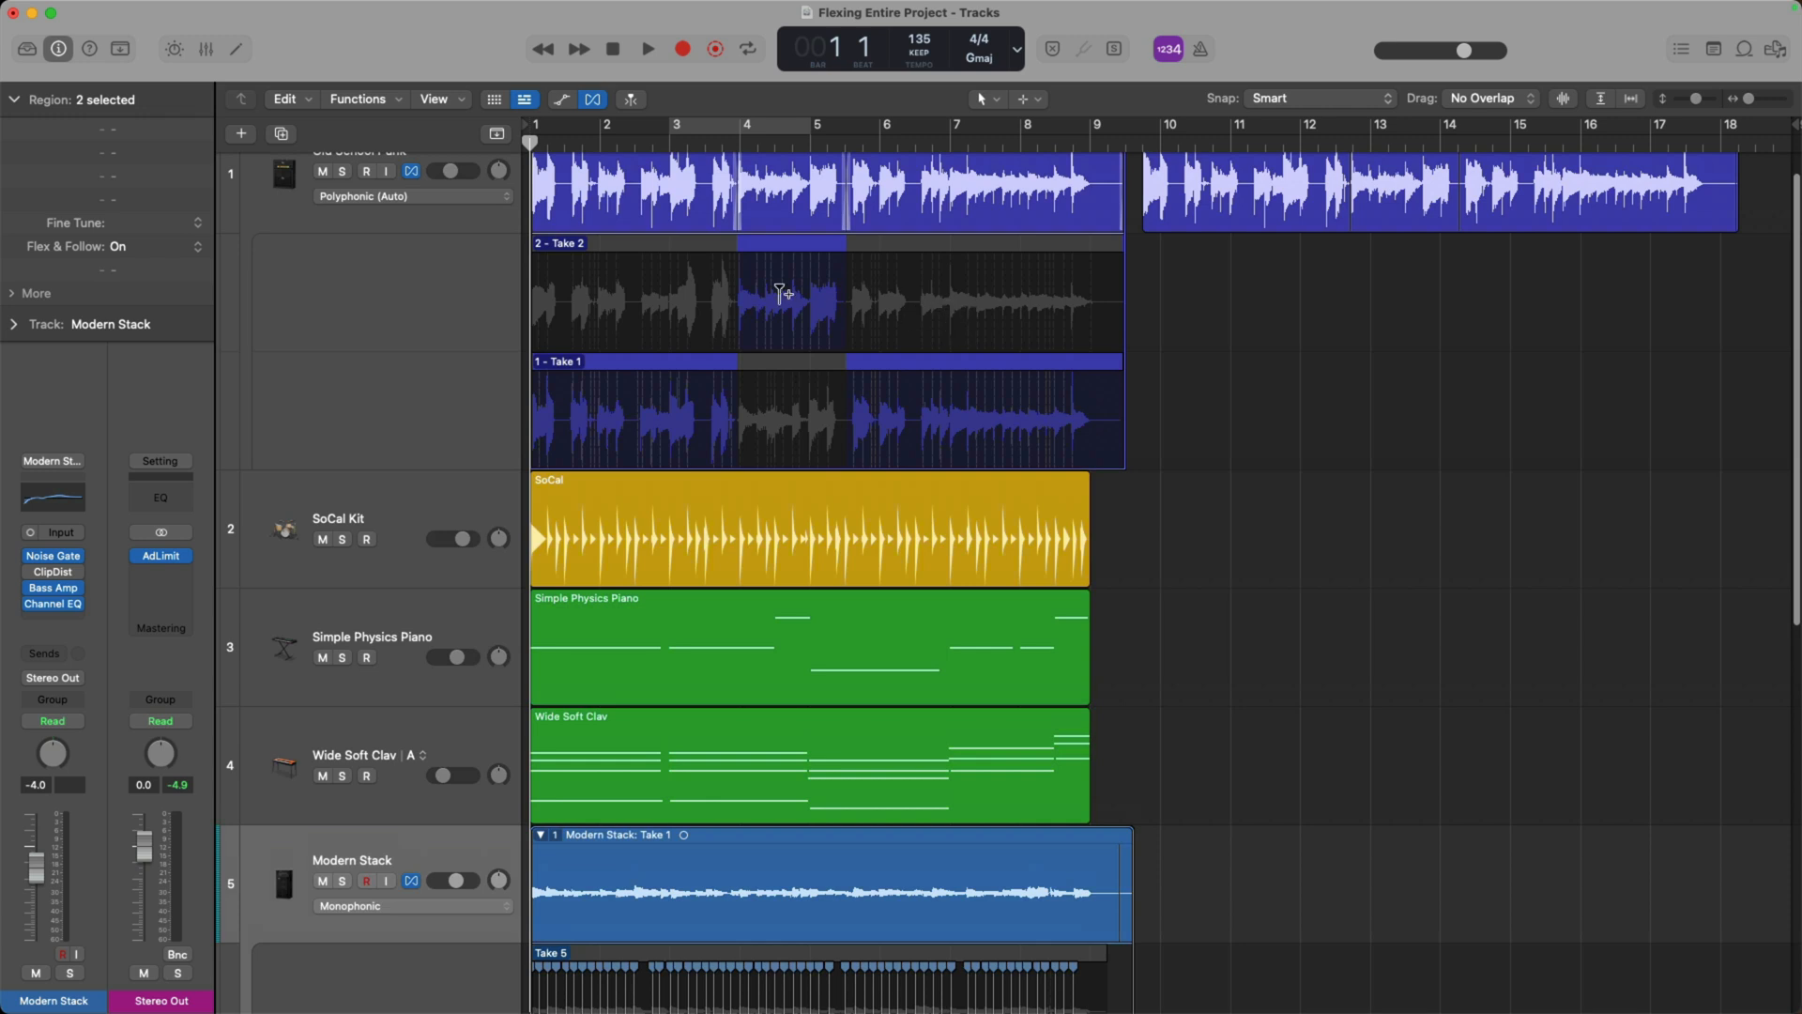
scroll("down", 3)
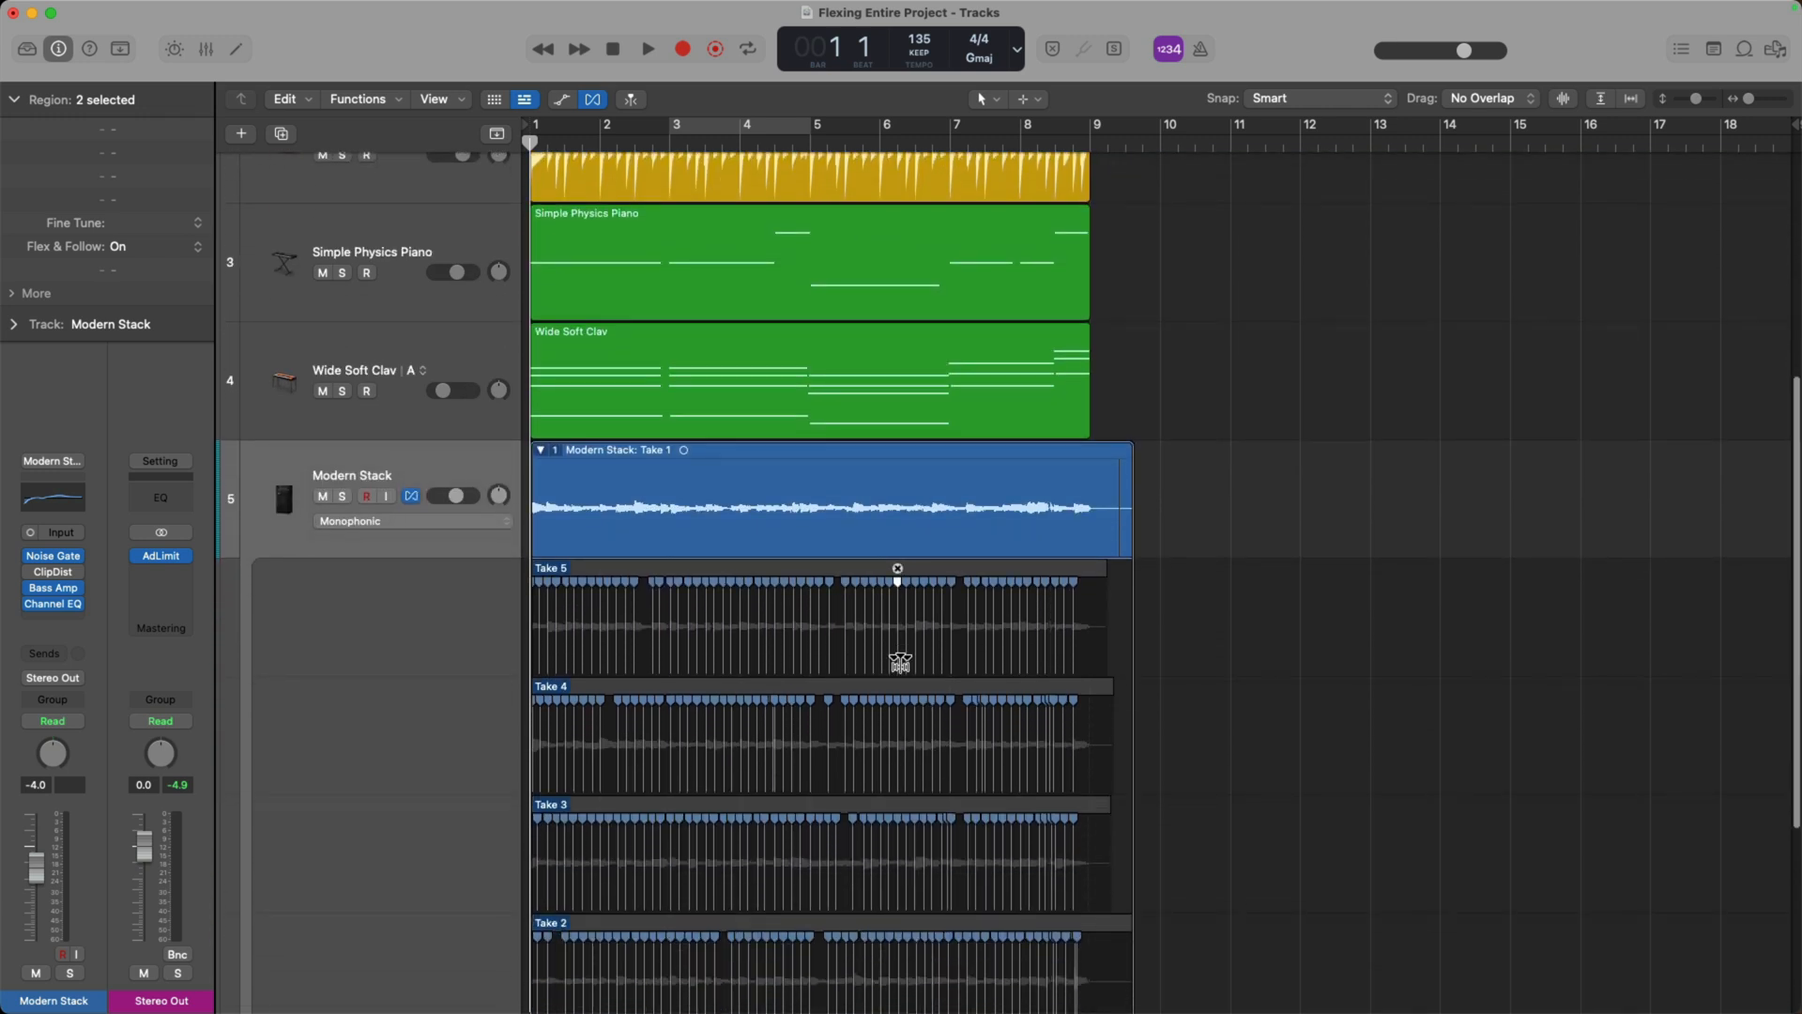
scroll("down", 3)
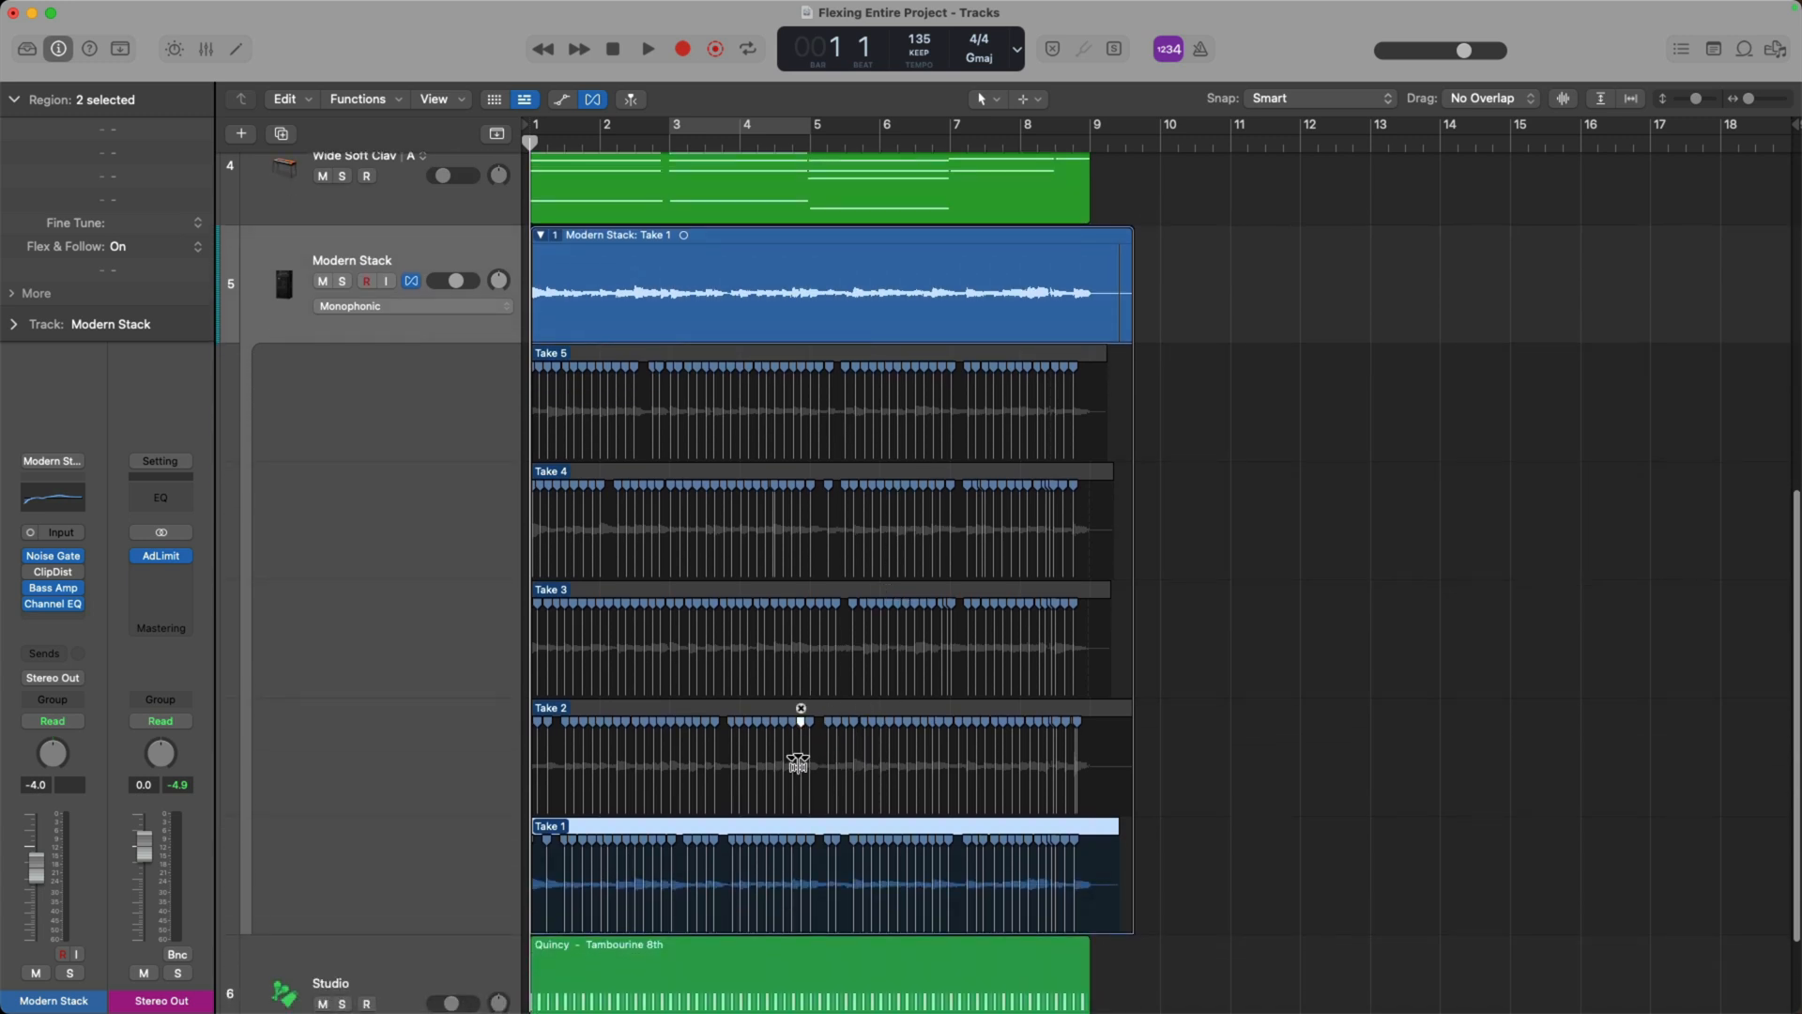
mouse_move(845, 366)
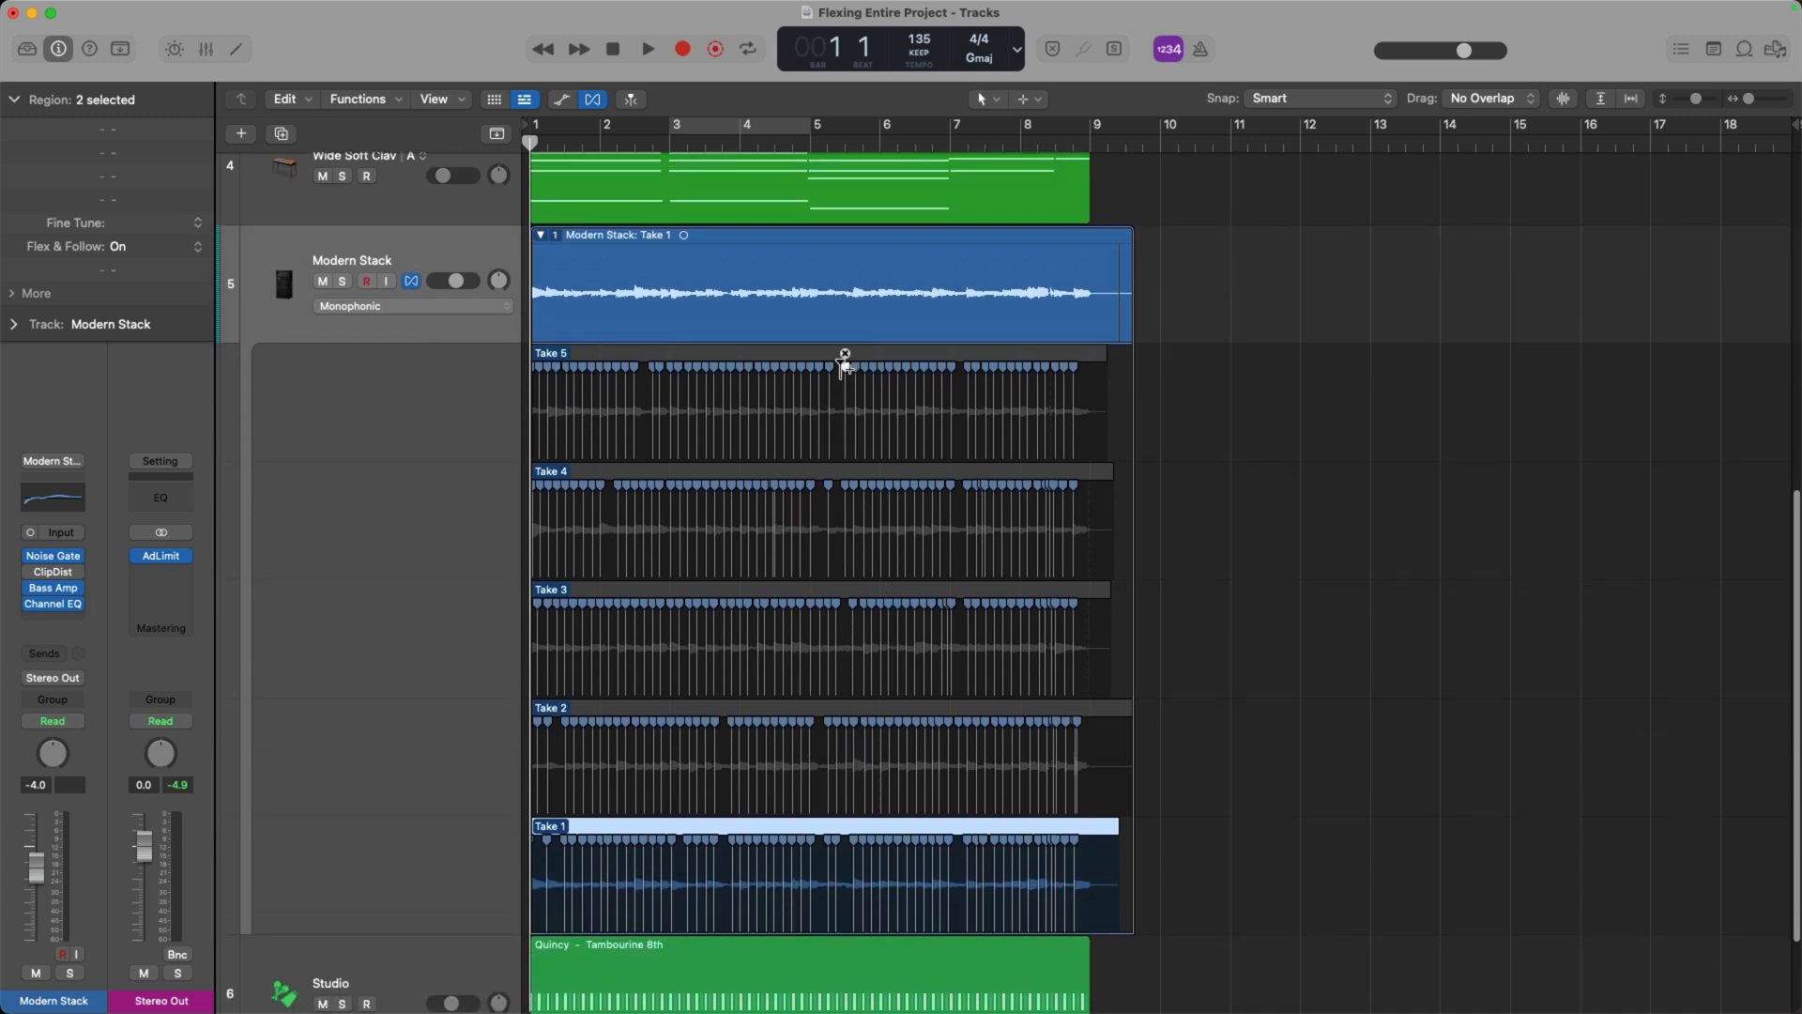
mouse_move(1083, 394)
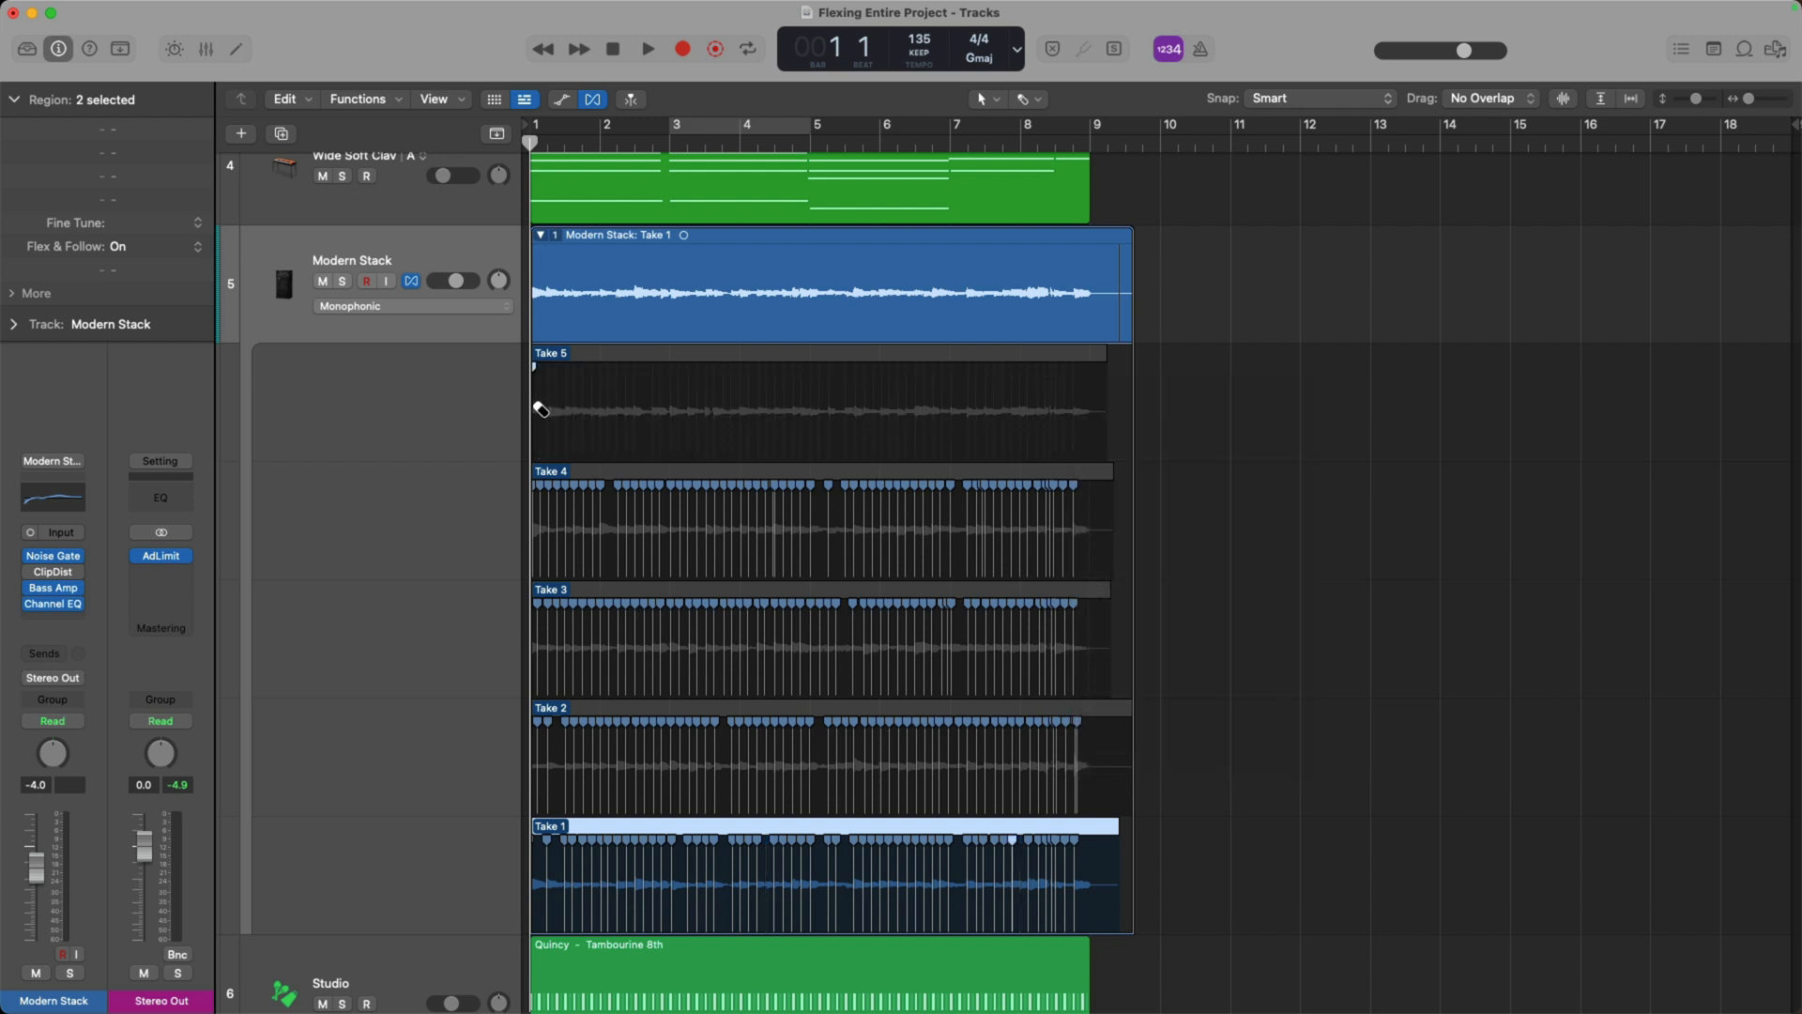
mouse_move(1087, 860)
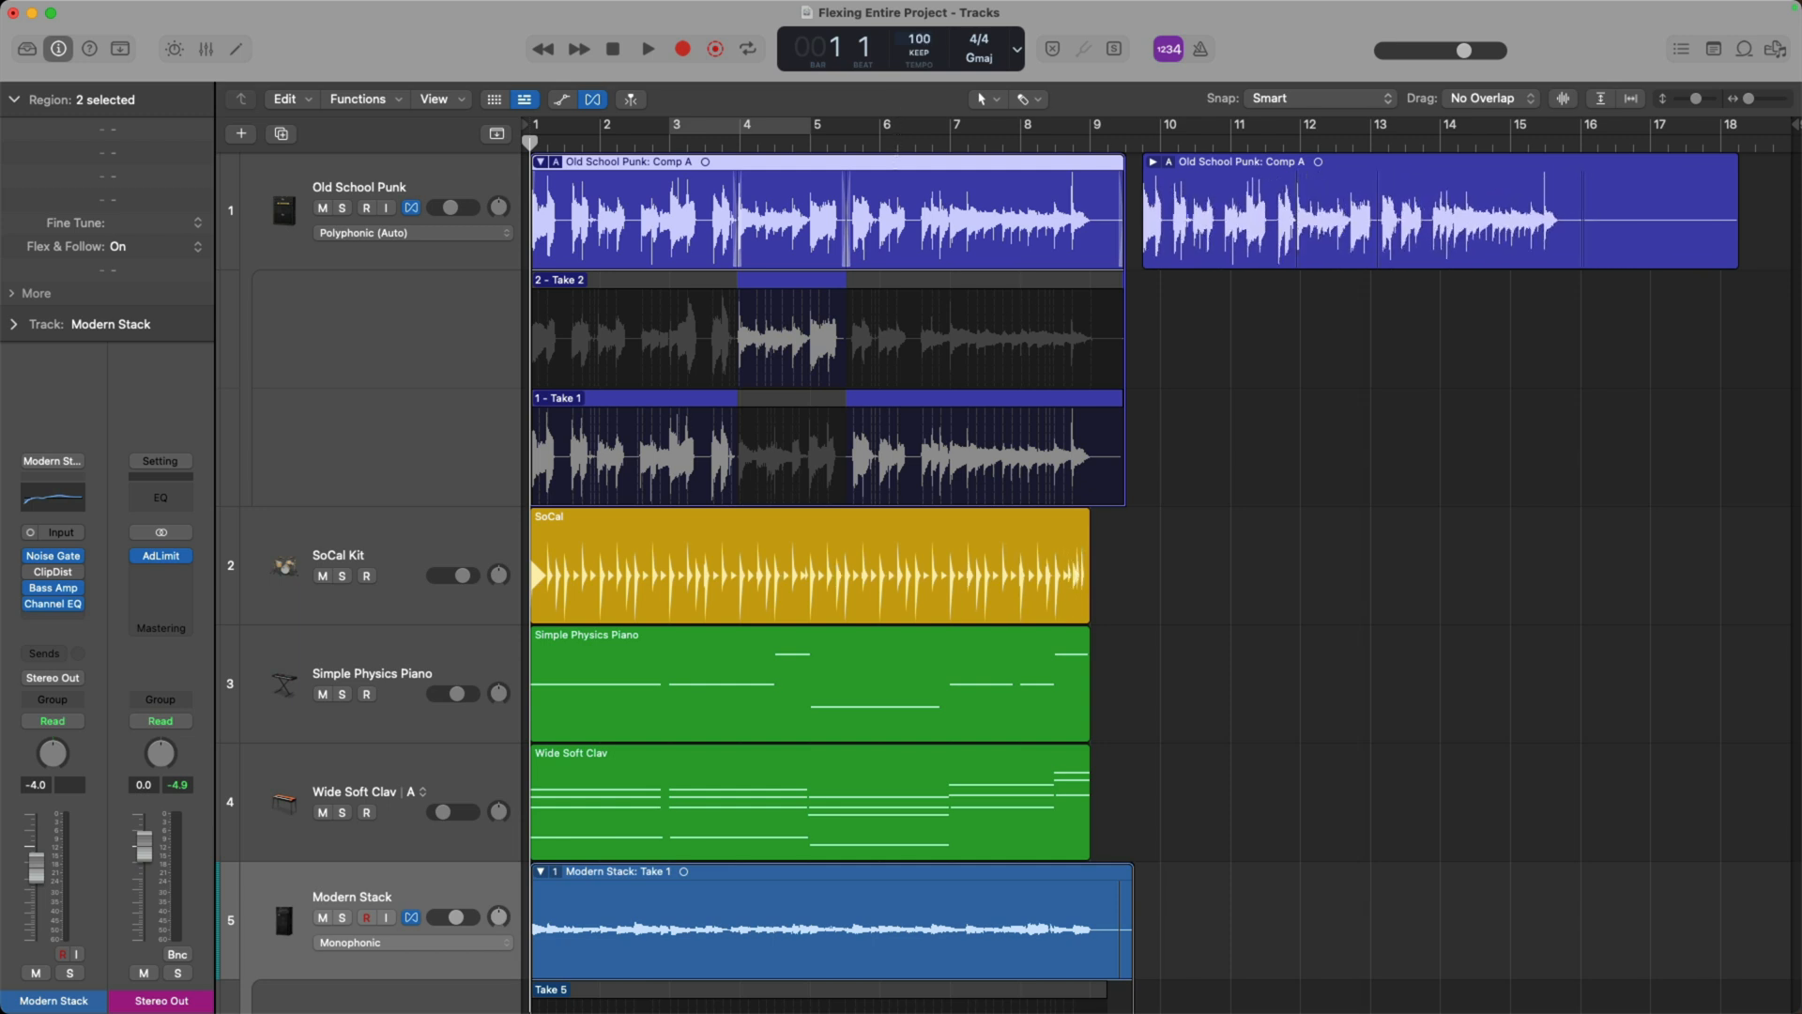
mouse_move(1015, 172)
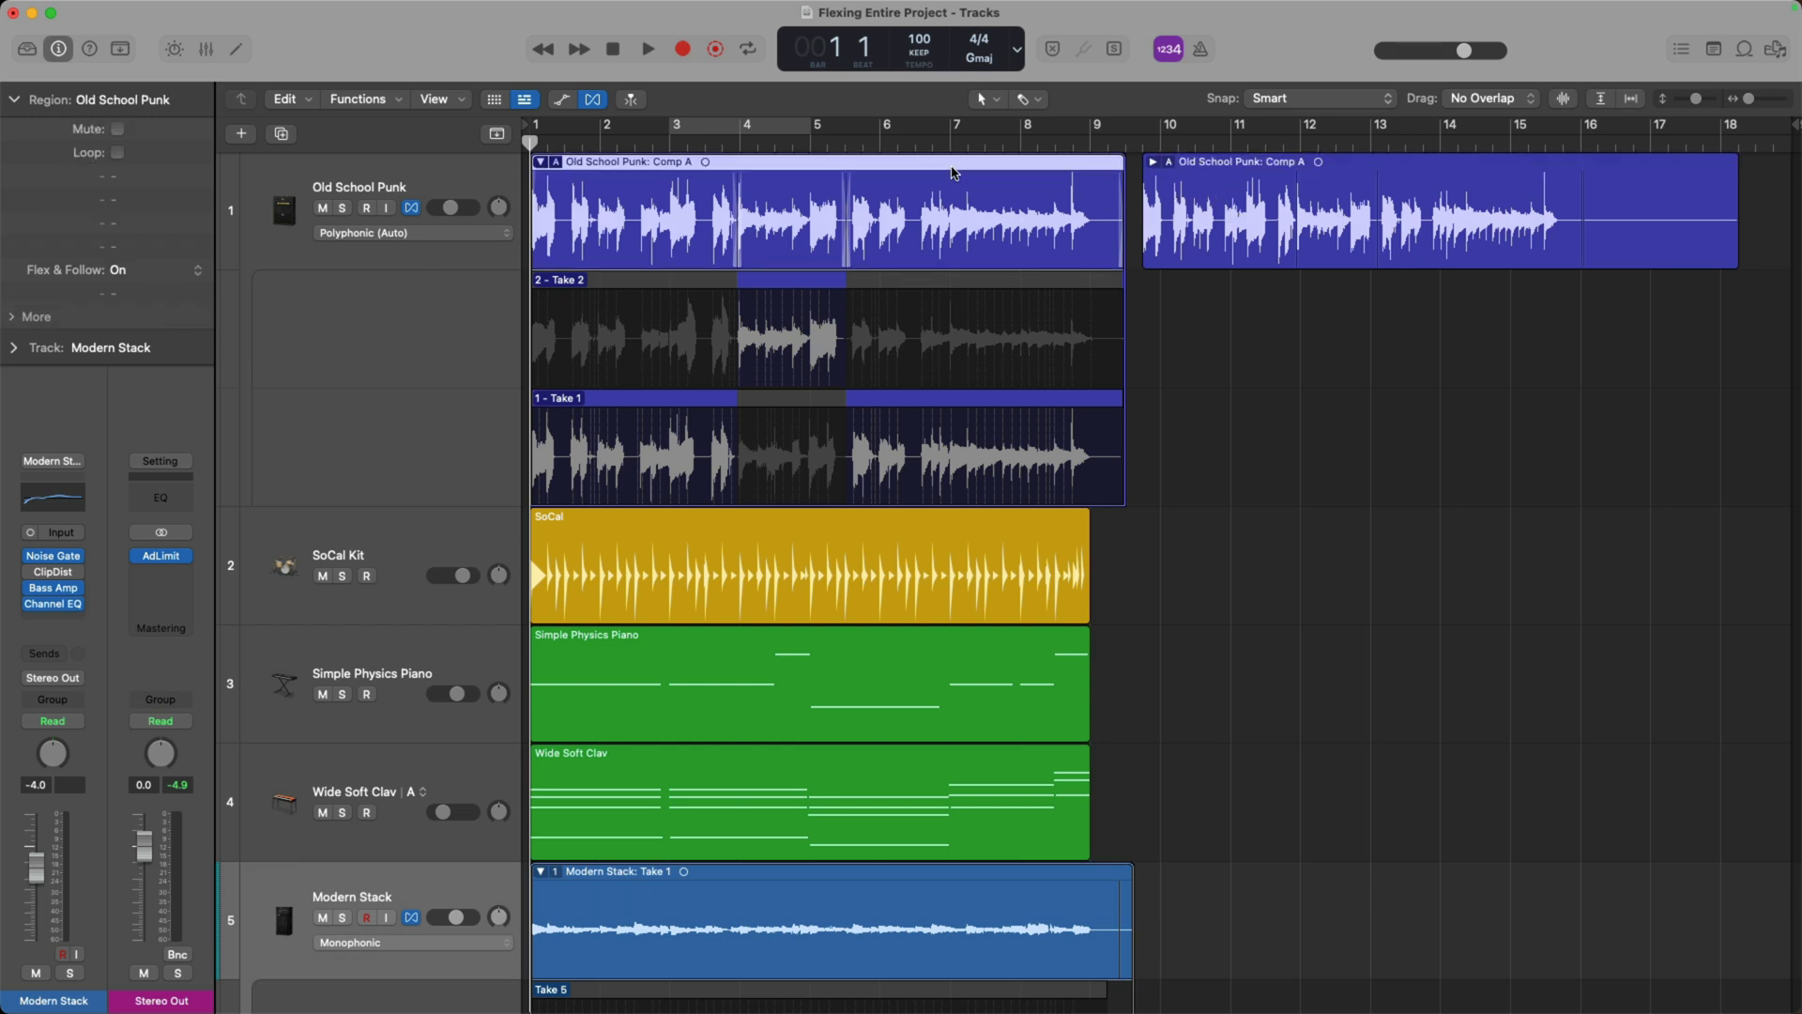
Scroll the Tracks area back to the Old School Punk region at 100 bpm
scroll("down", 3)
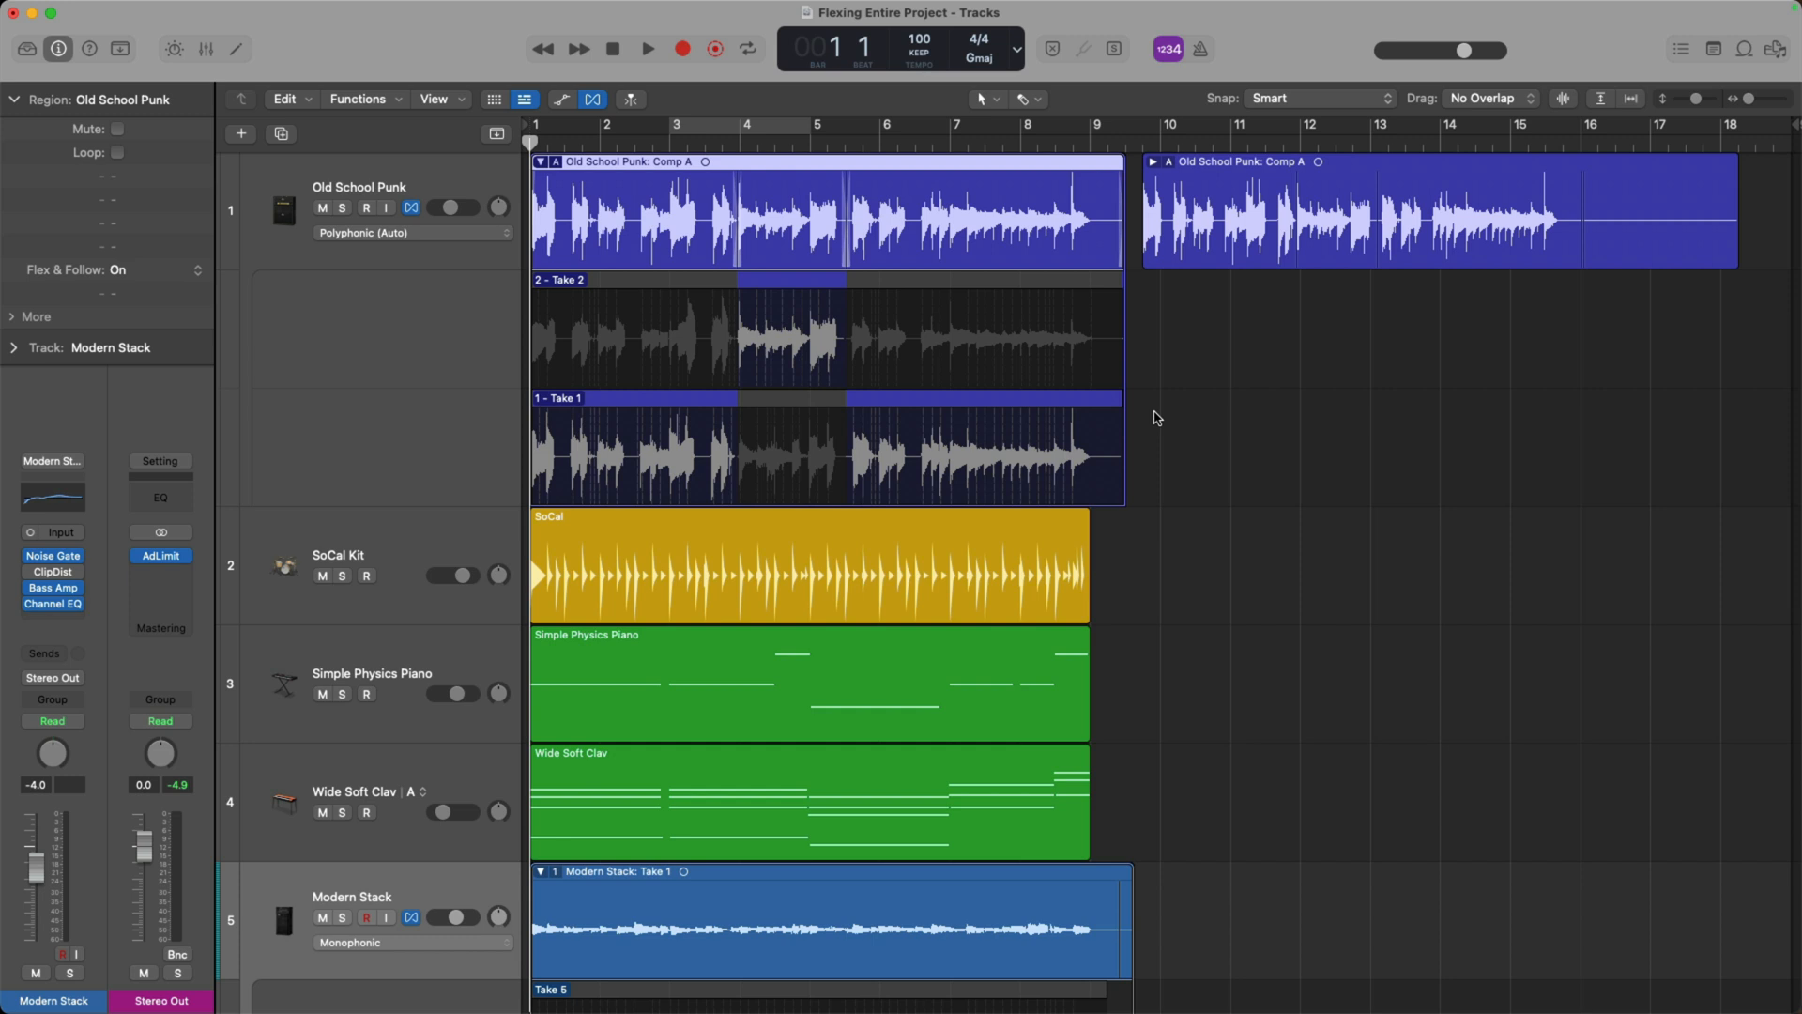
left_click(648, 49)
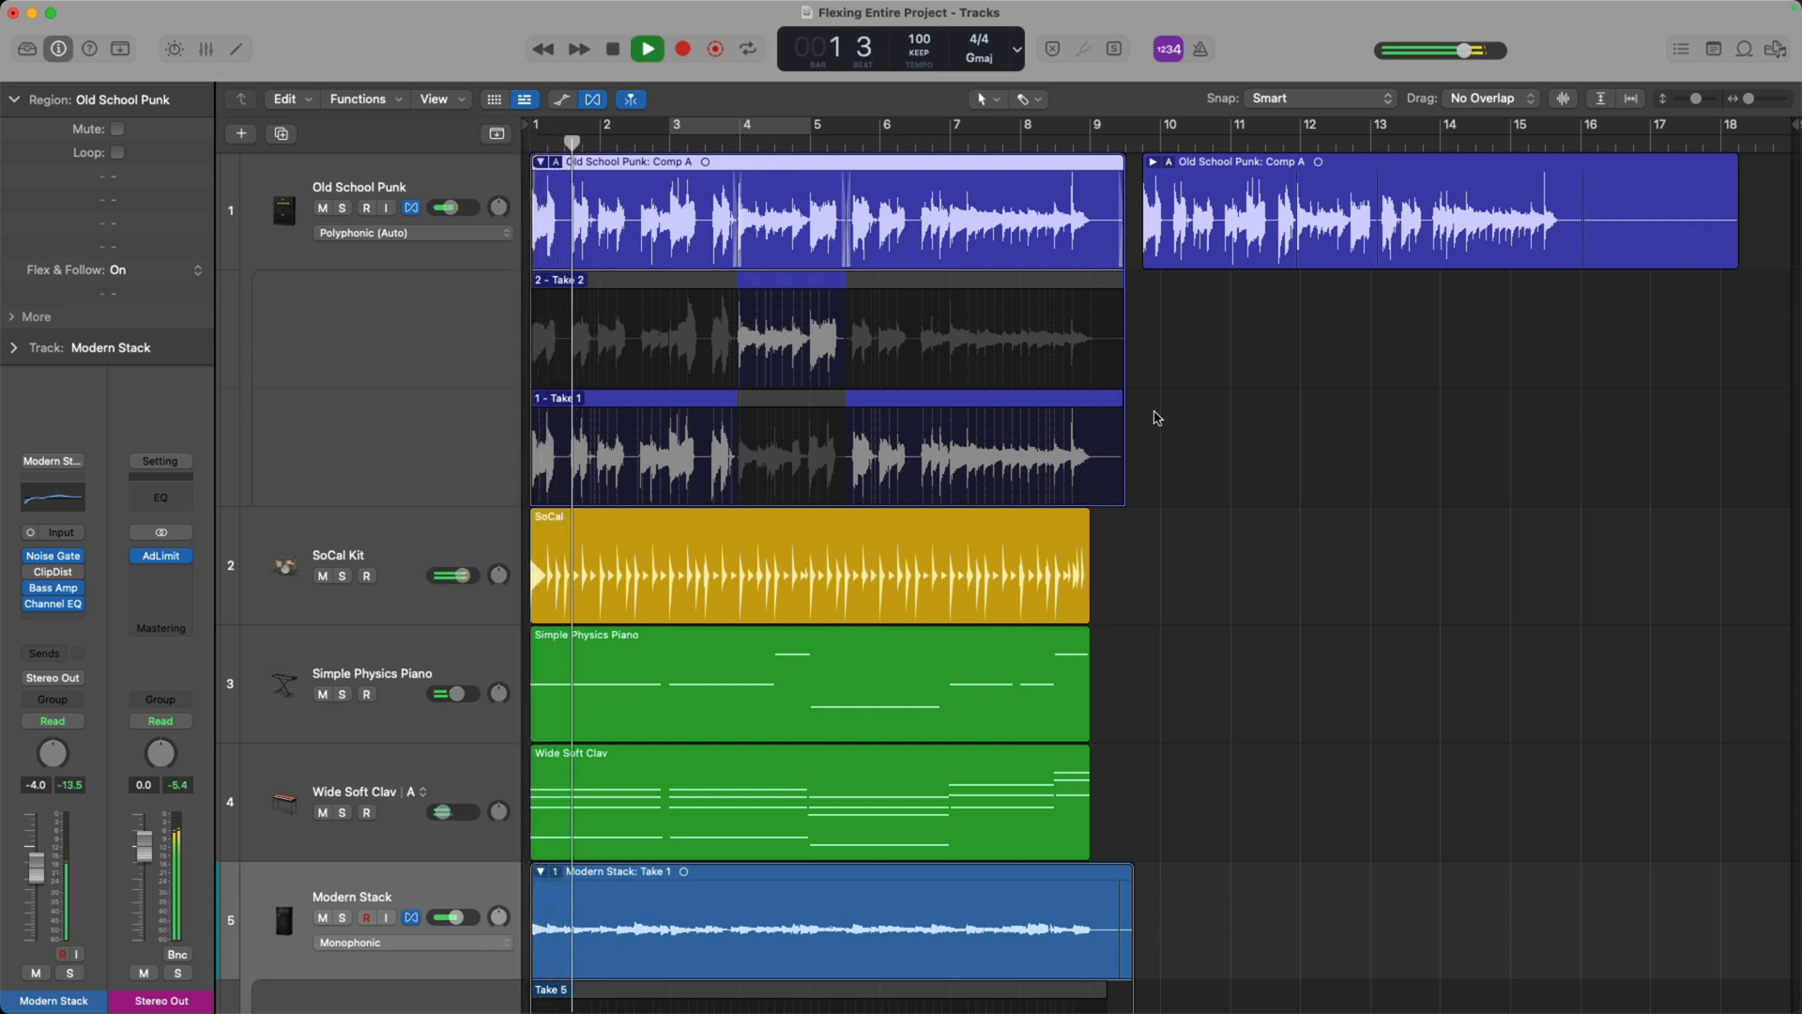
left_click(631, 124)
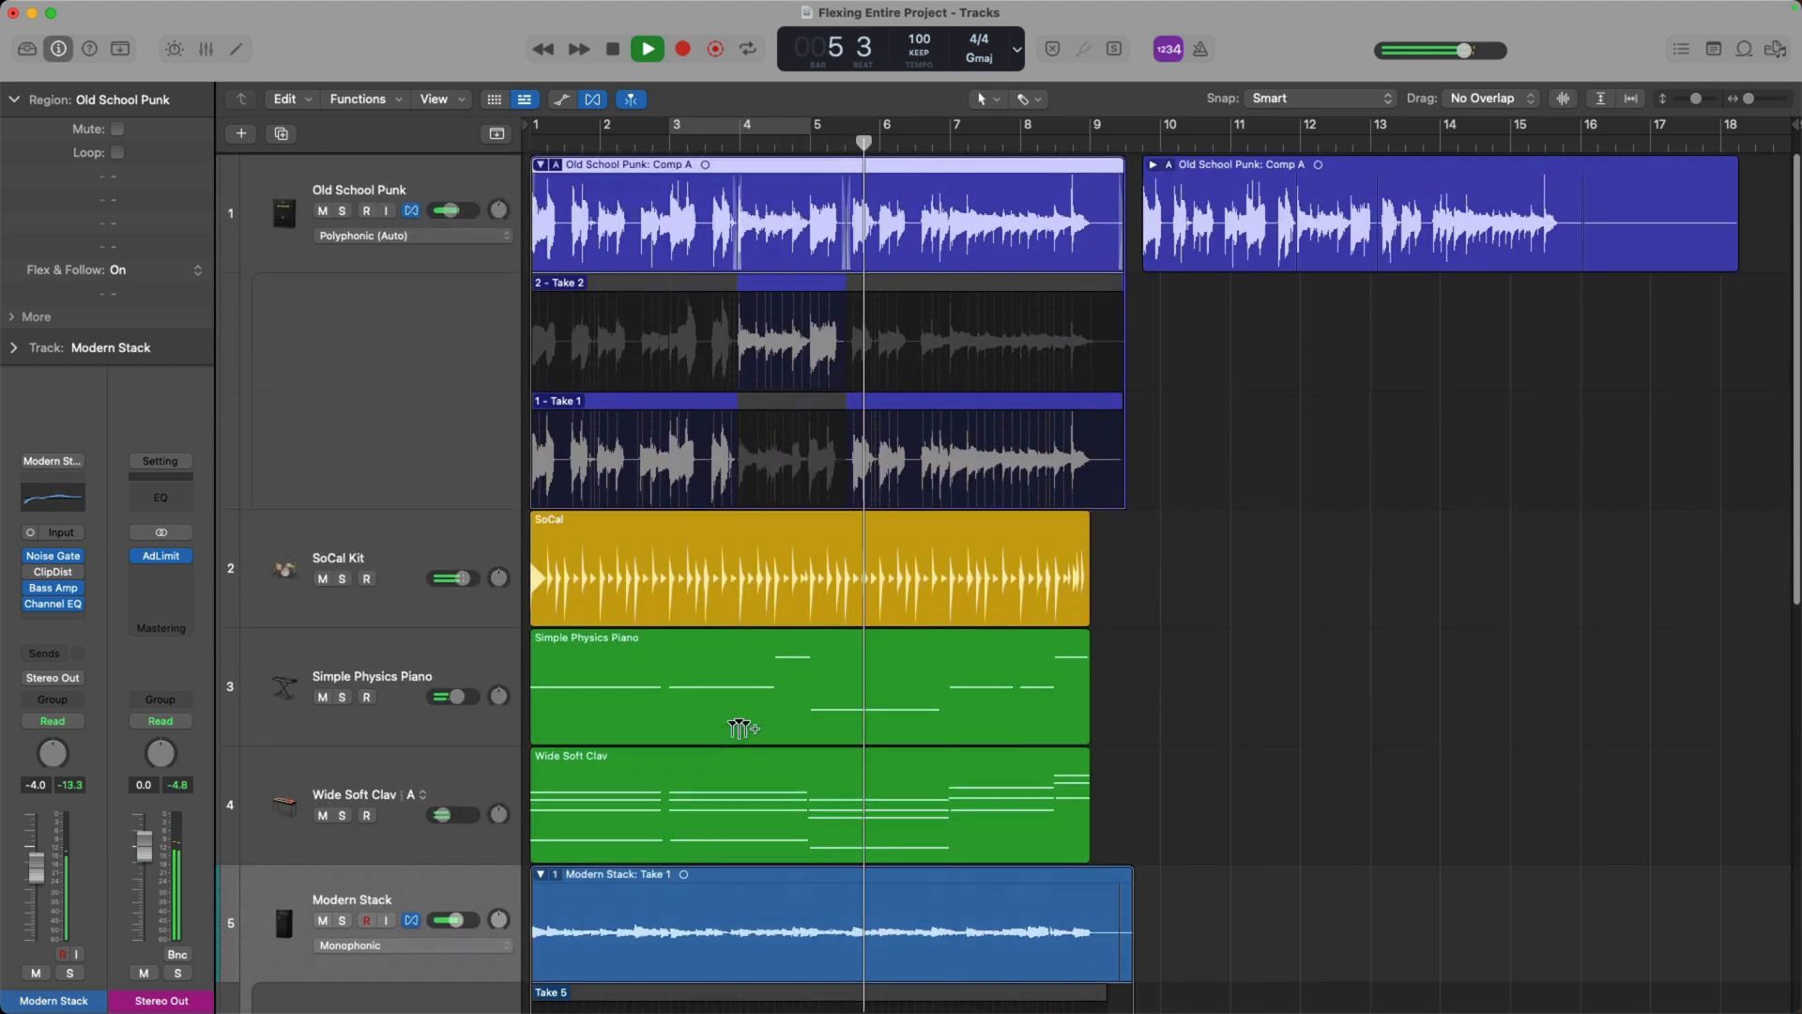
left_click(646, 49)
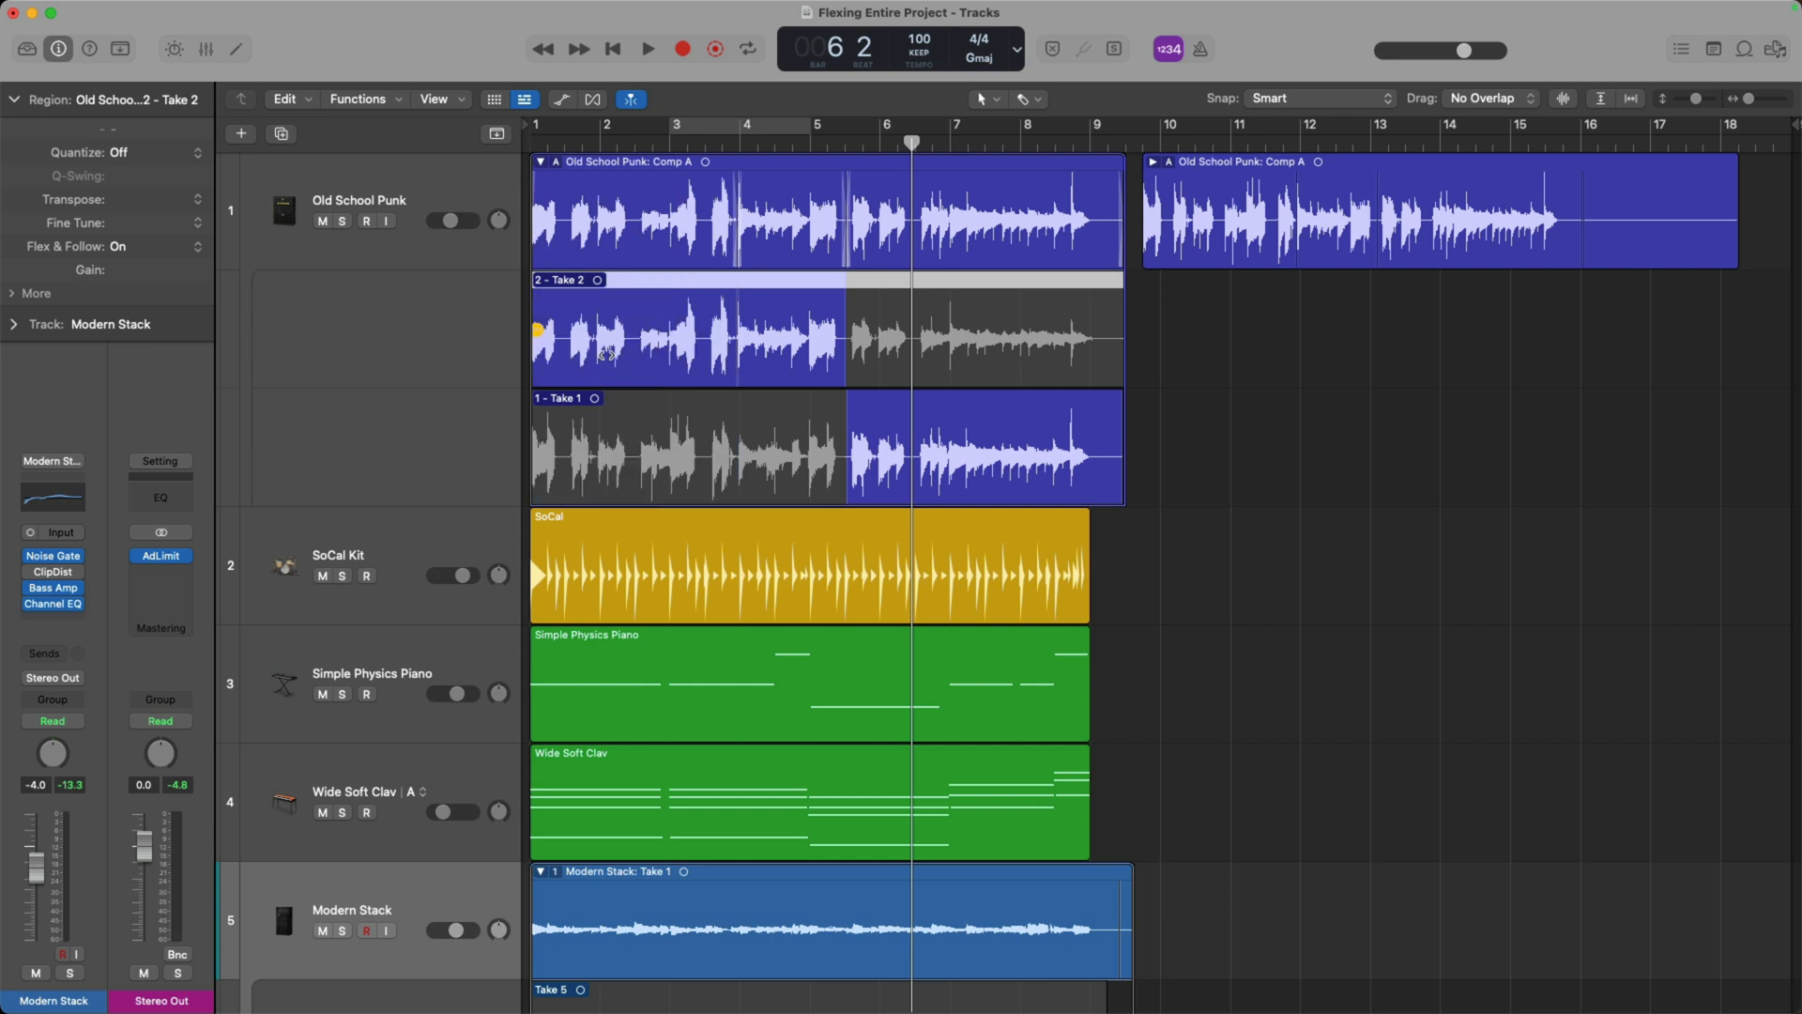
left_click(648, 48)
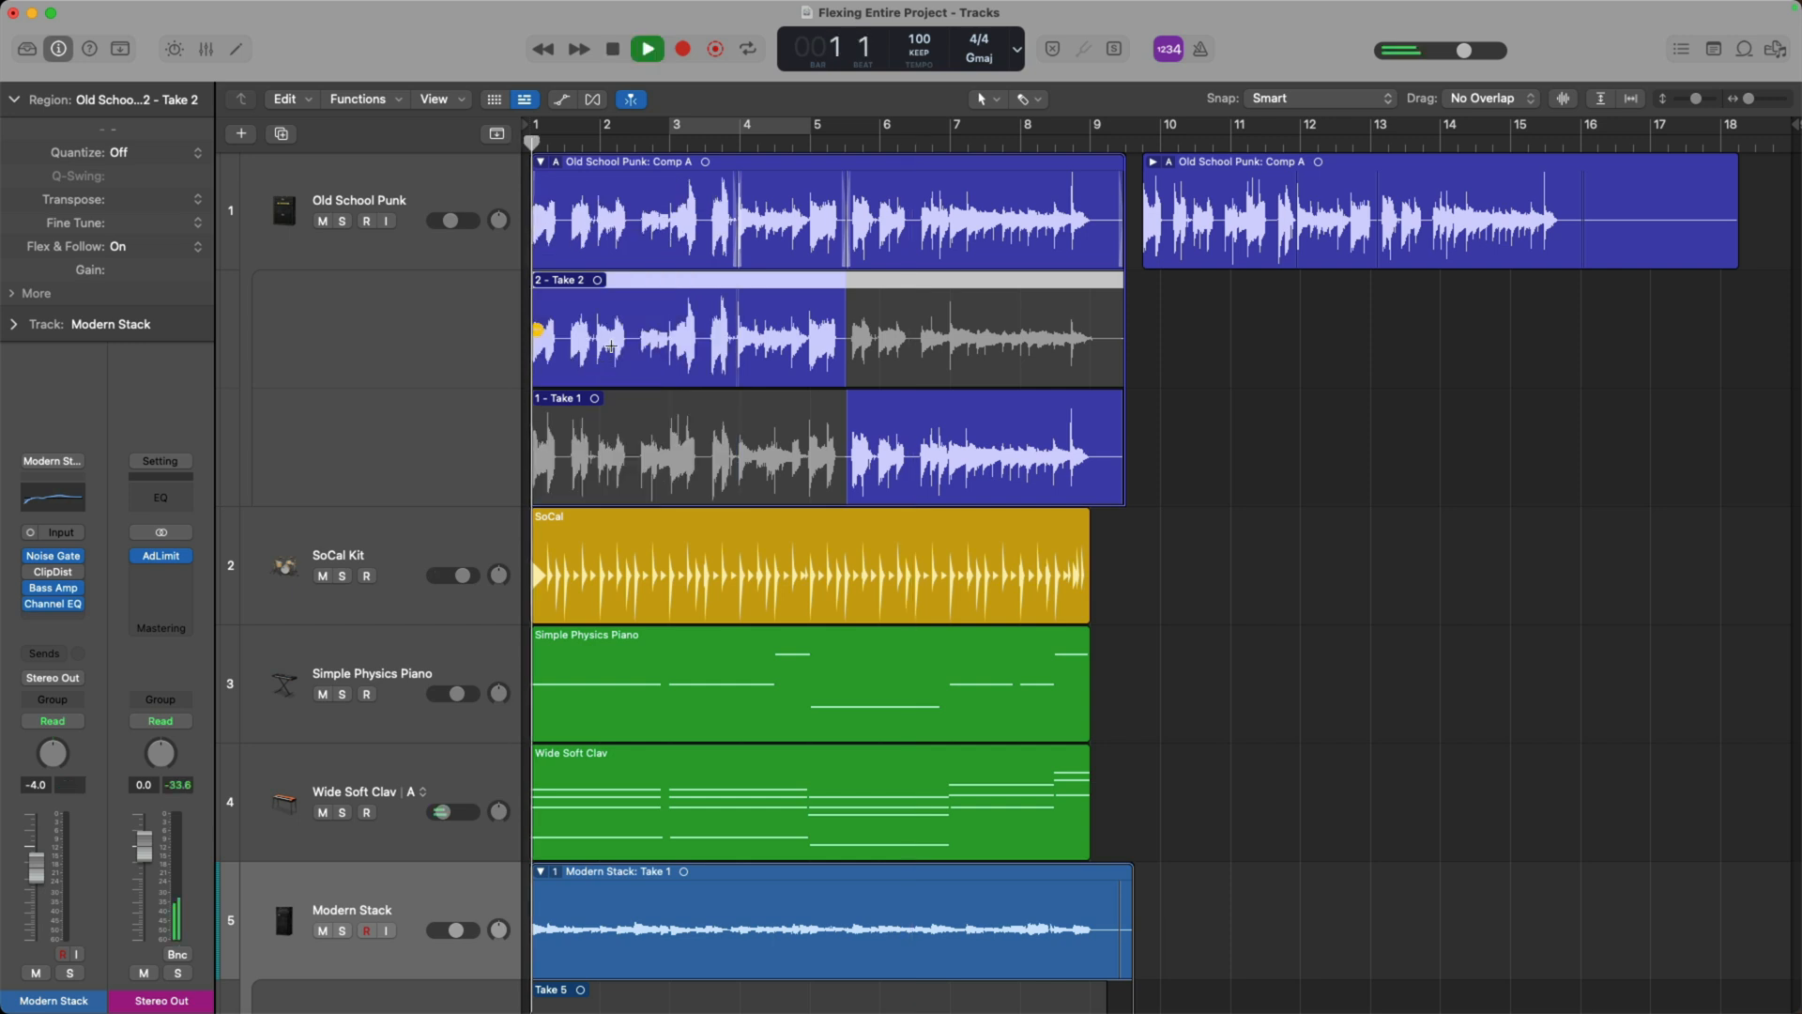
left_click(647, 49)
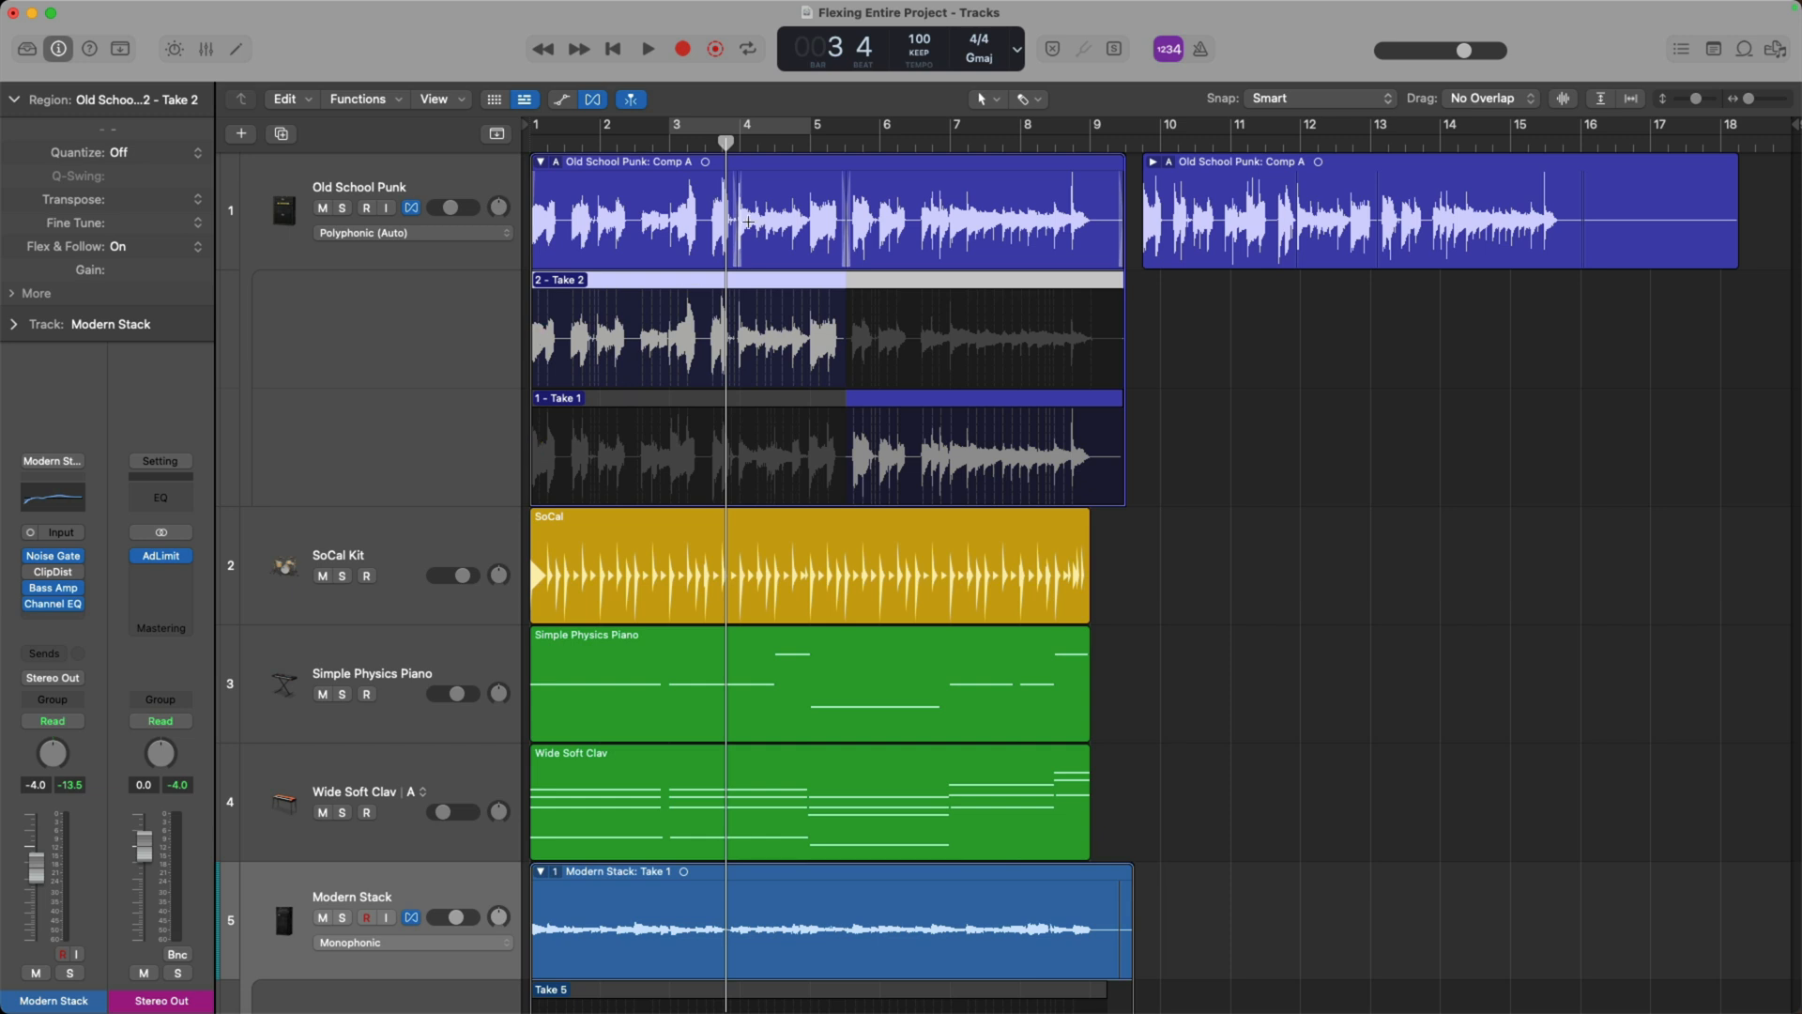
Set Flex & Follow On for both Old School Punk comp regions and audition them at 138 bpm
left_click(1235, 161)
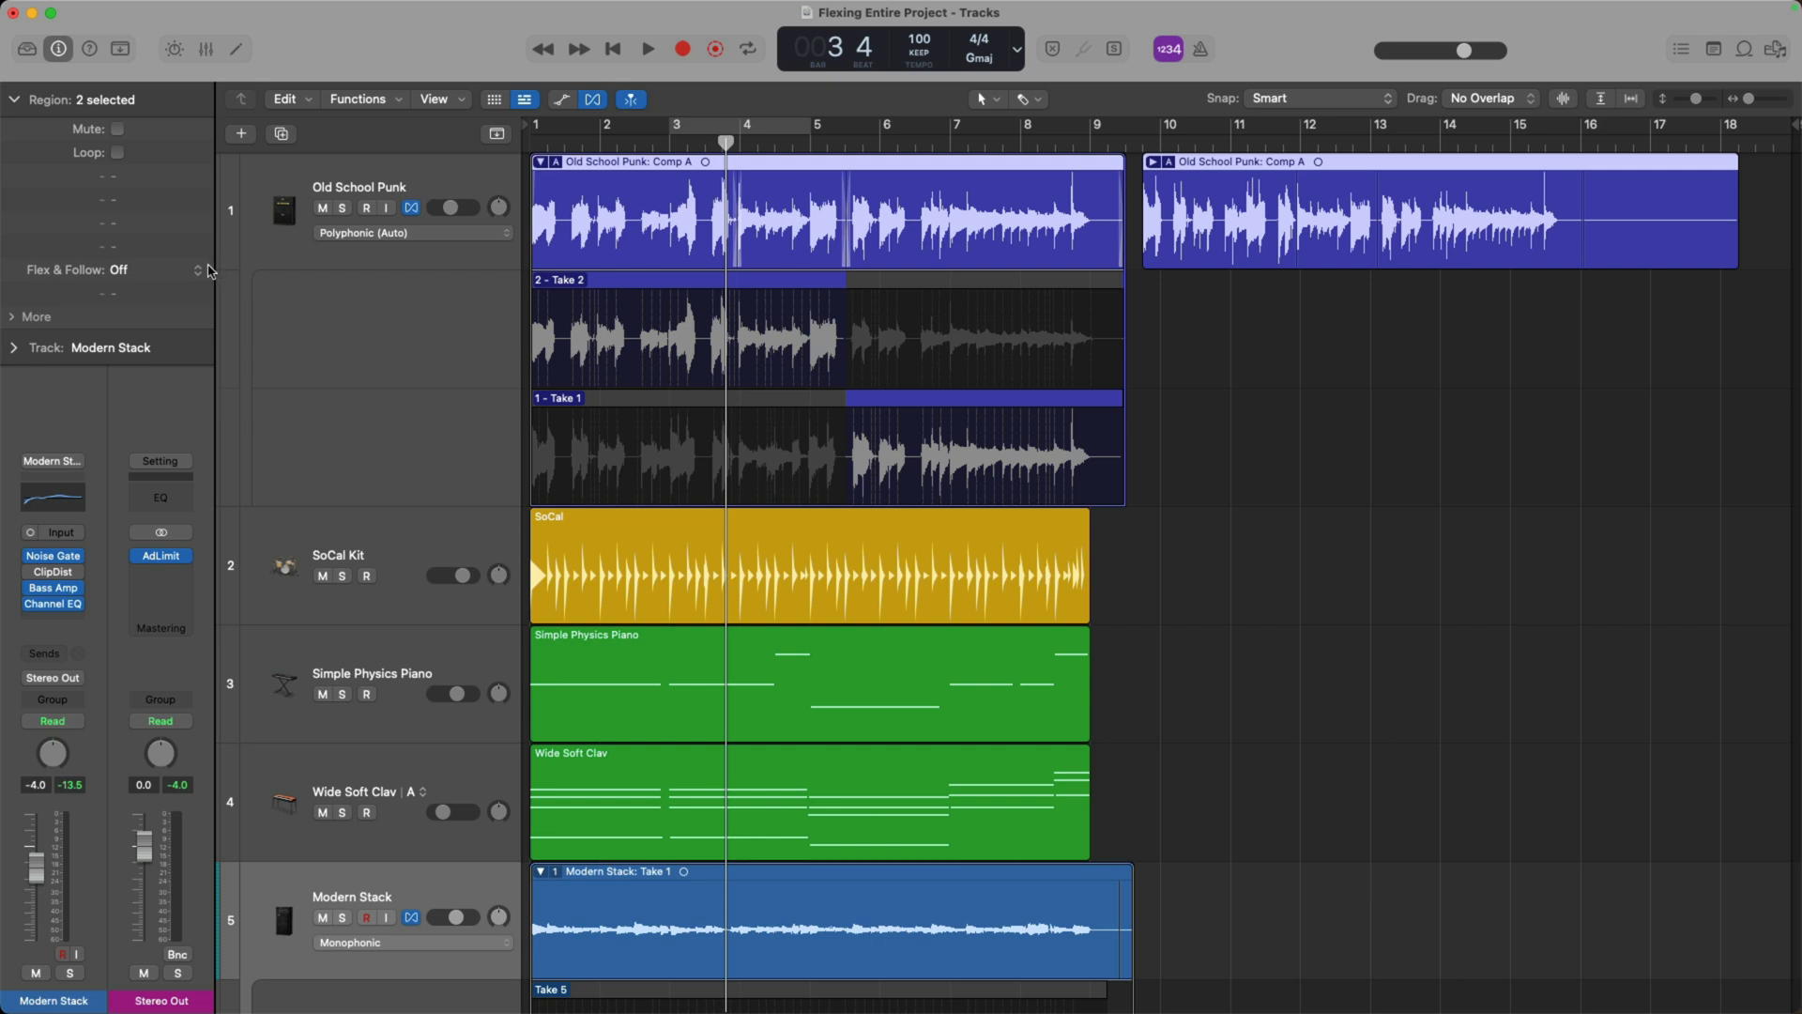
left_click(198, 268)
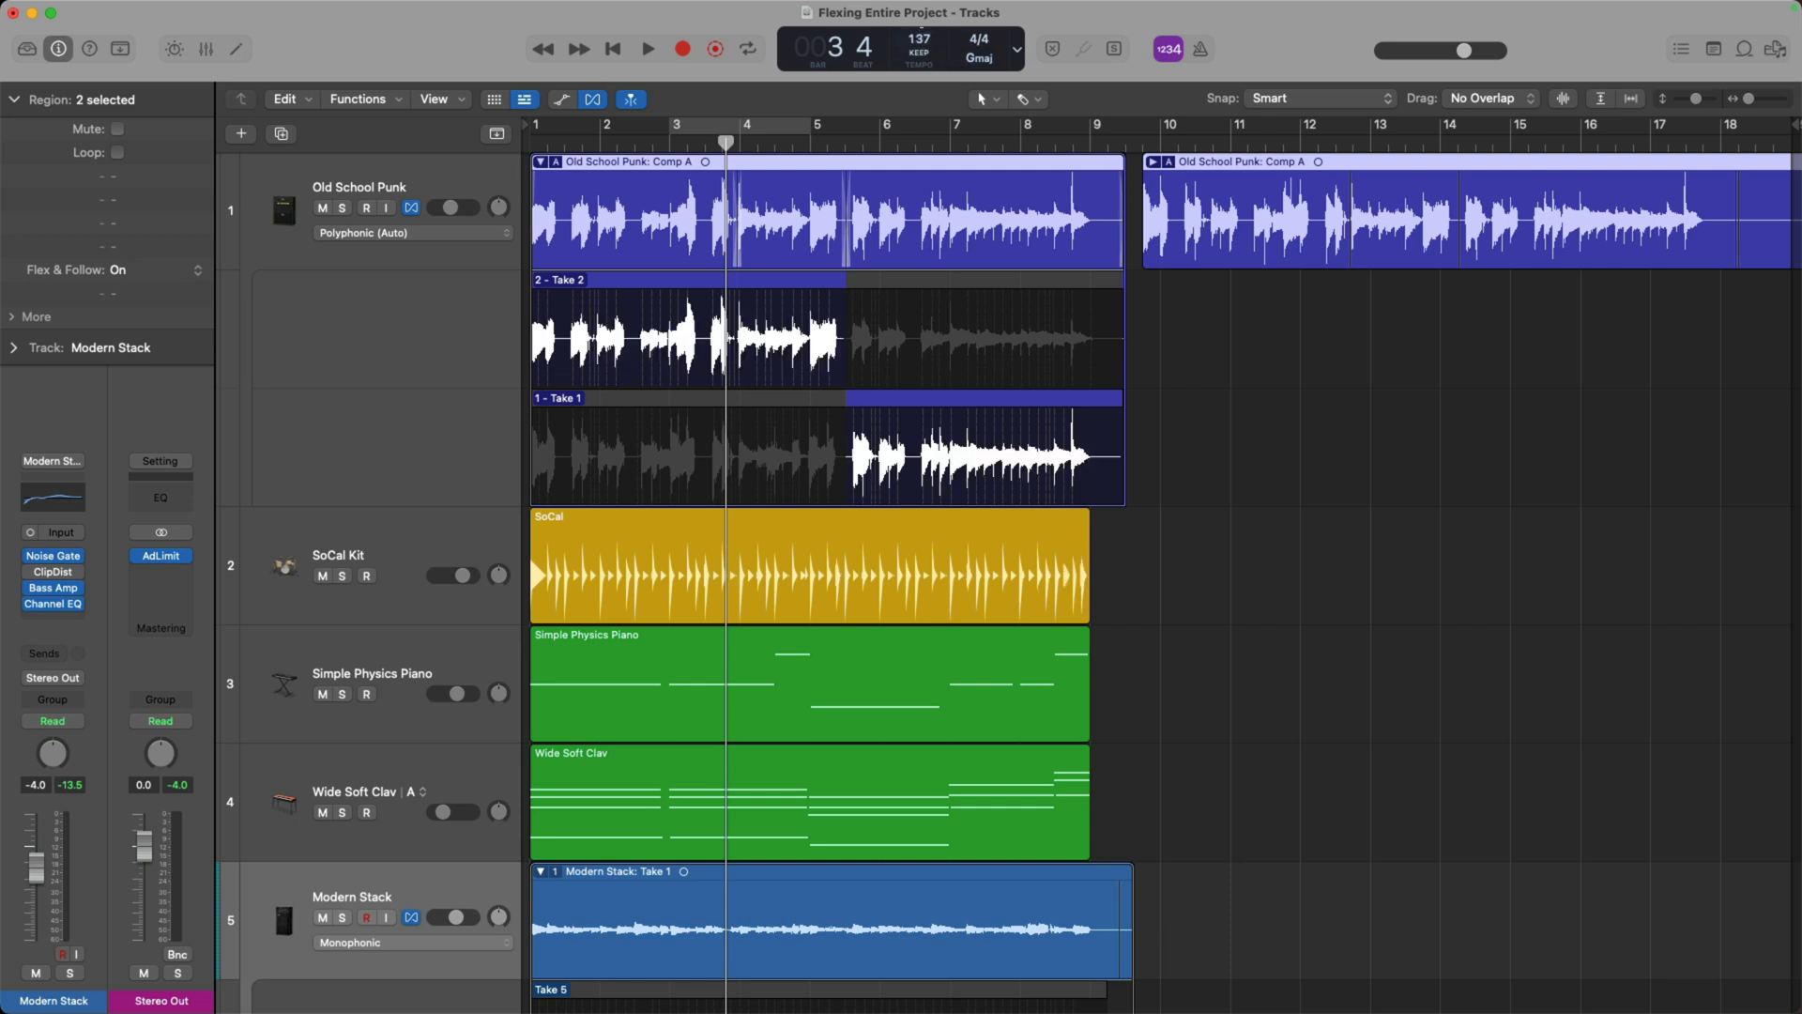
left_click(648, 49)
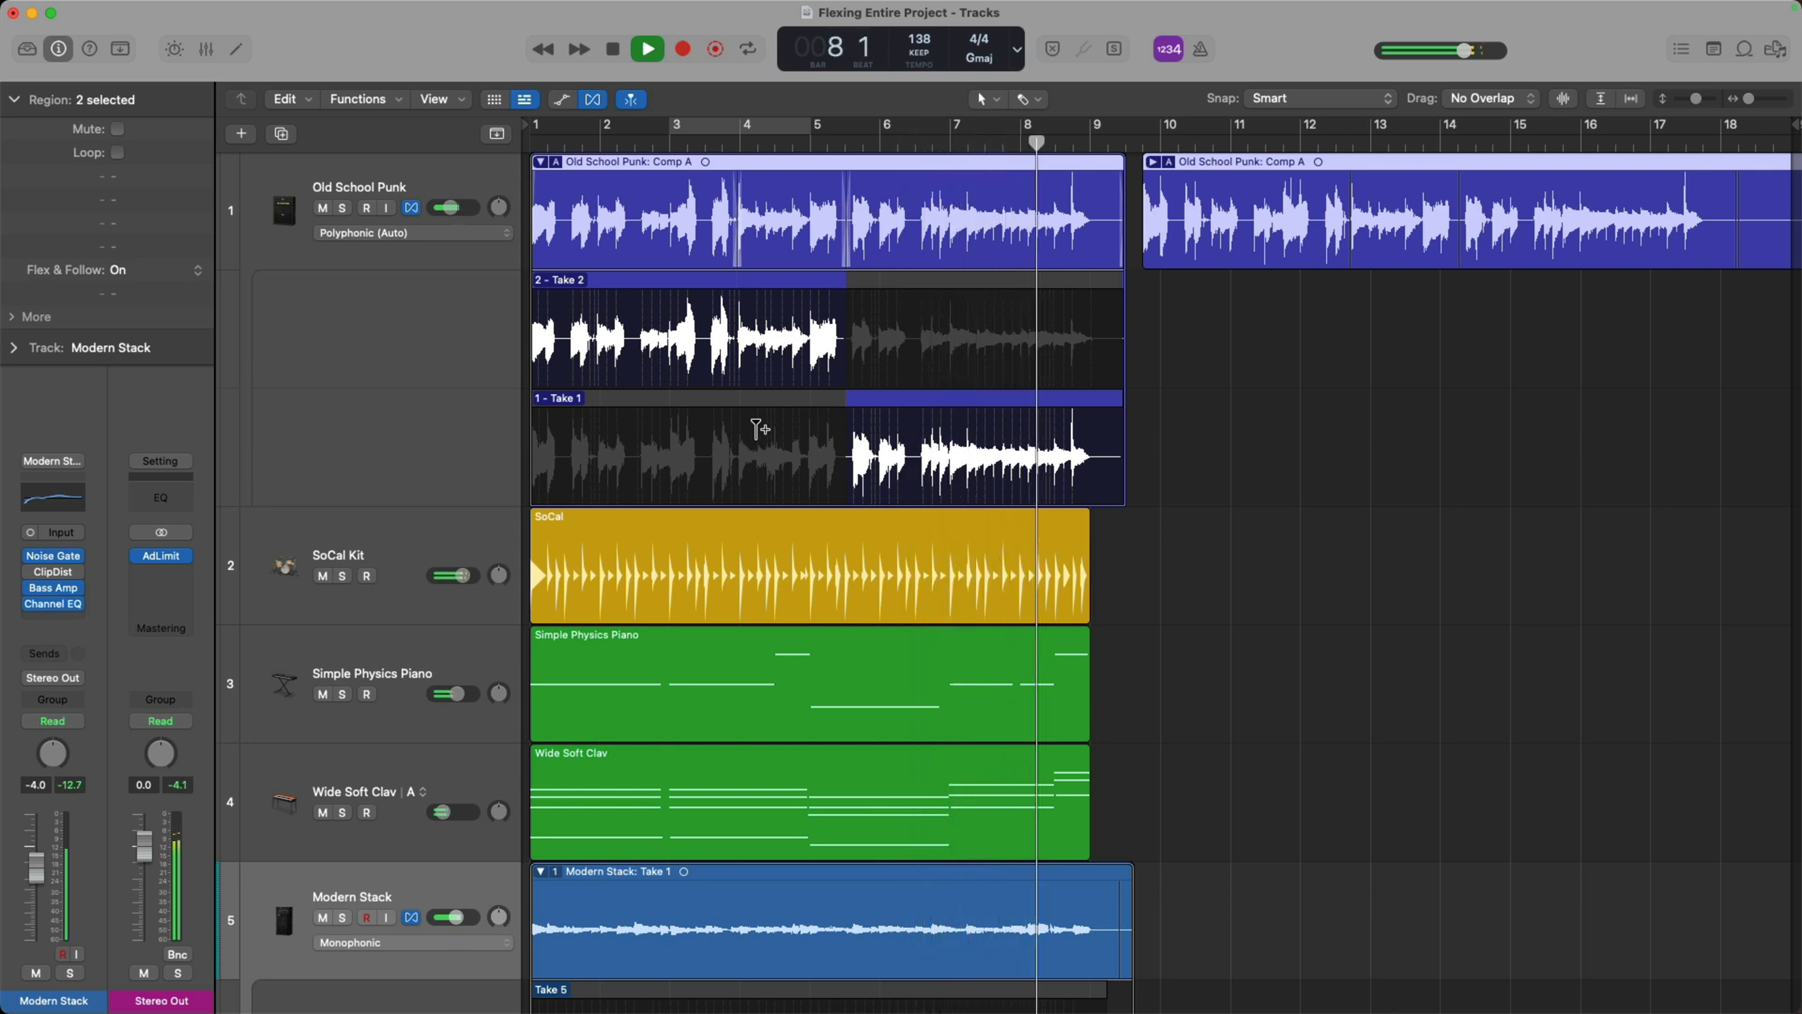
left_click(646, 49)
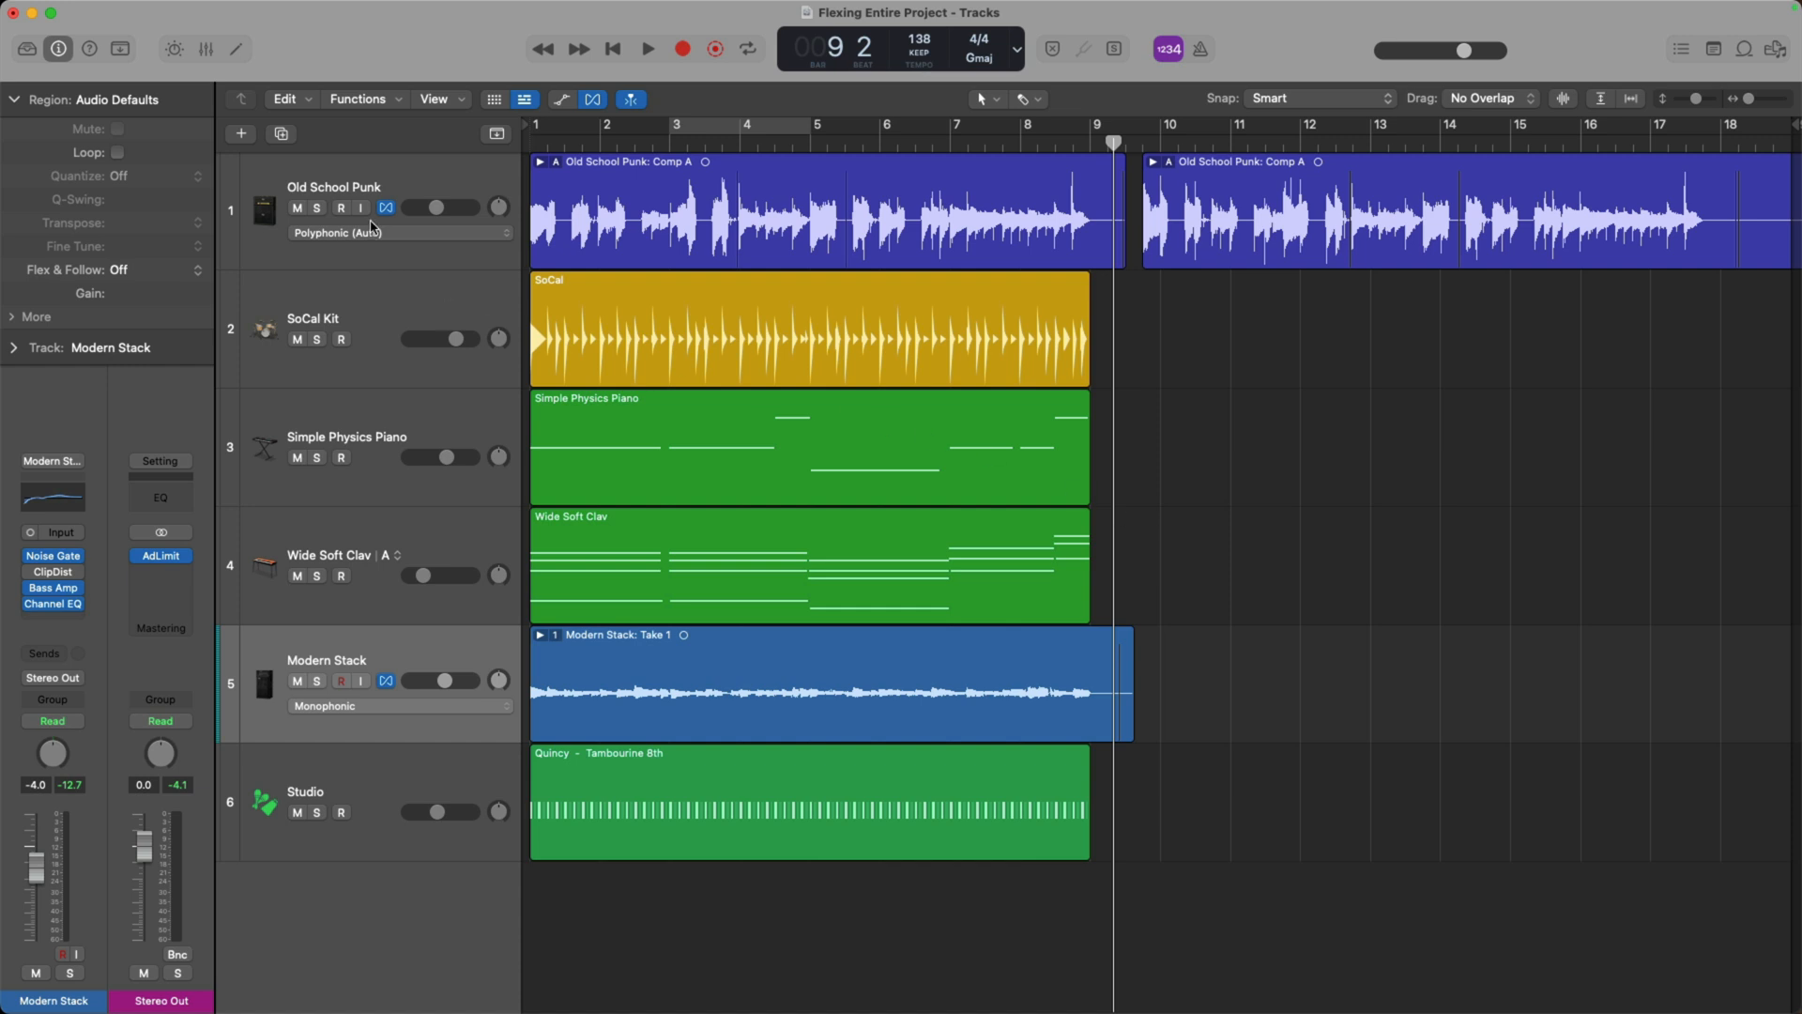
Toggle flex off and back on for Old School Punk with the tempo at 135
left_click(383, 209)
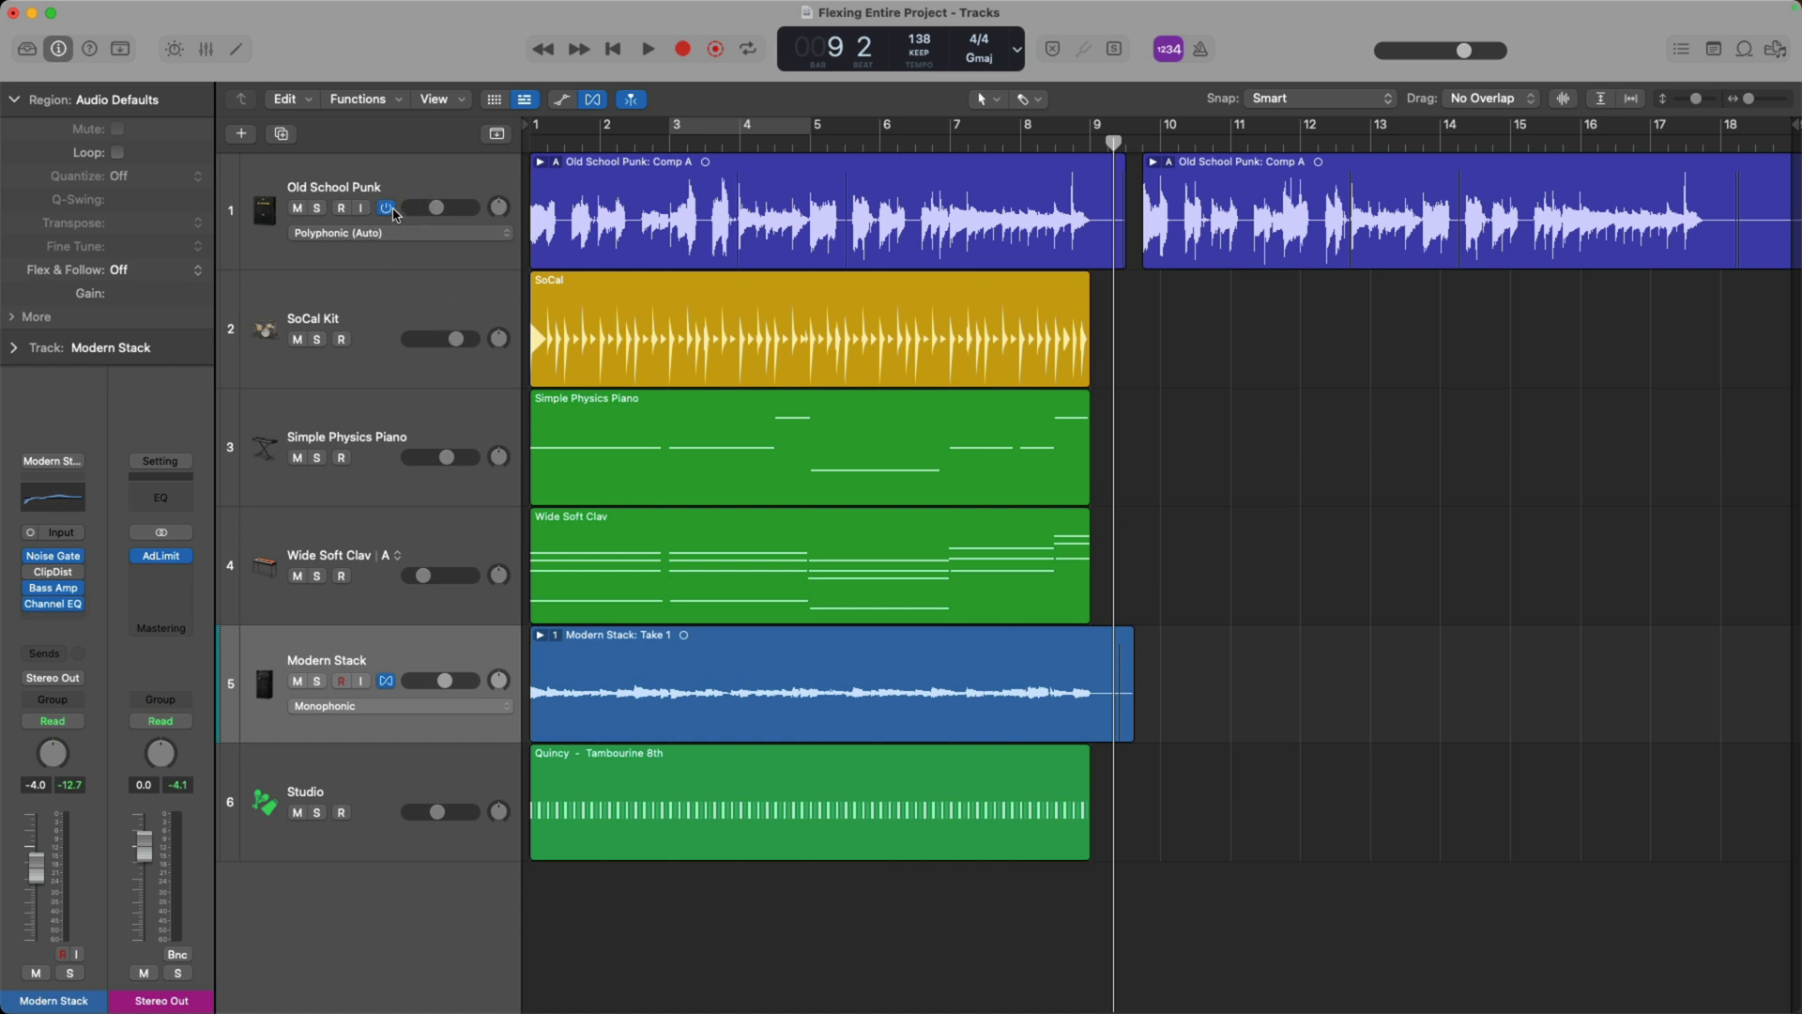
mouse_move(386, 206)
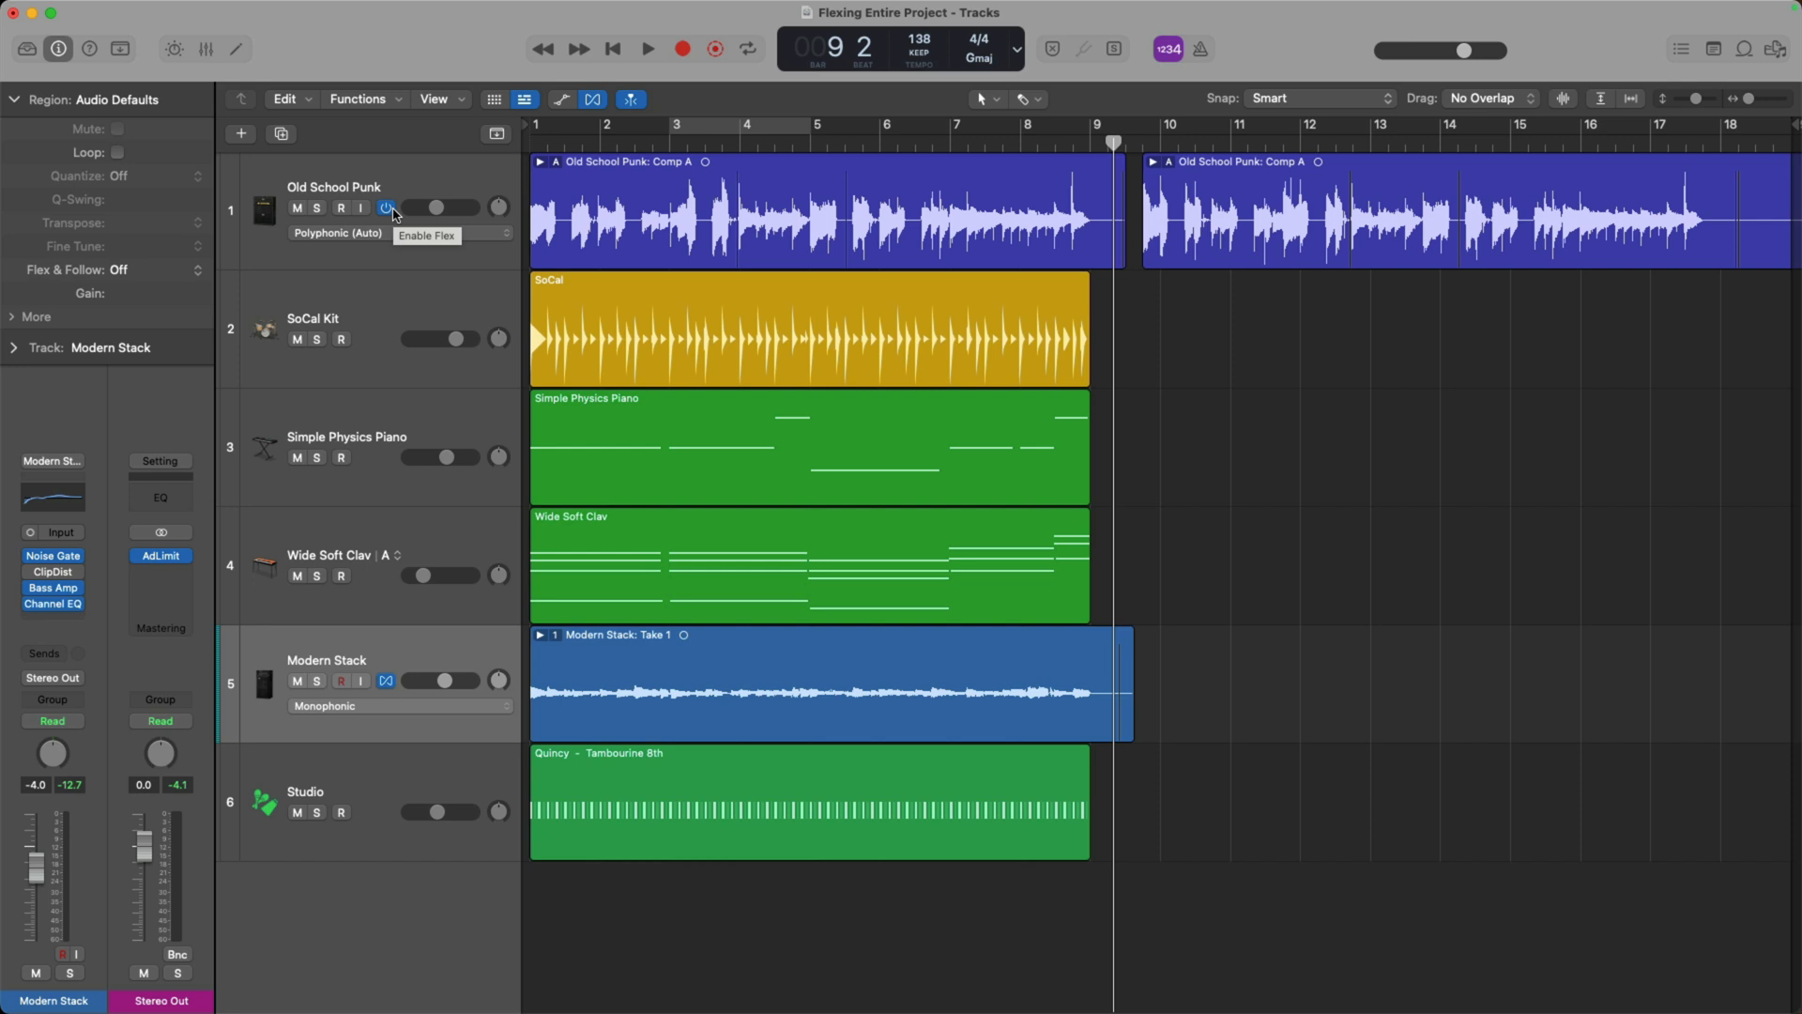
left_click(385, 206)
type("135")
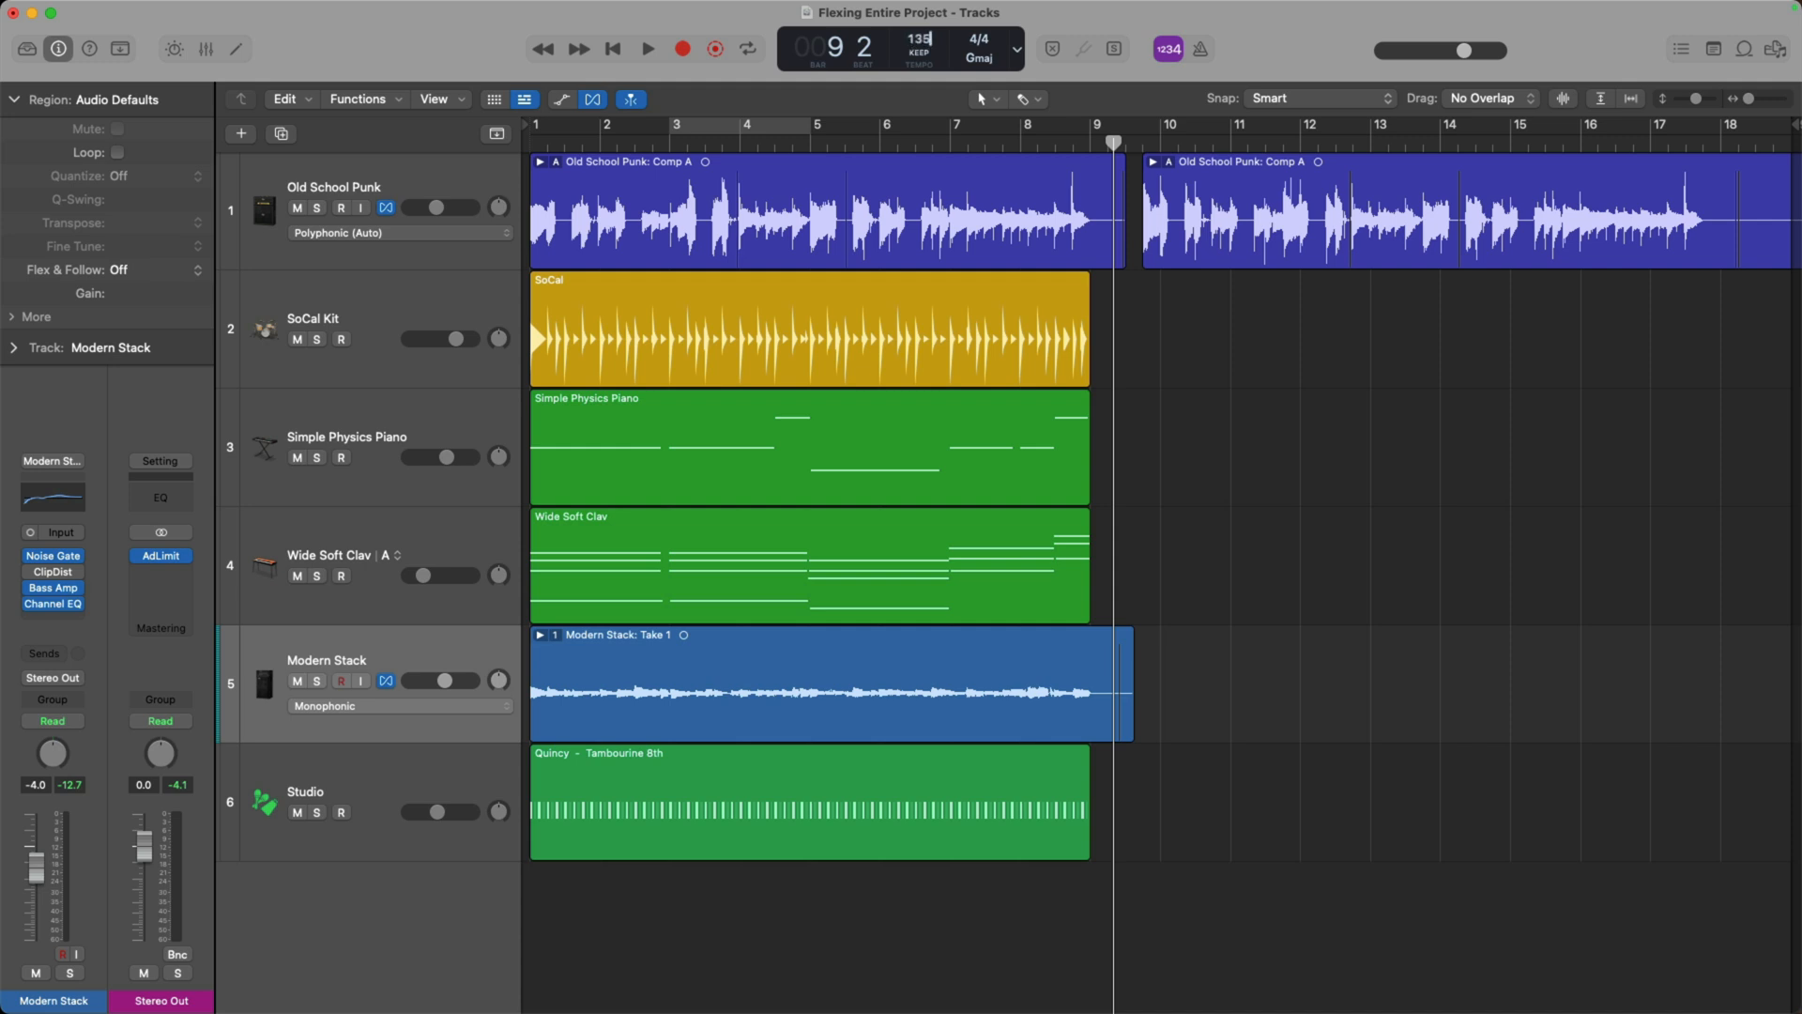
left_click(541, 162)
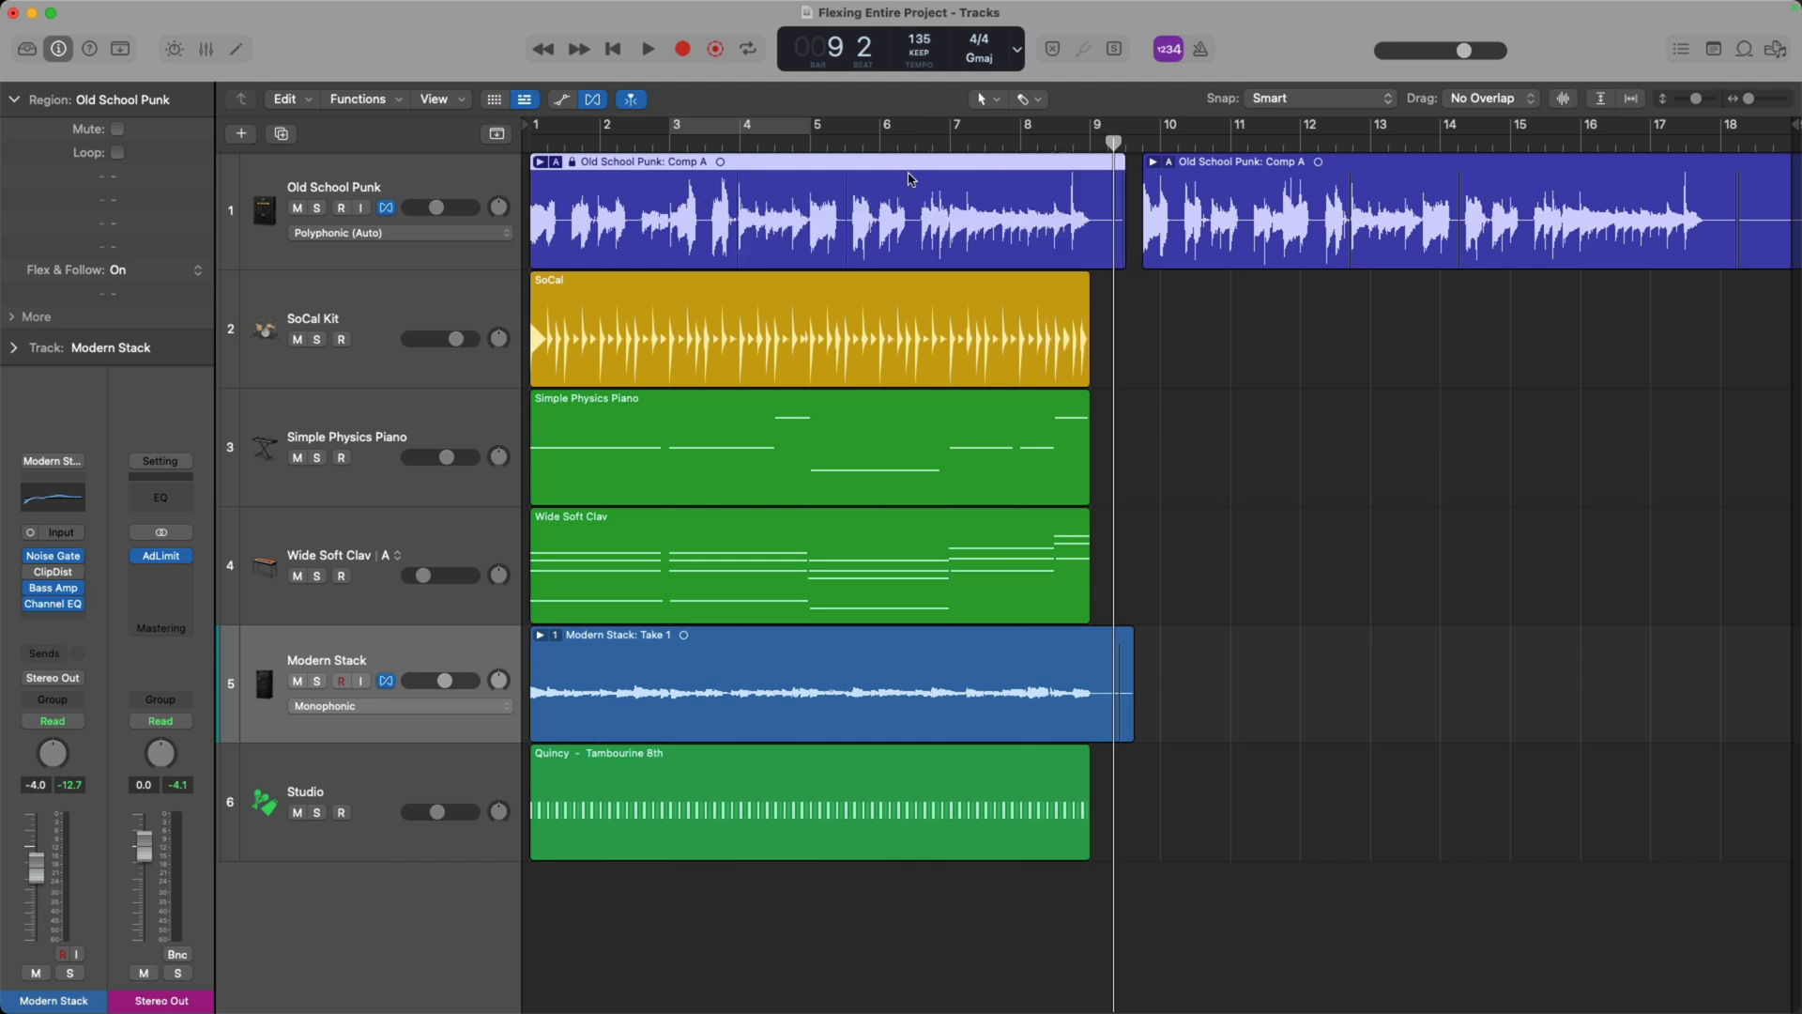
Bring up the shortcut menu for the Old School Punk: Comp A region
right_click(909, 178)
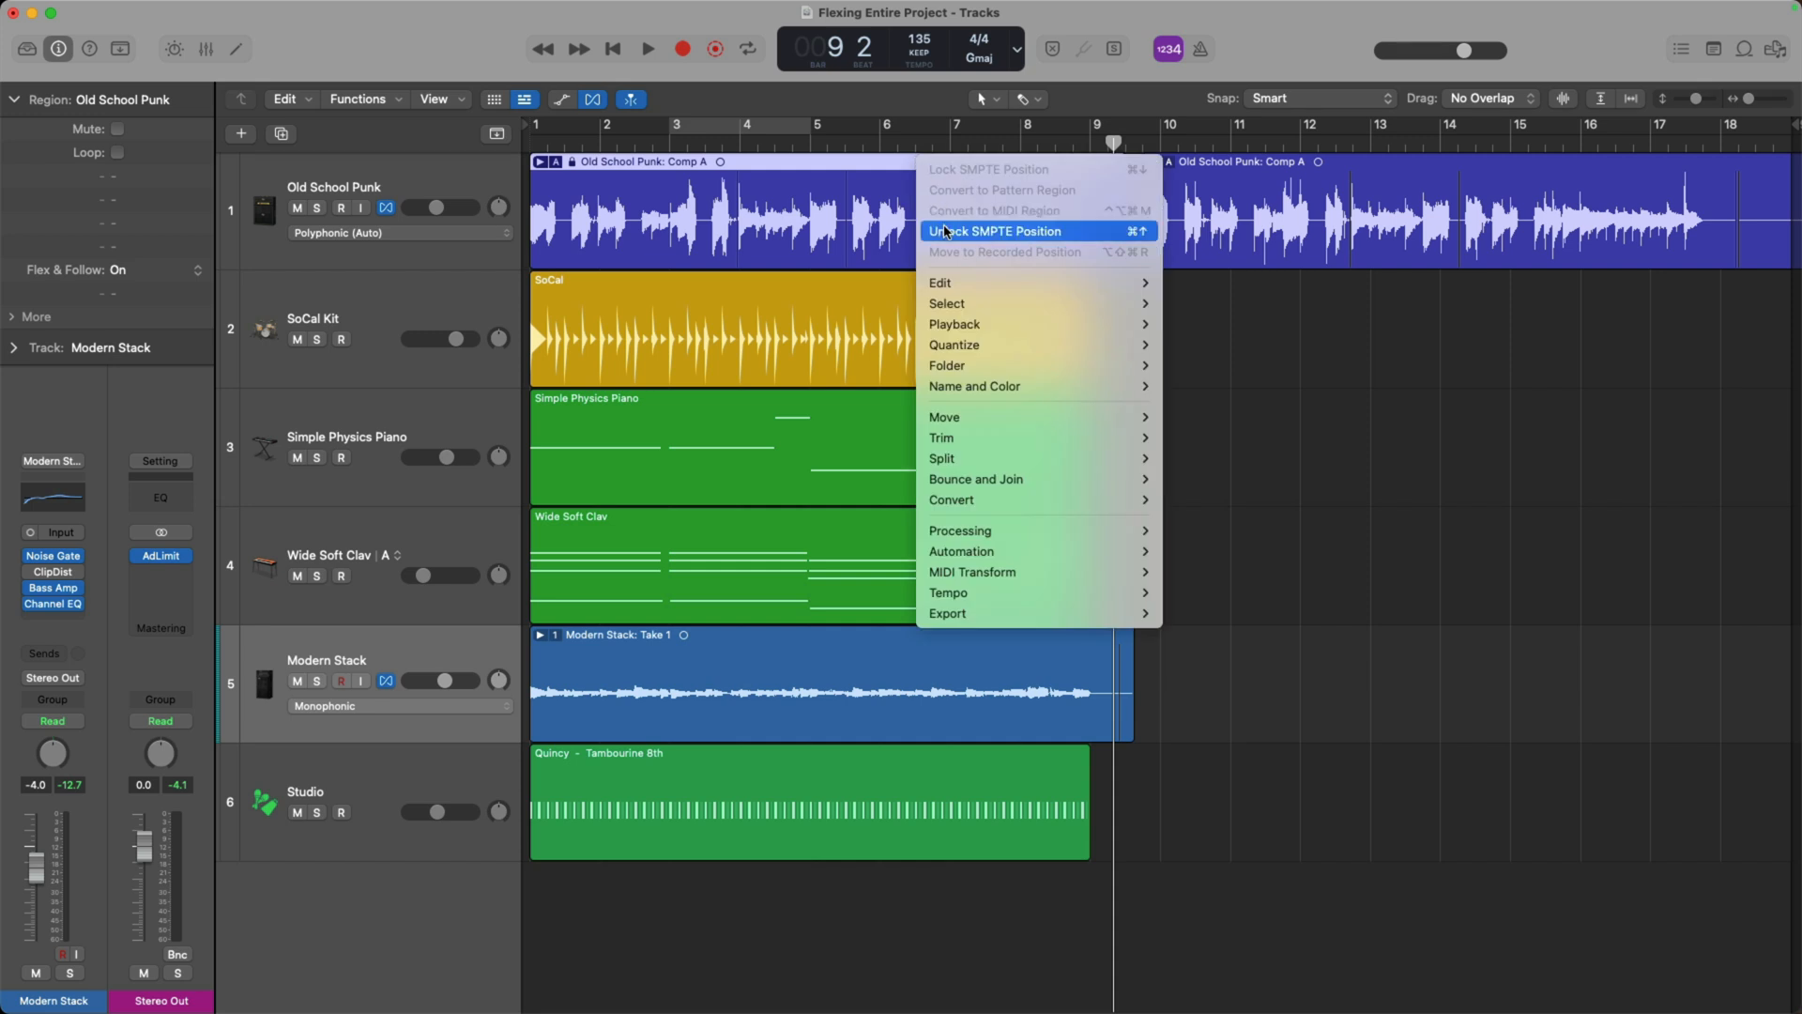
mouse_move(1069, 233)
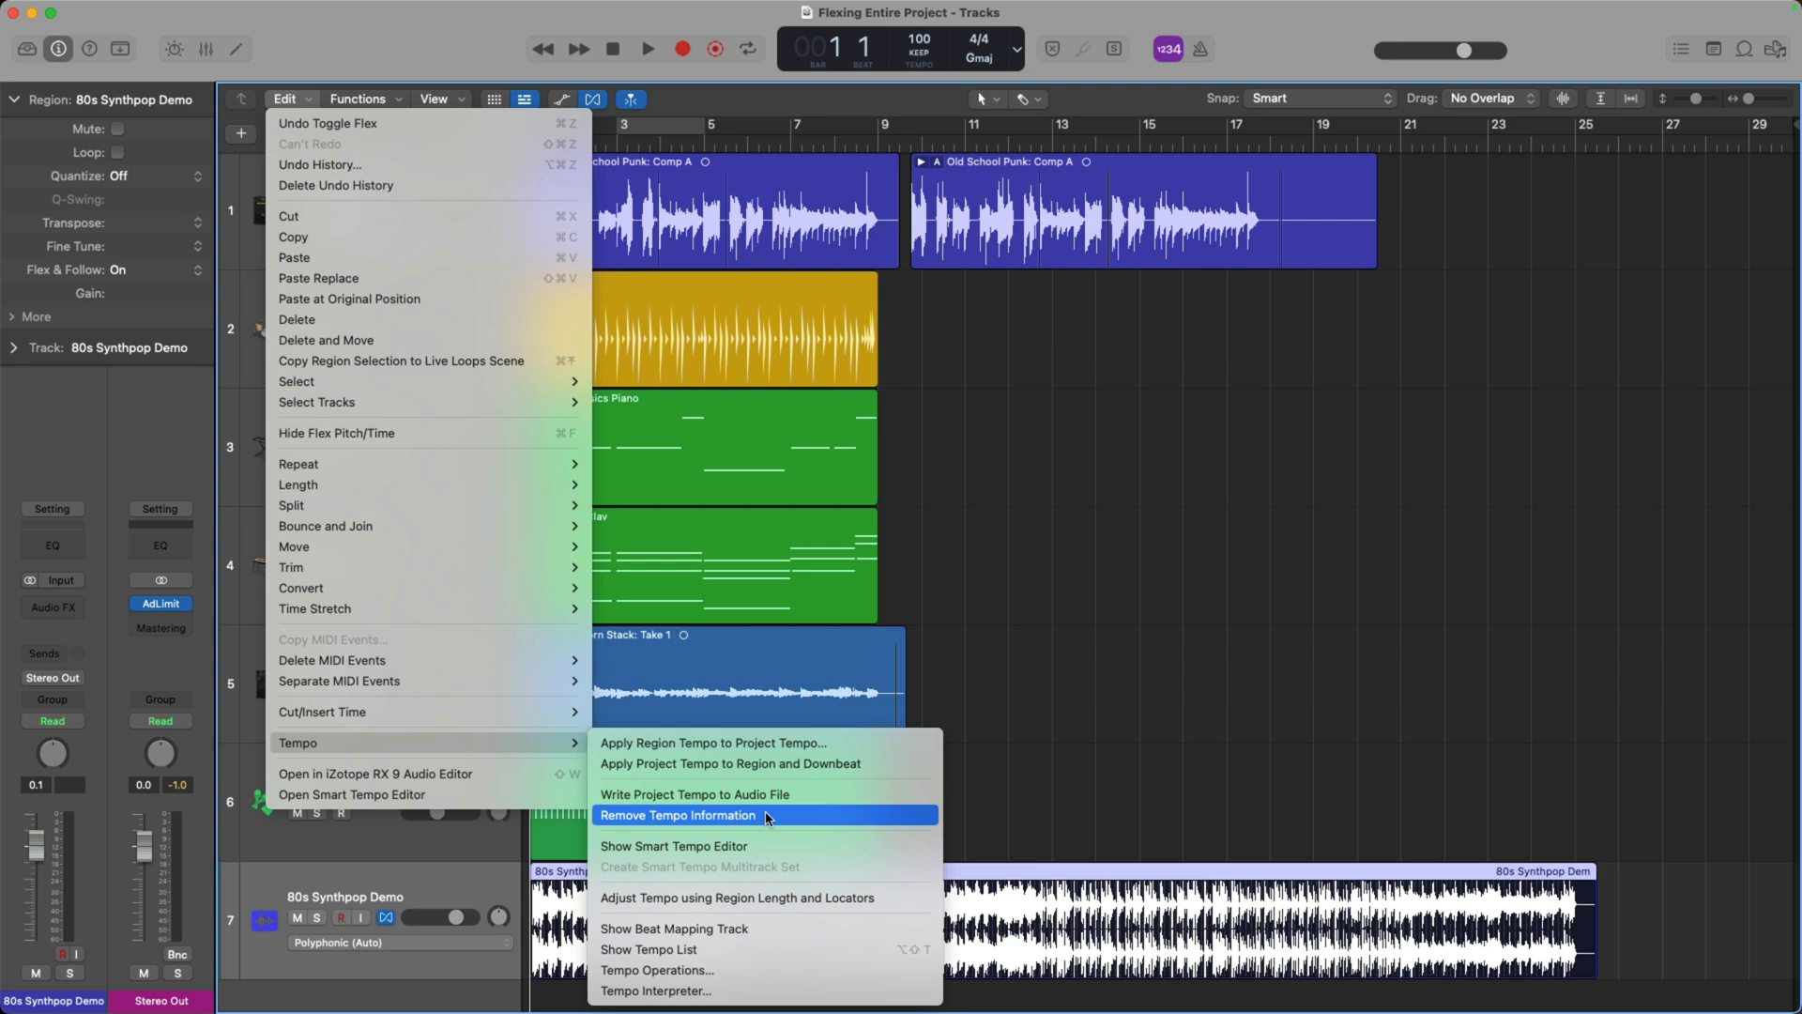
Remove the file tempo information from 80s Synthpop Demo and confirm the deletion
left_click(678, 815)
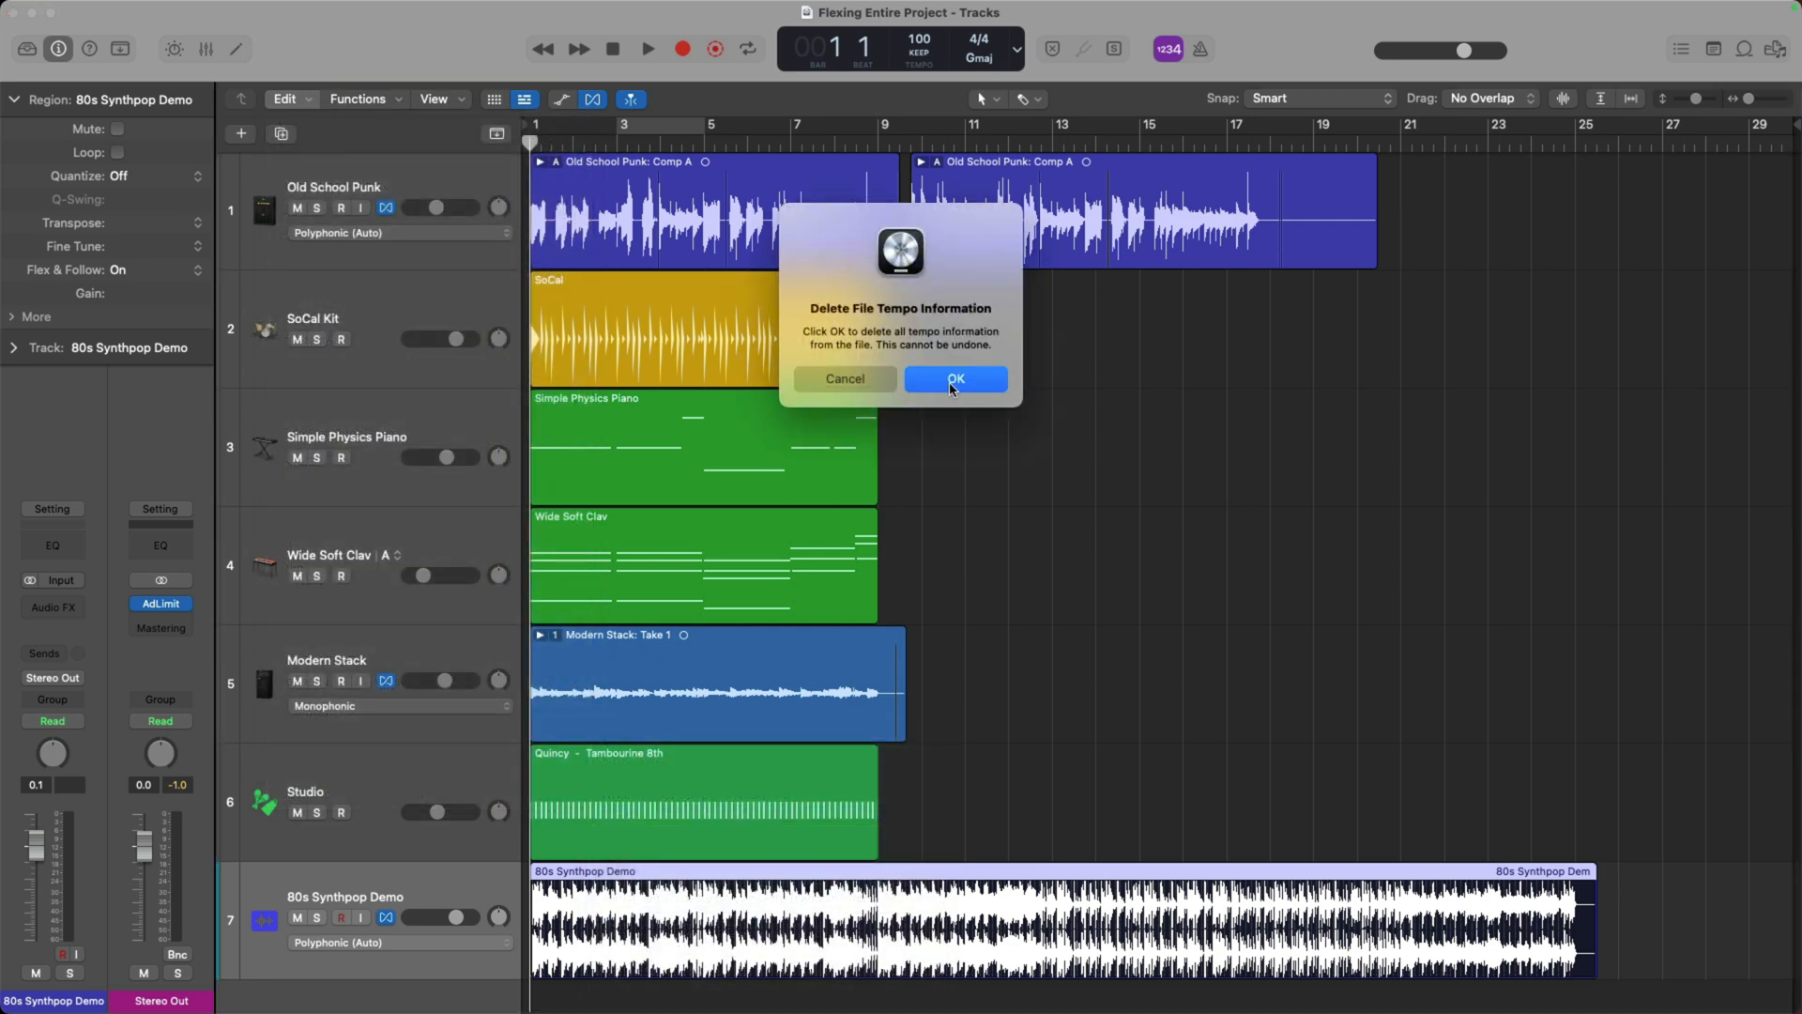
left_click(954, 377)
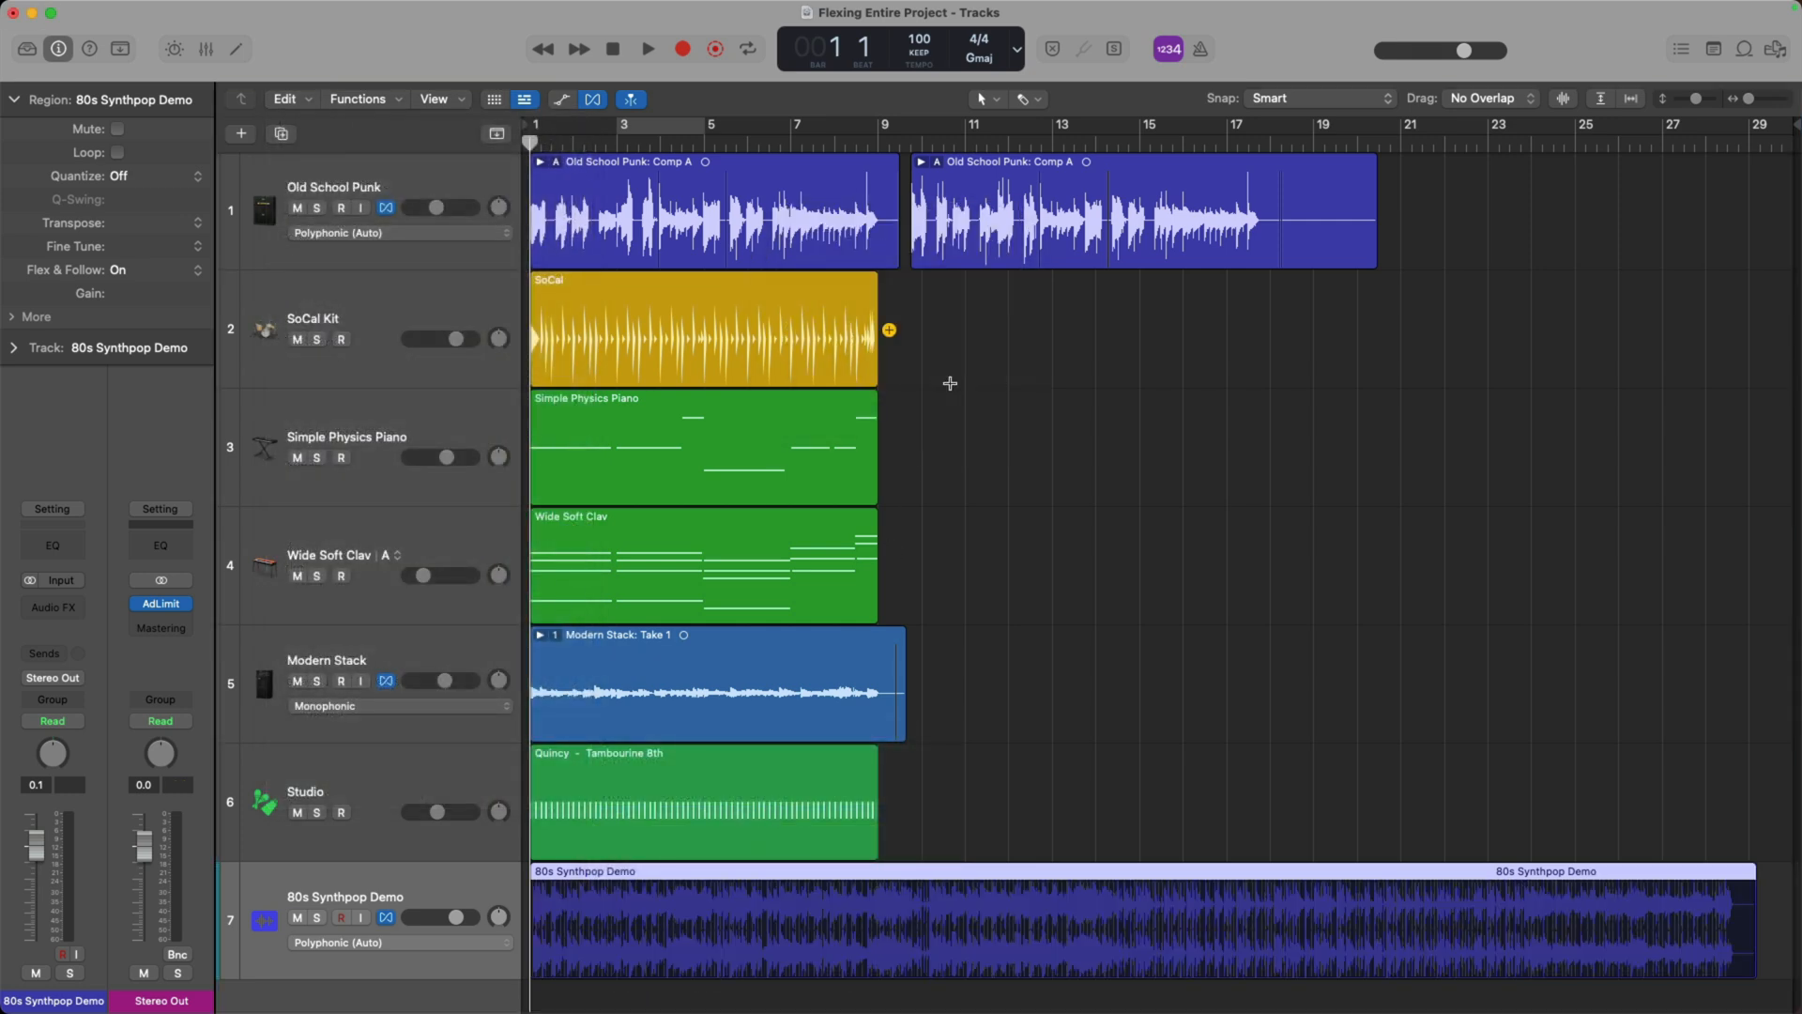